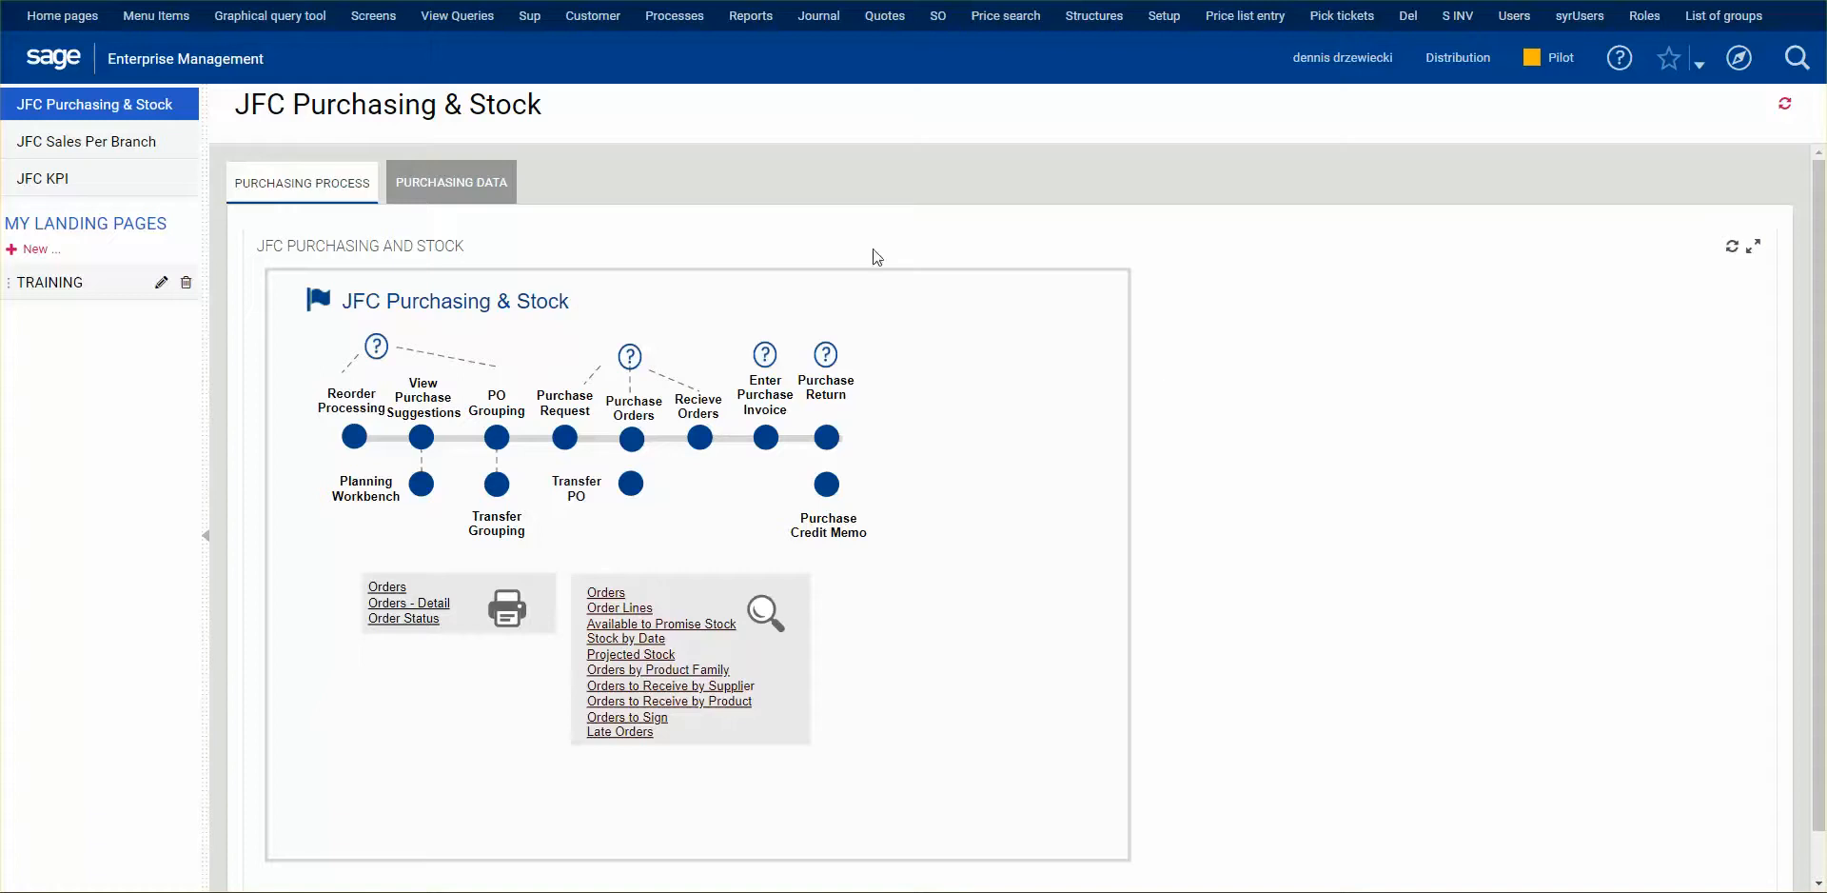
mouse_move(206, 137)
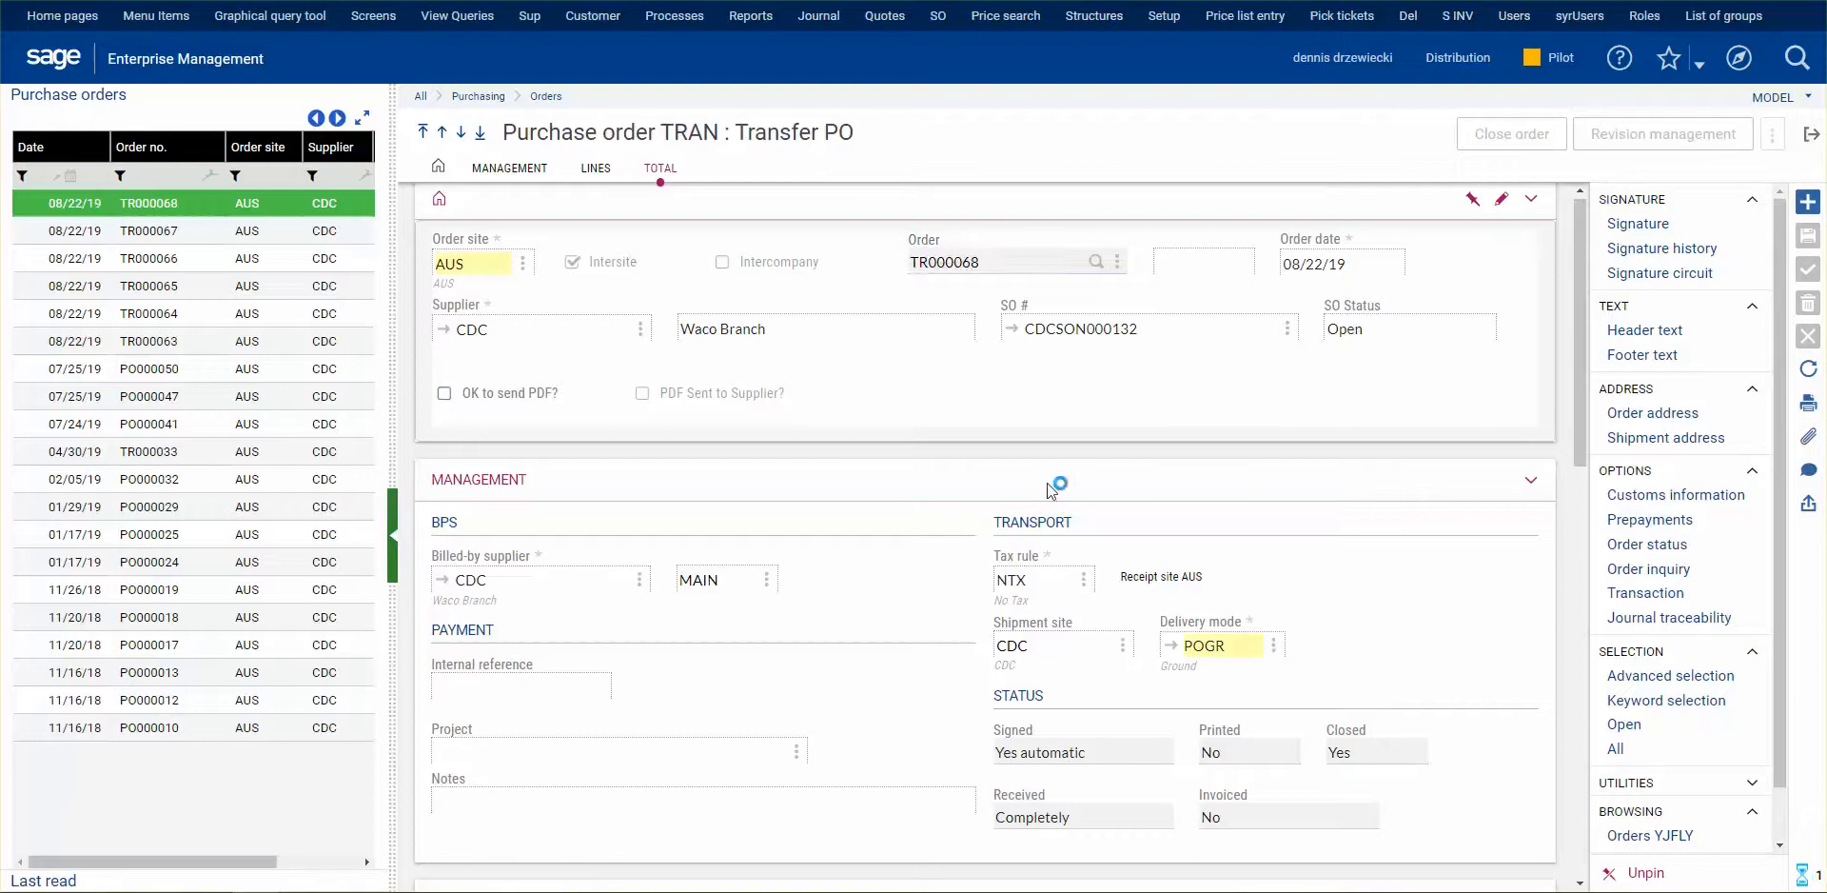
mouse_move(786, 457)
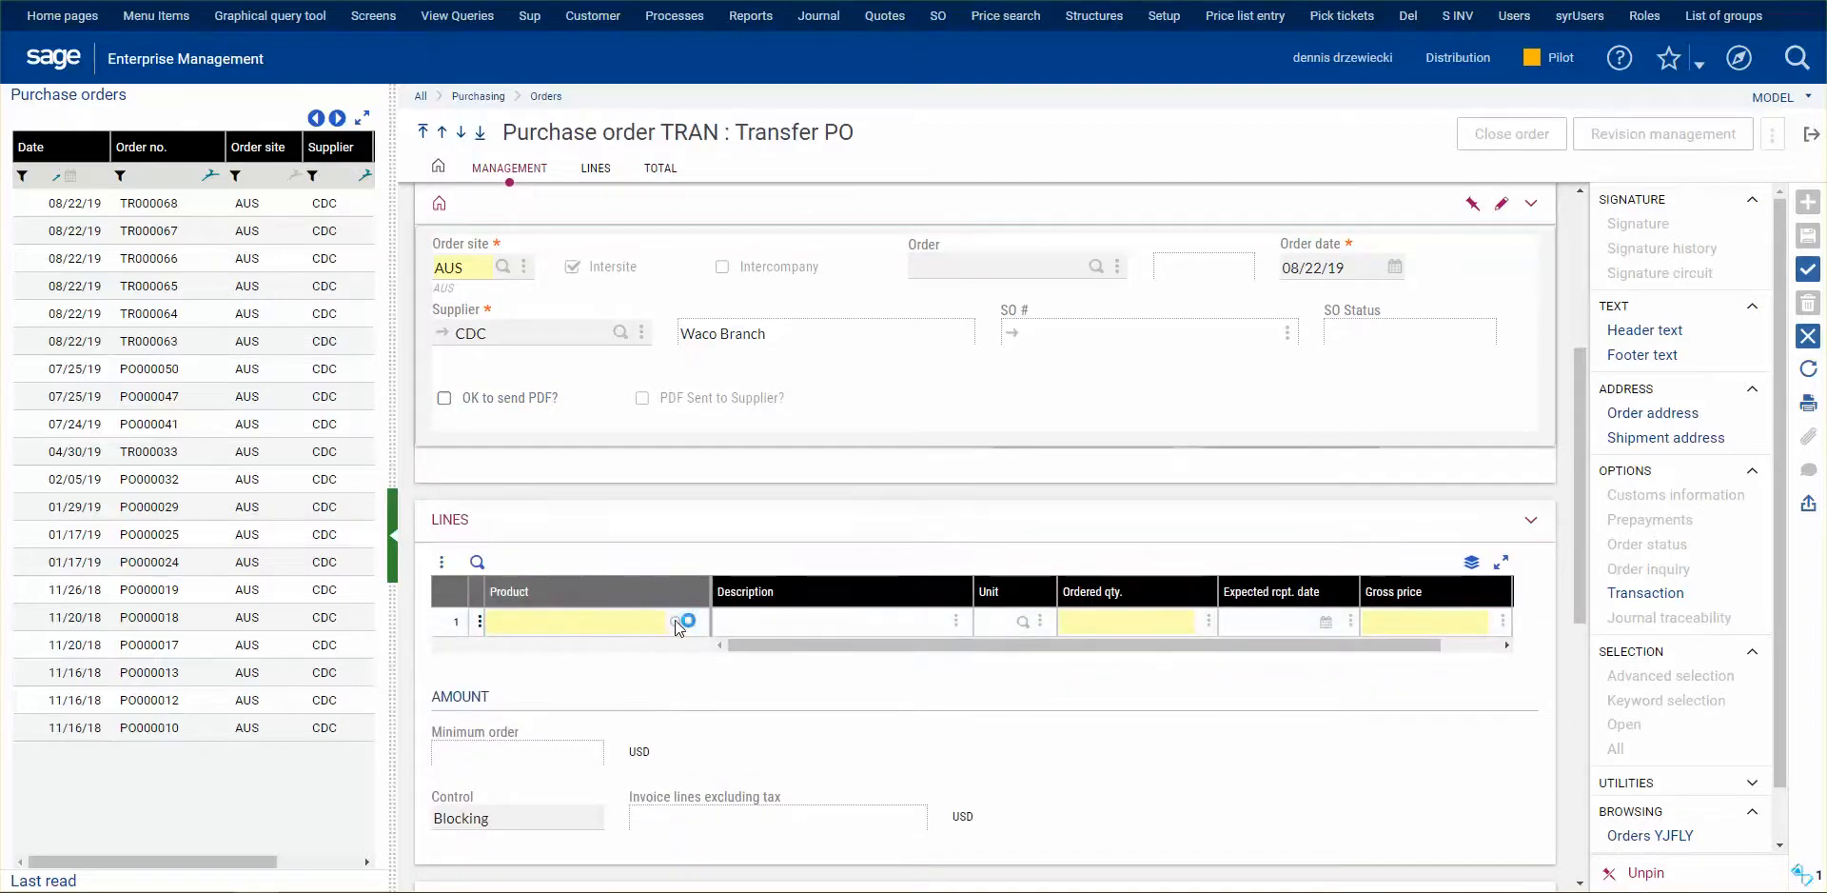
Step: Add product PL11-10612-AA as the transfer PO's first order line via the product lookup
left_click(674, 620)
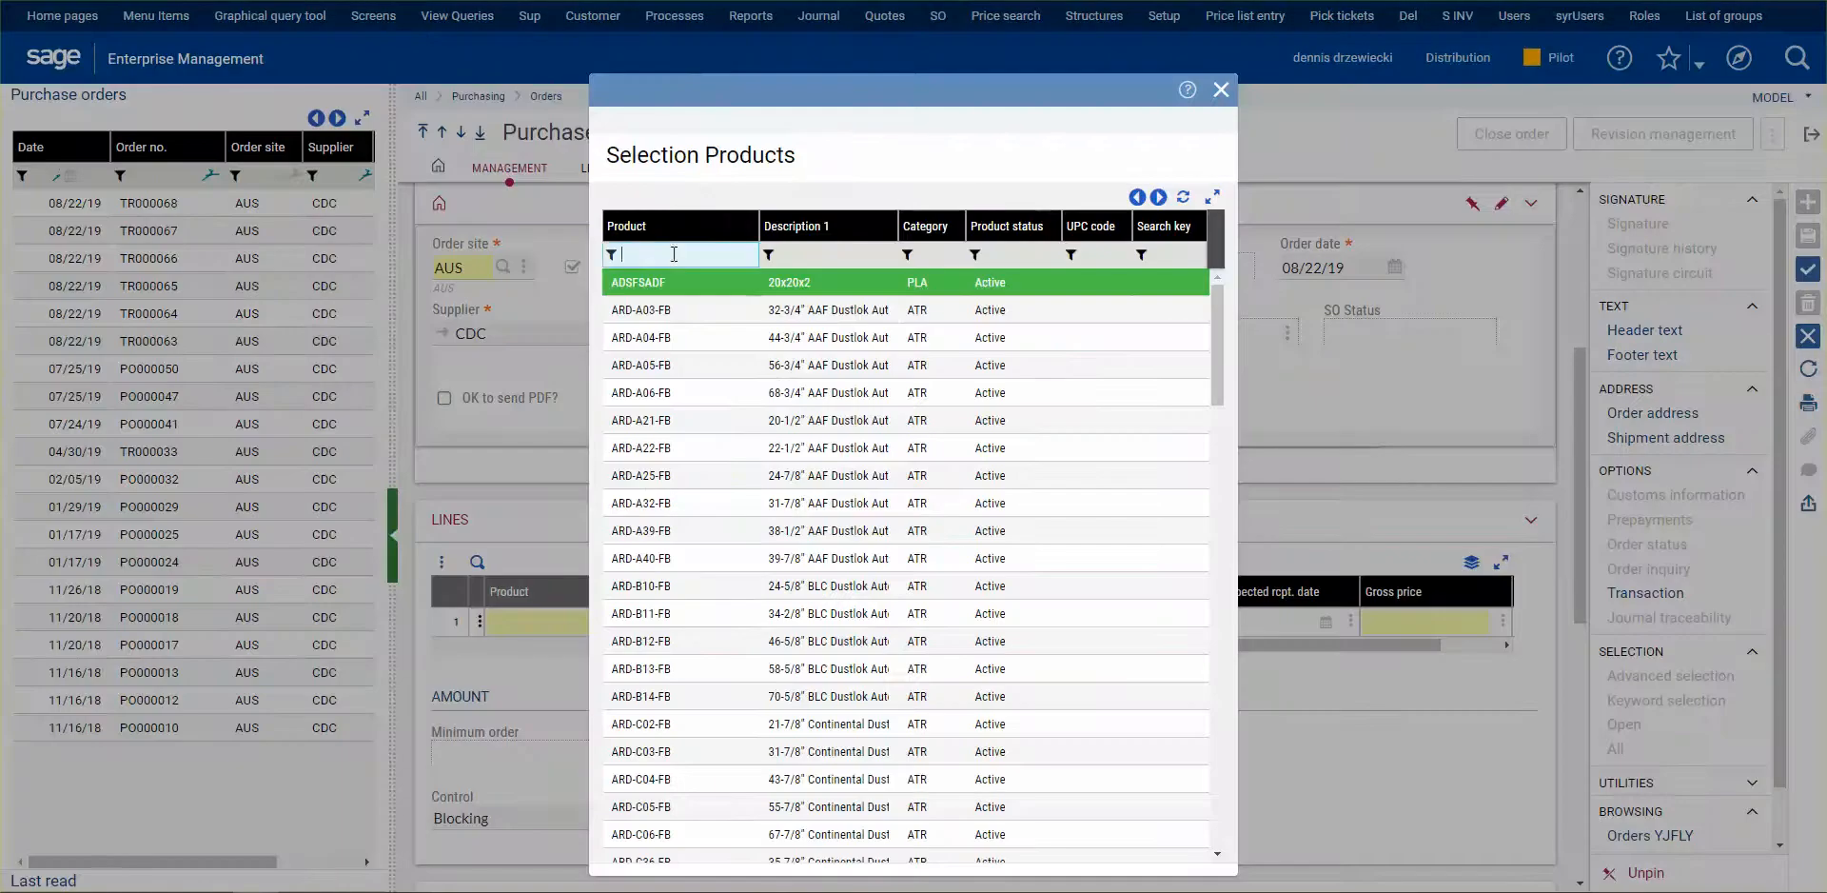
type("pl")
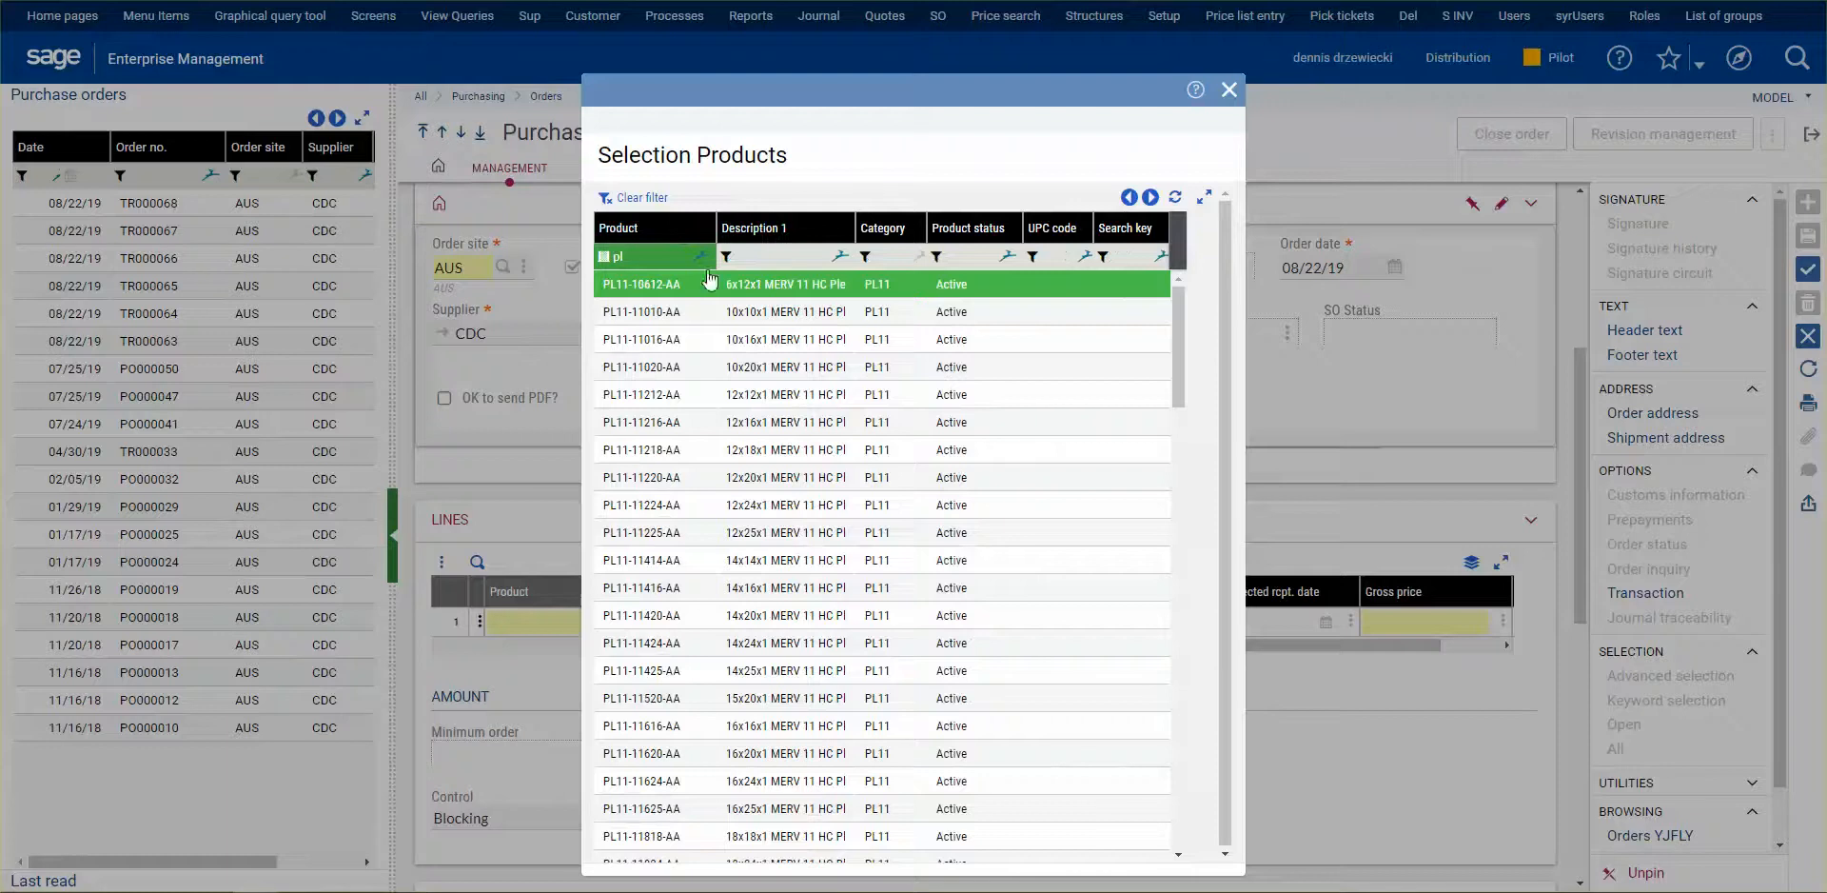
double_click(784, 283)
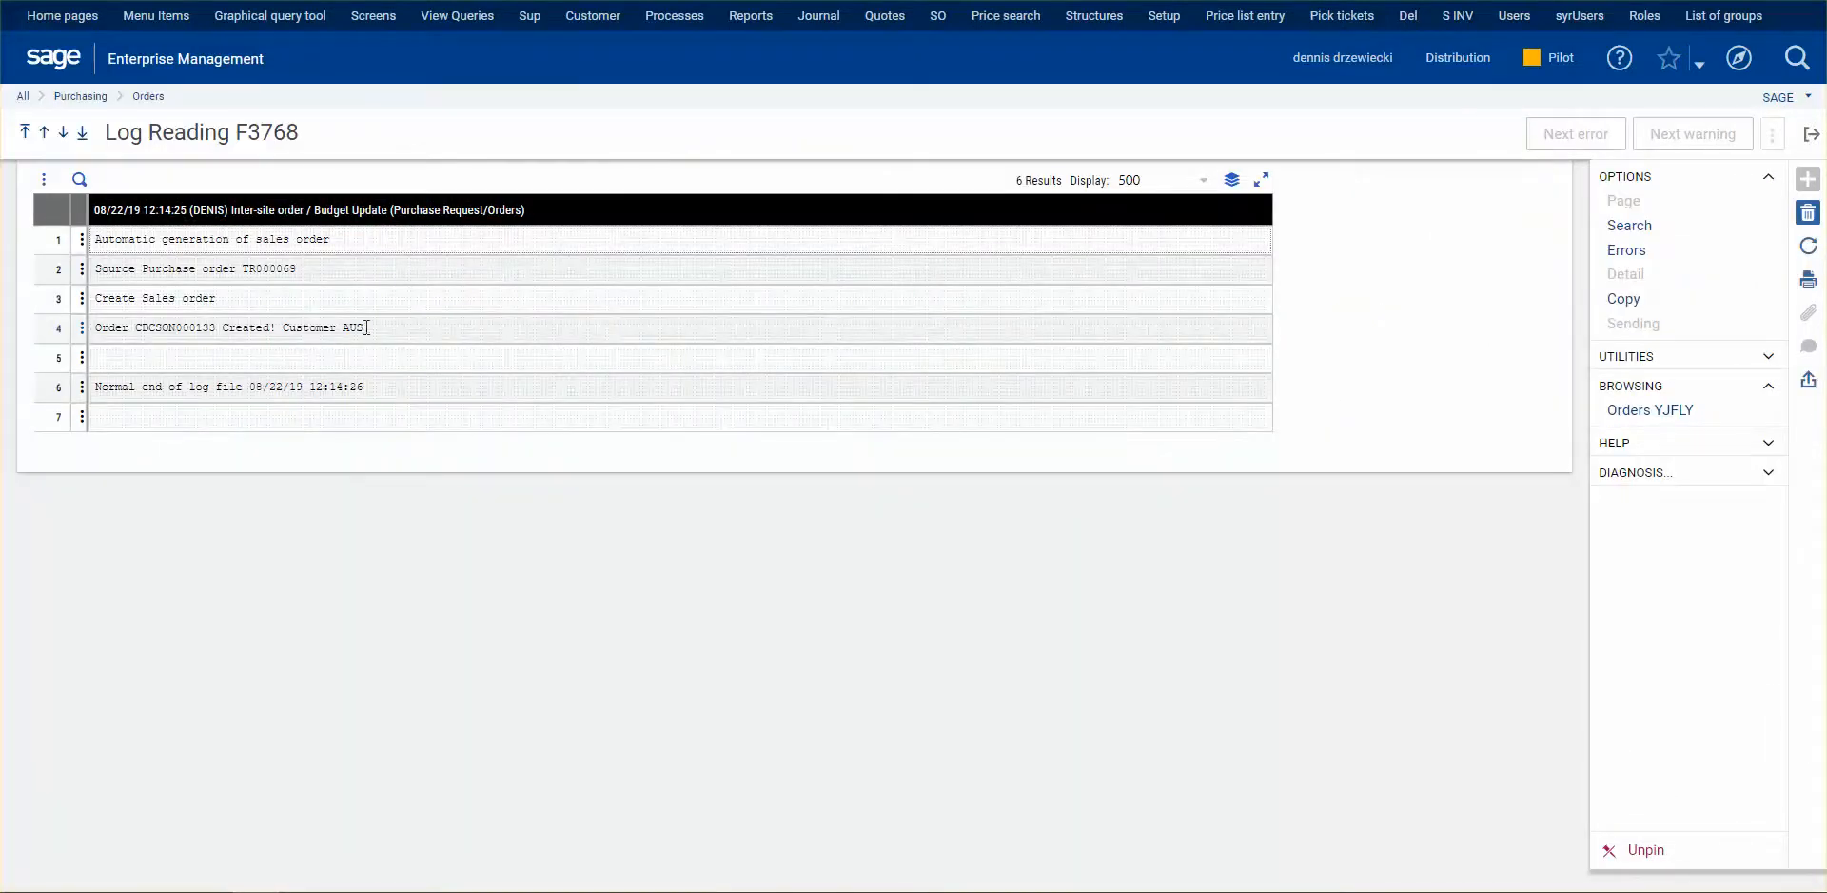
mouse_move(1682, 149)
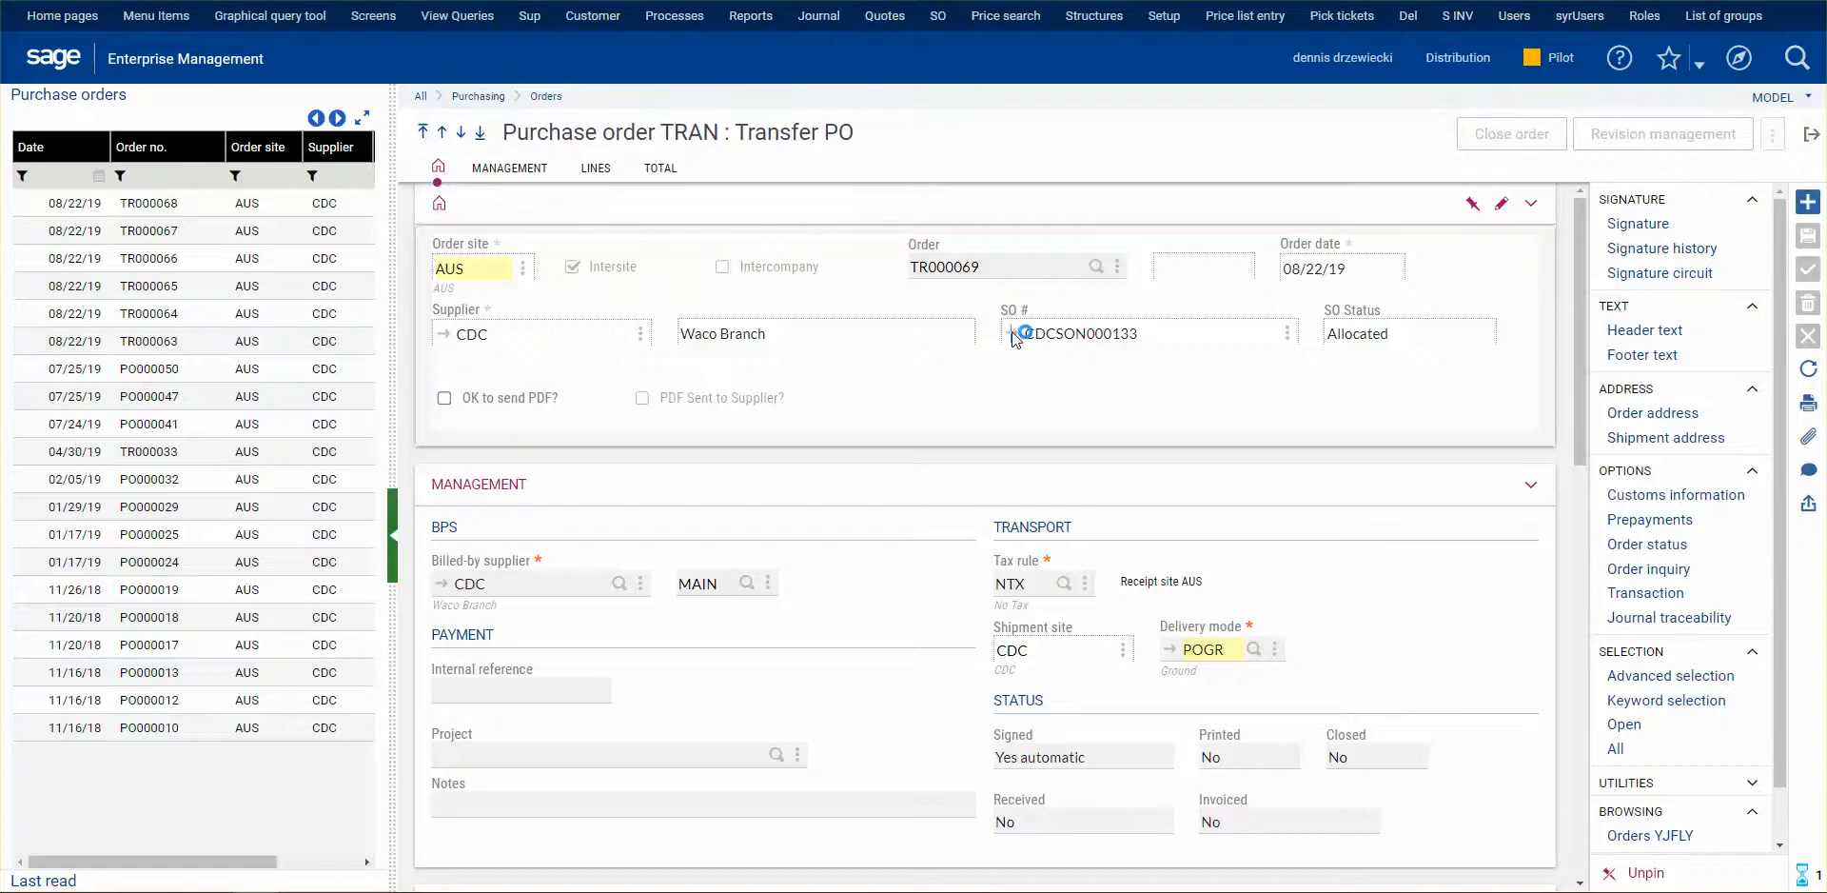
Step: Open generated sales order CDCSON000133 and review its delivery details, required 08/23/19
left_click(1018, 333)
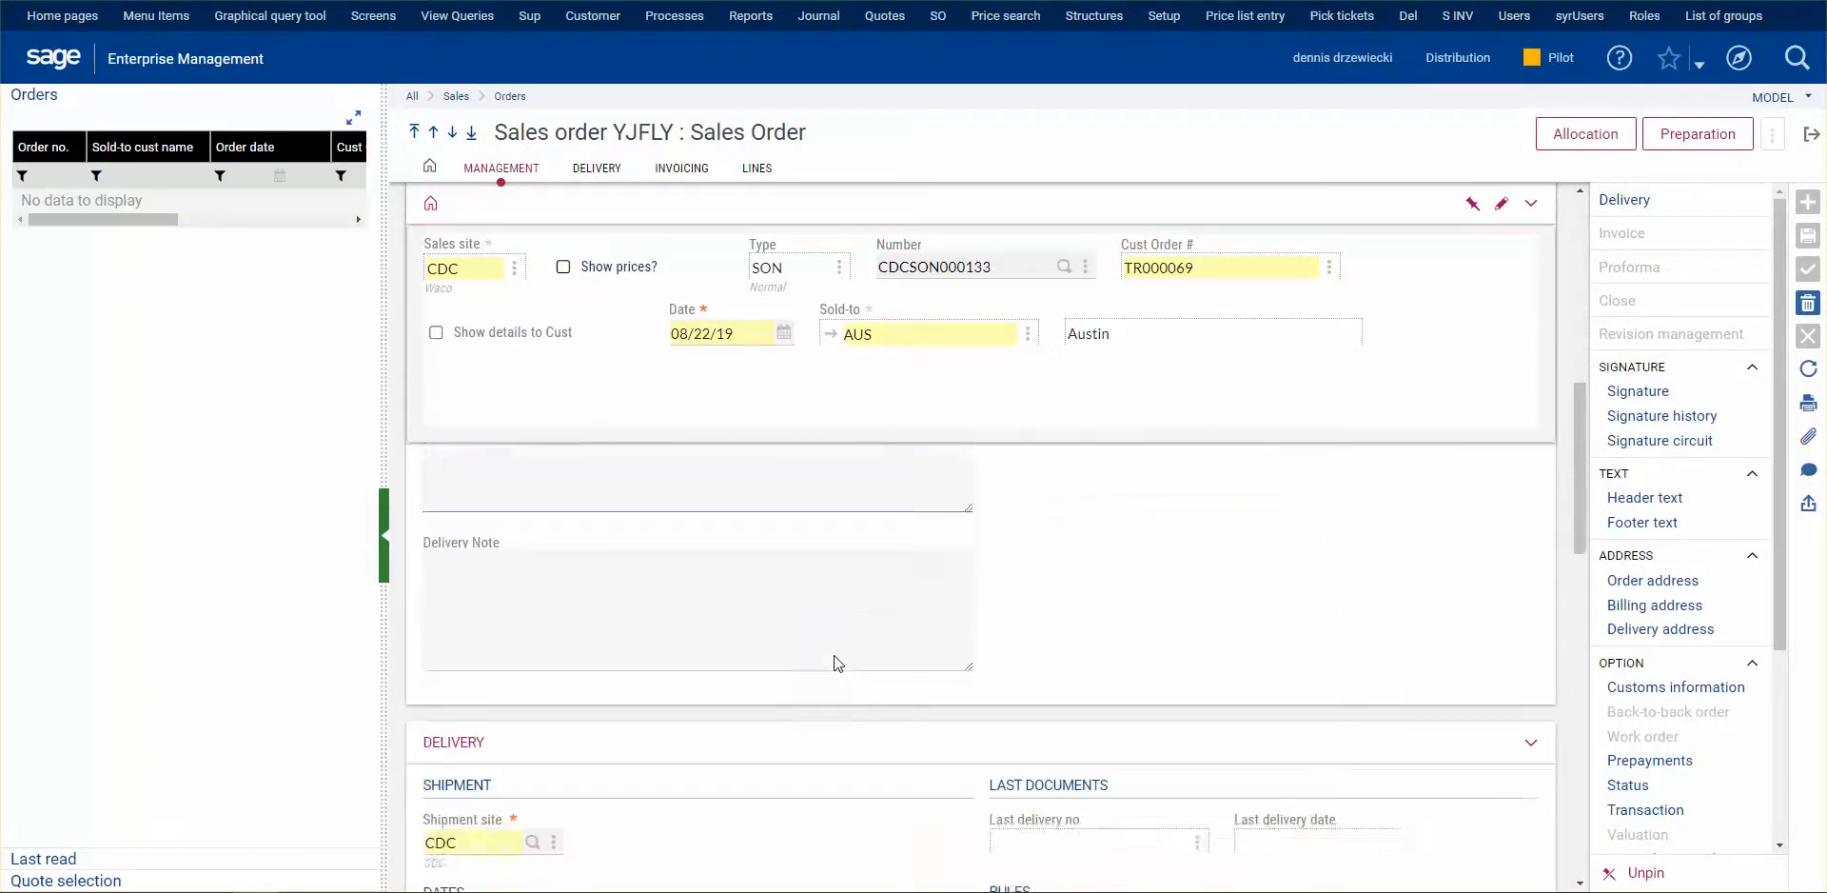
left_click(595, 168)
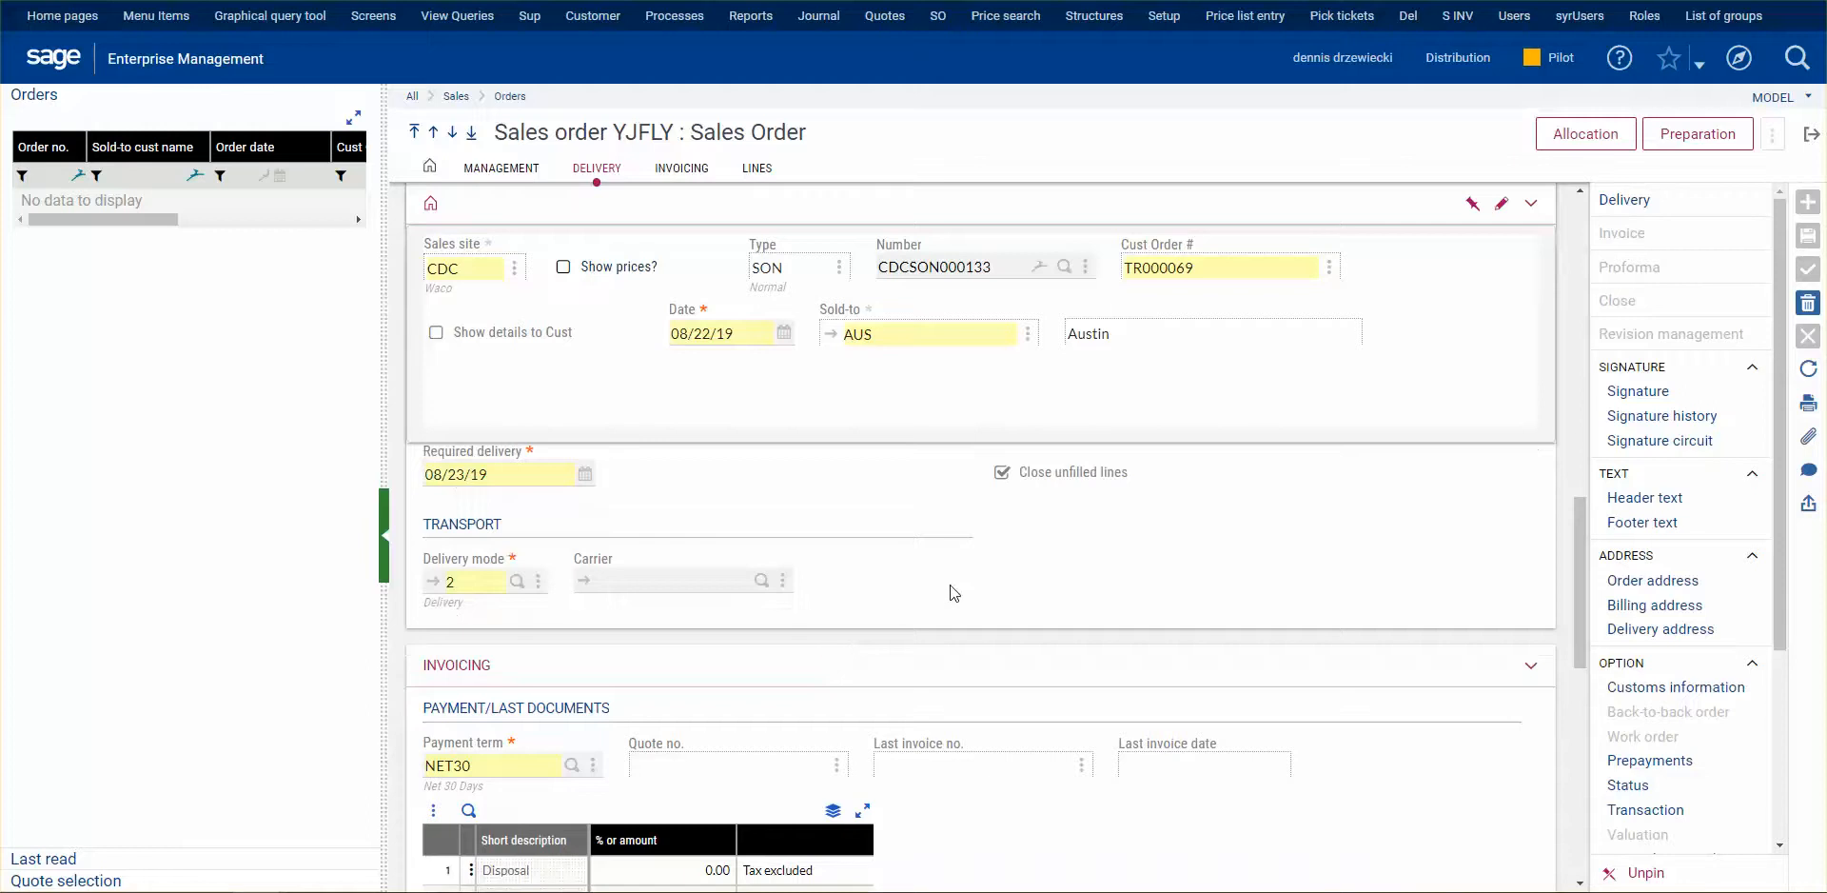
left_click(500, 168)
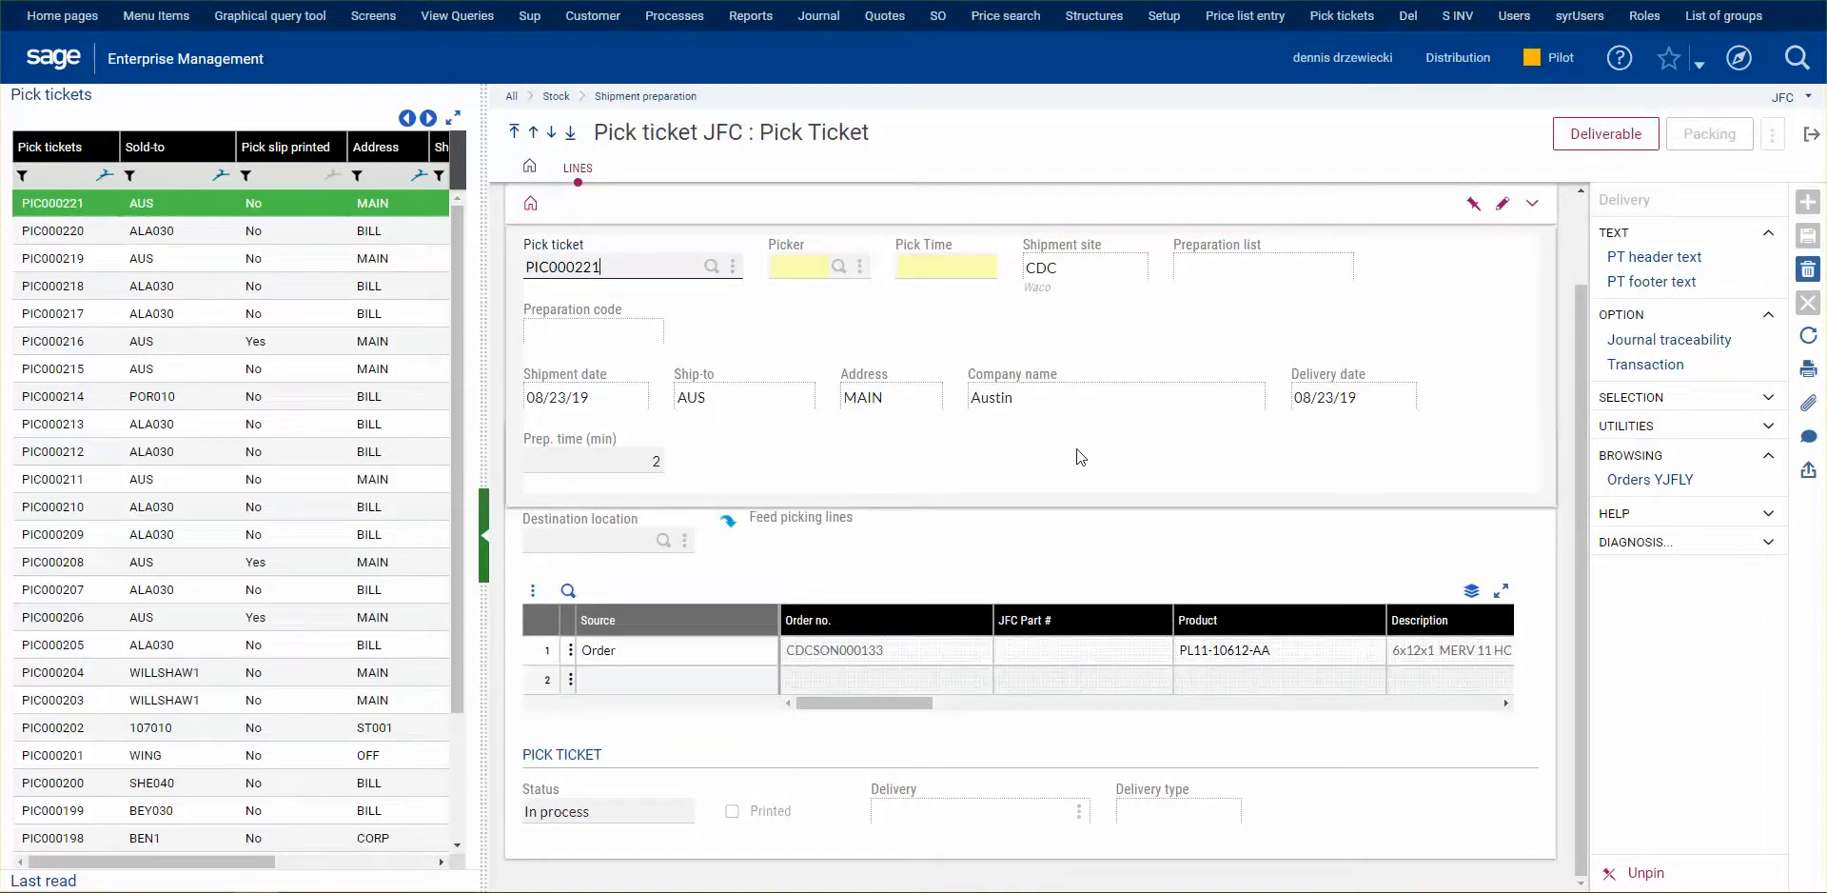
mouse_move(1182, 137)
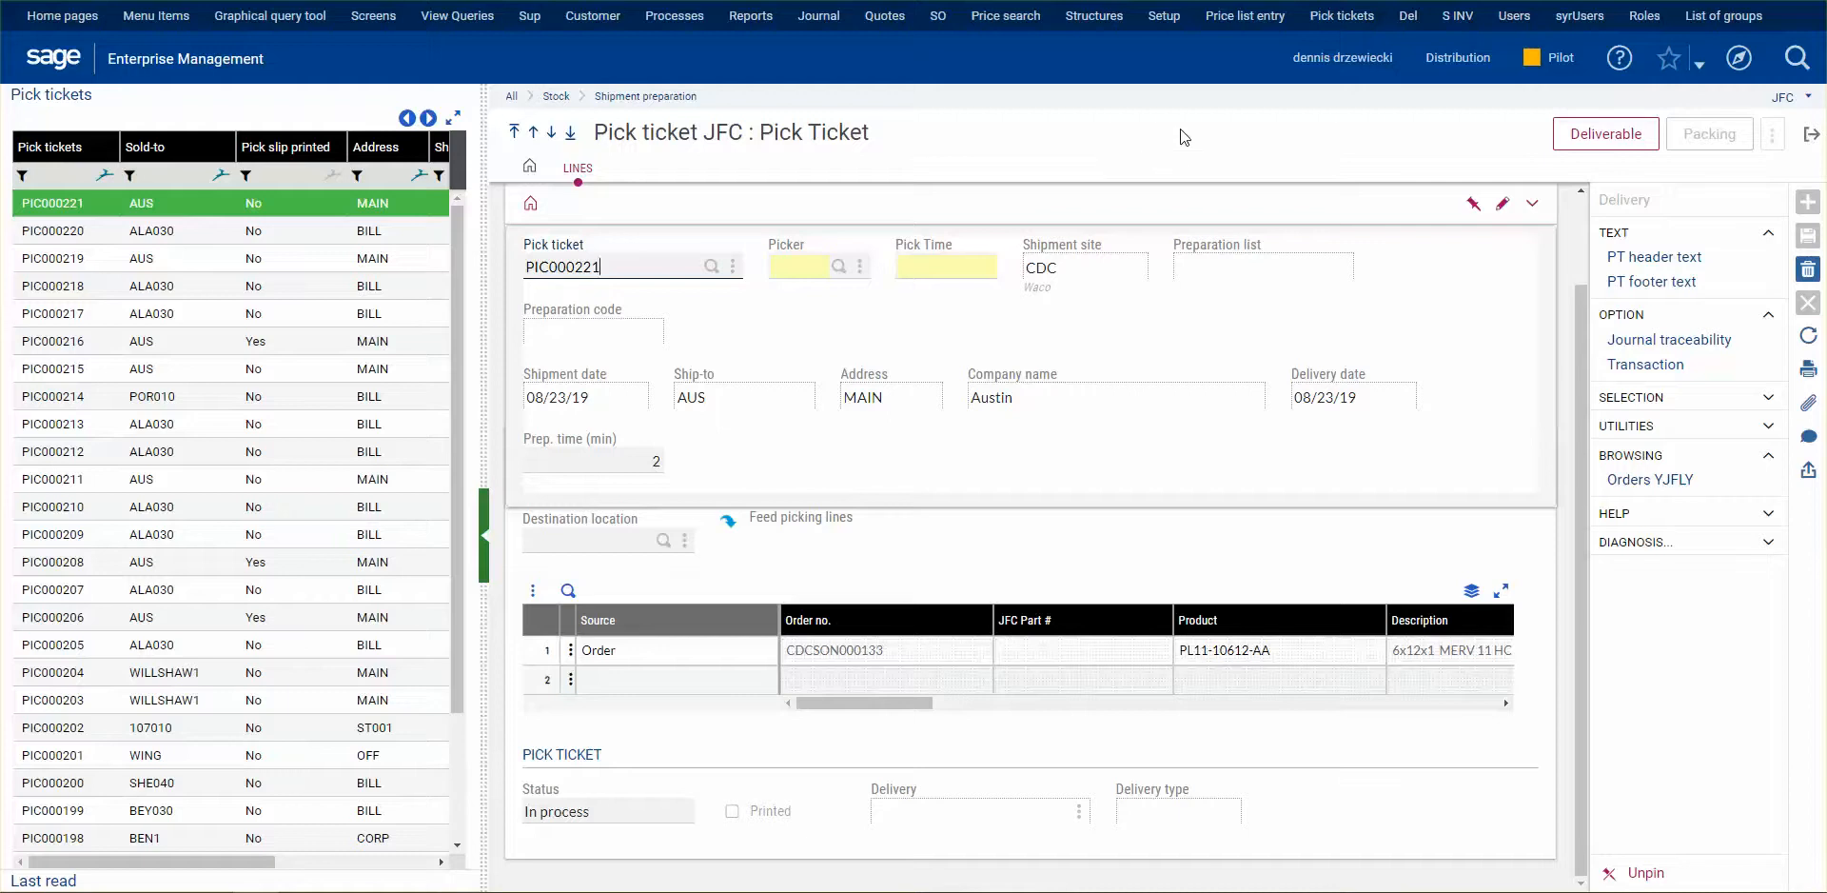
mouse_move(746, 327)
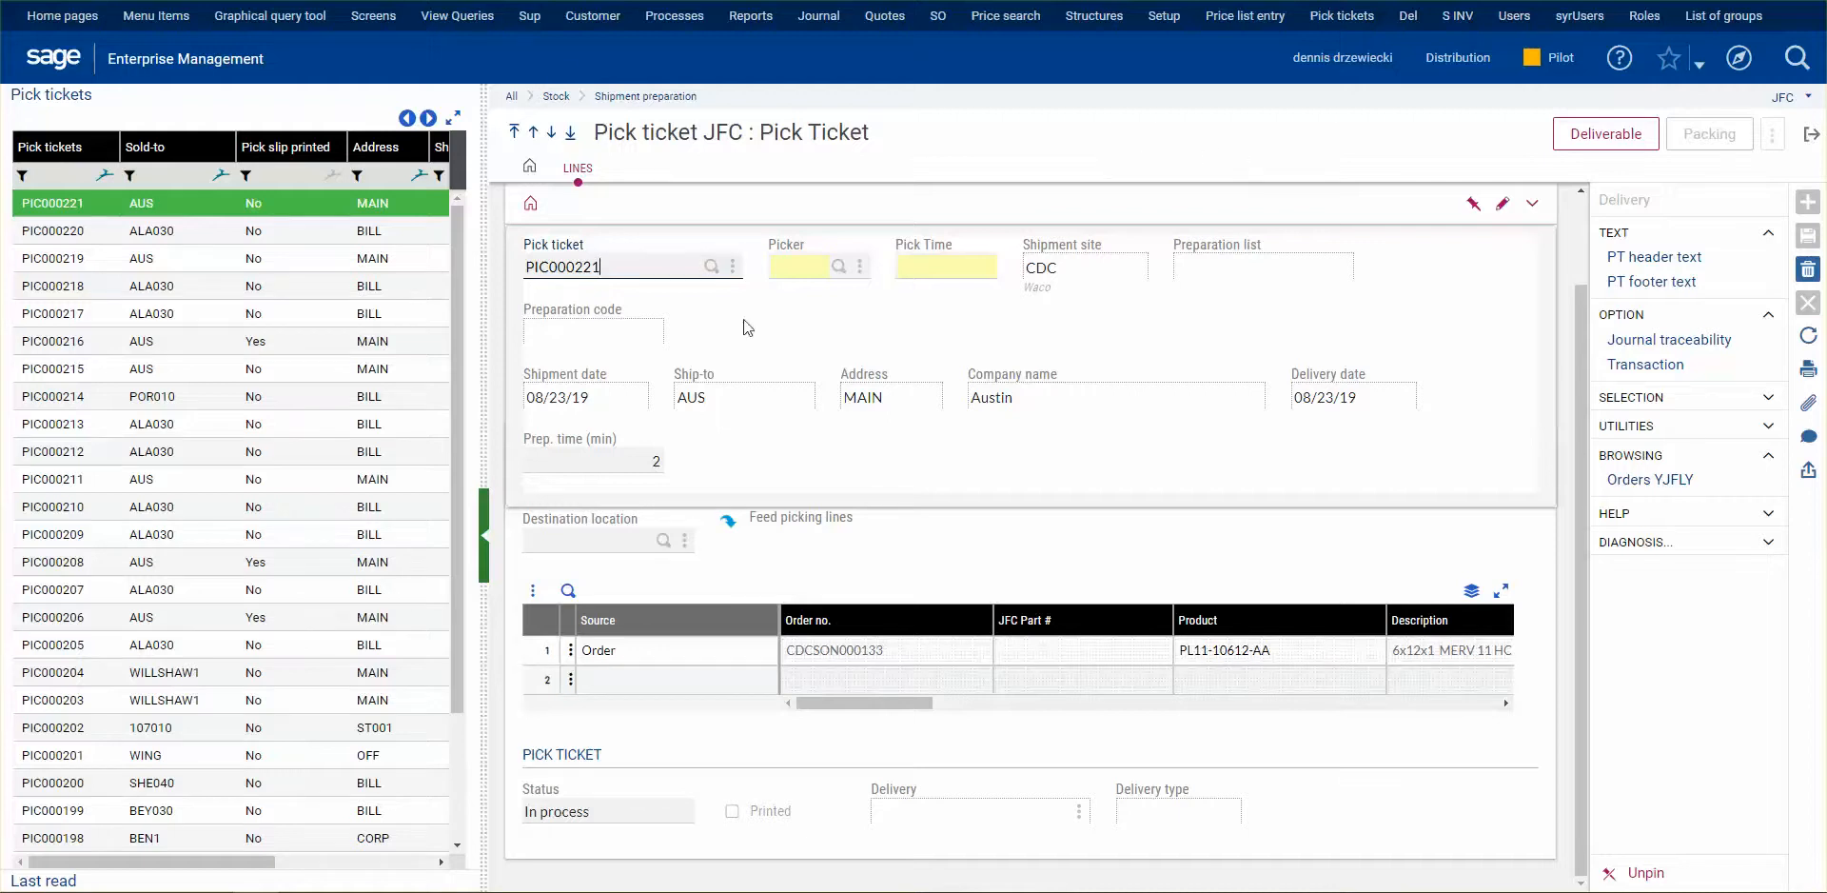
mouse_move(681, 15)
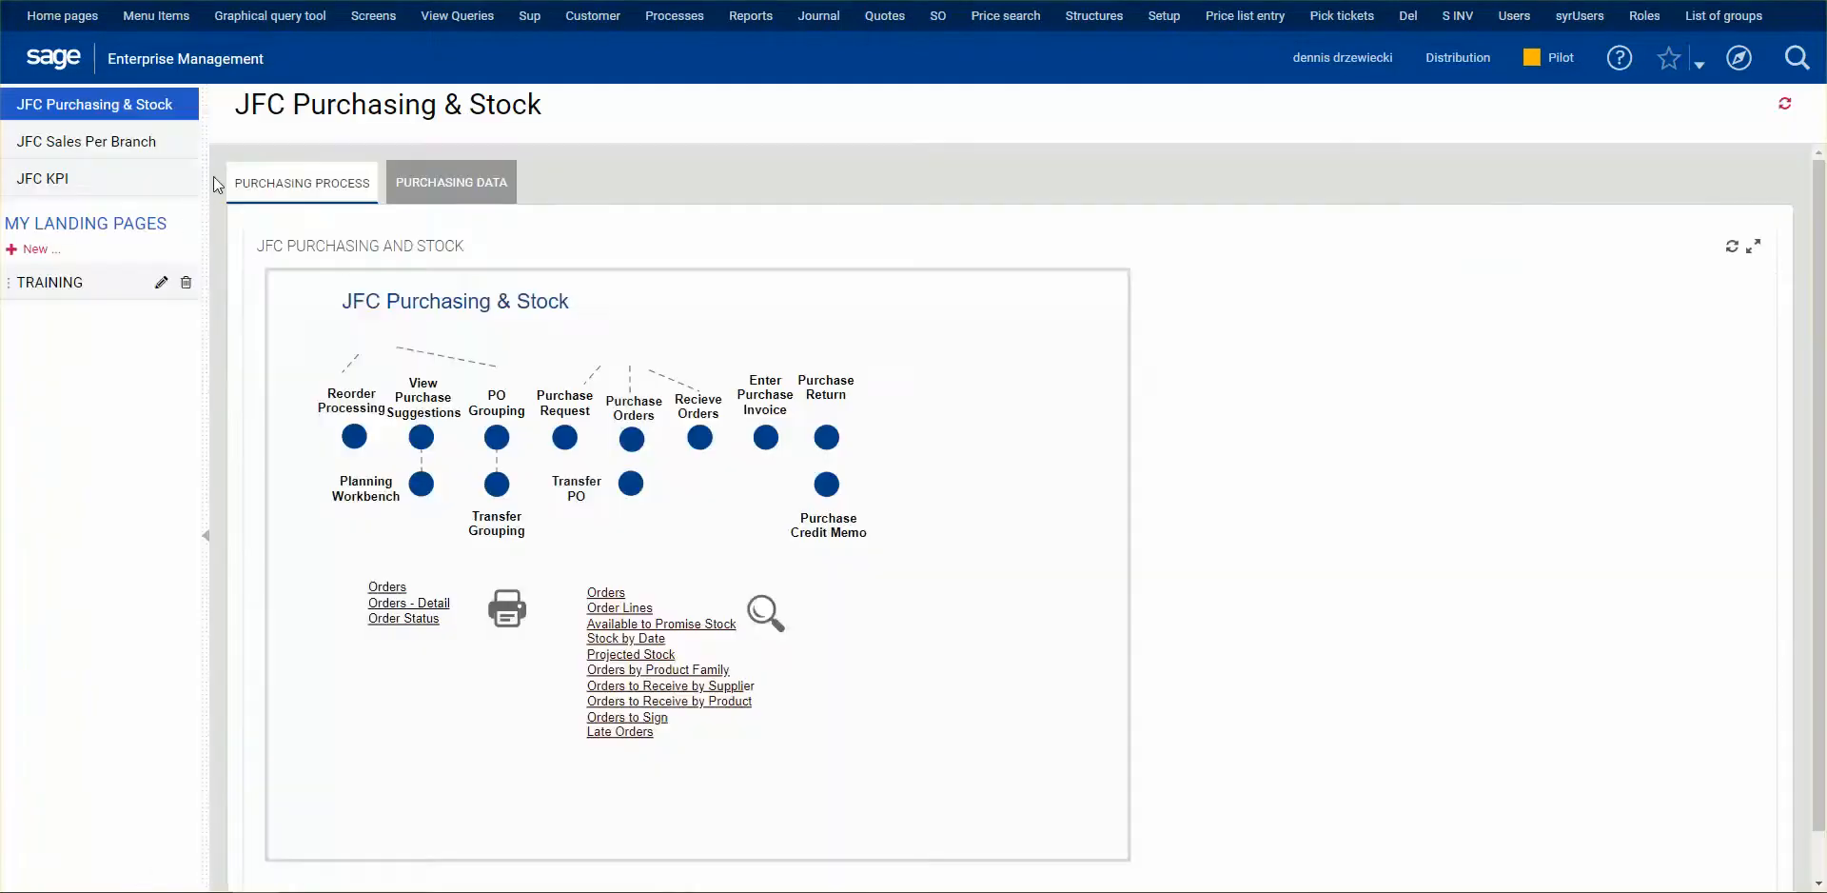
Step: Show the JFC Sales Per Branch Open Picks dashboard listing PIC000221 among transfer picks not ready
left_click(86, 141)
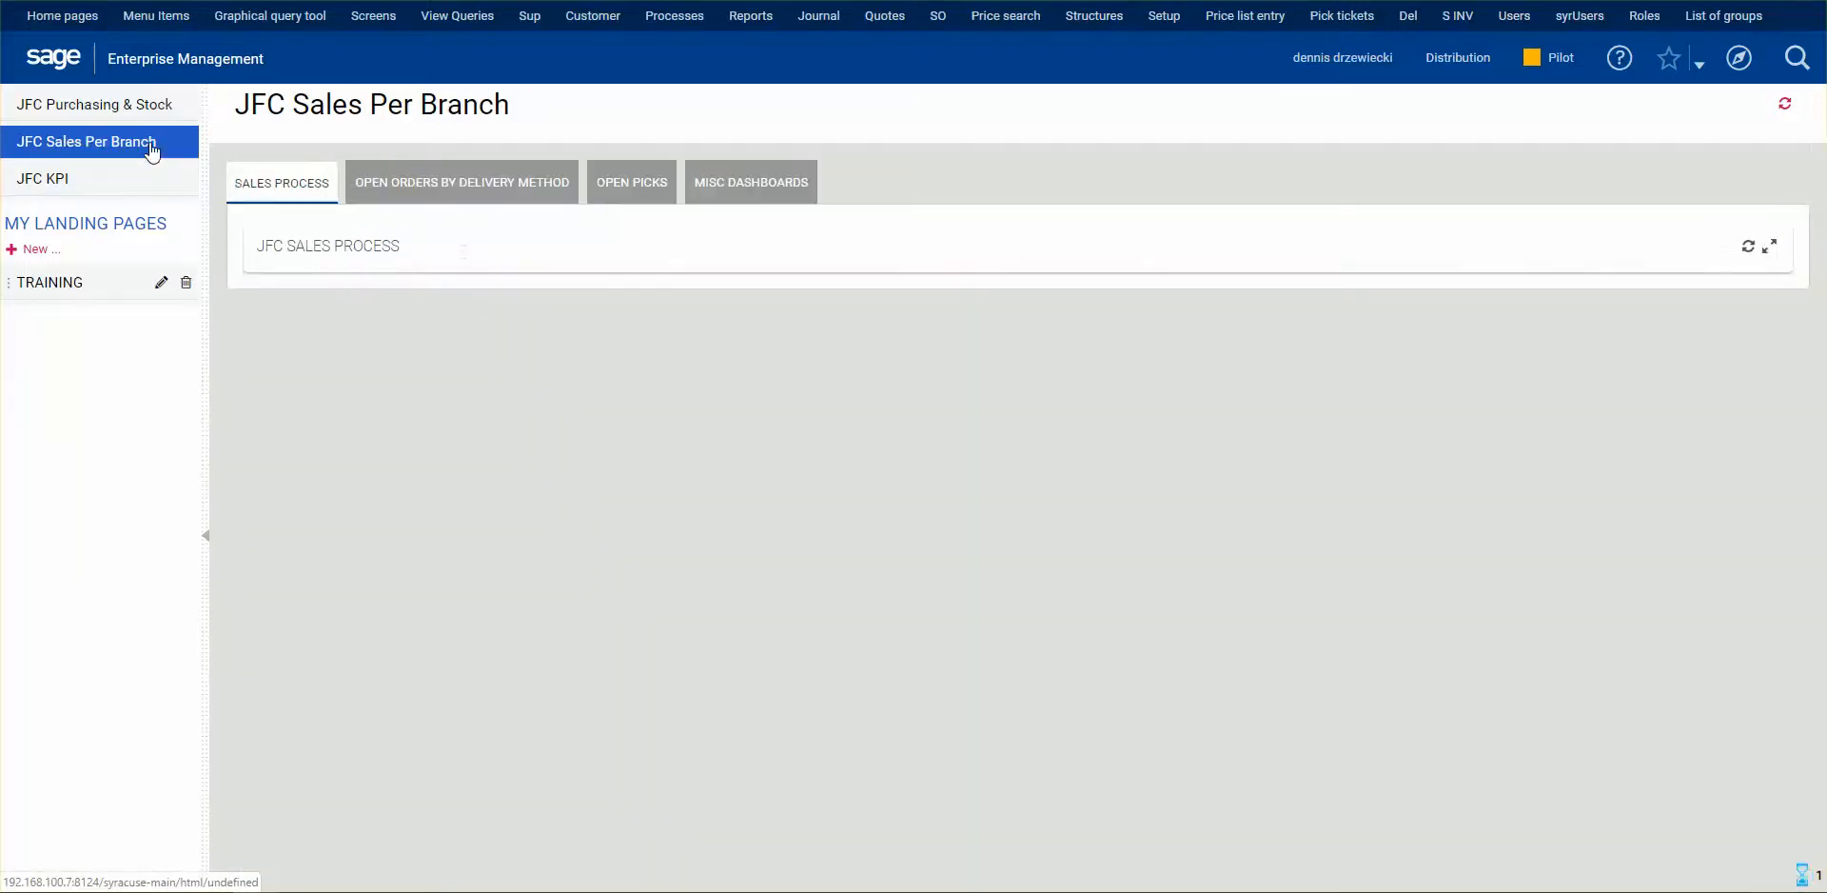
left_click(85, 141)
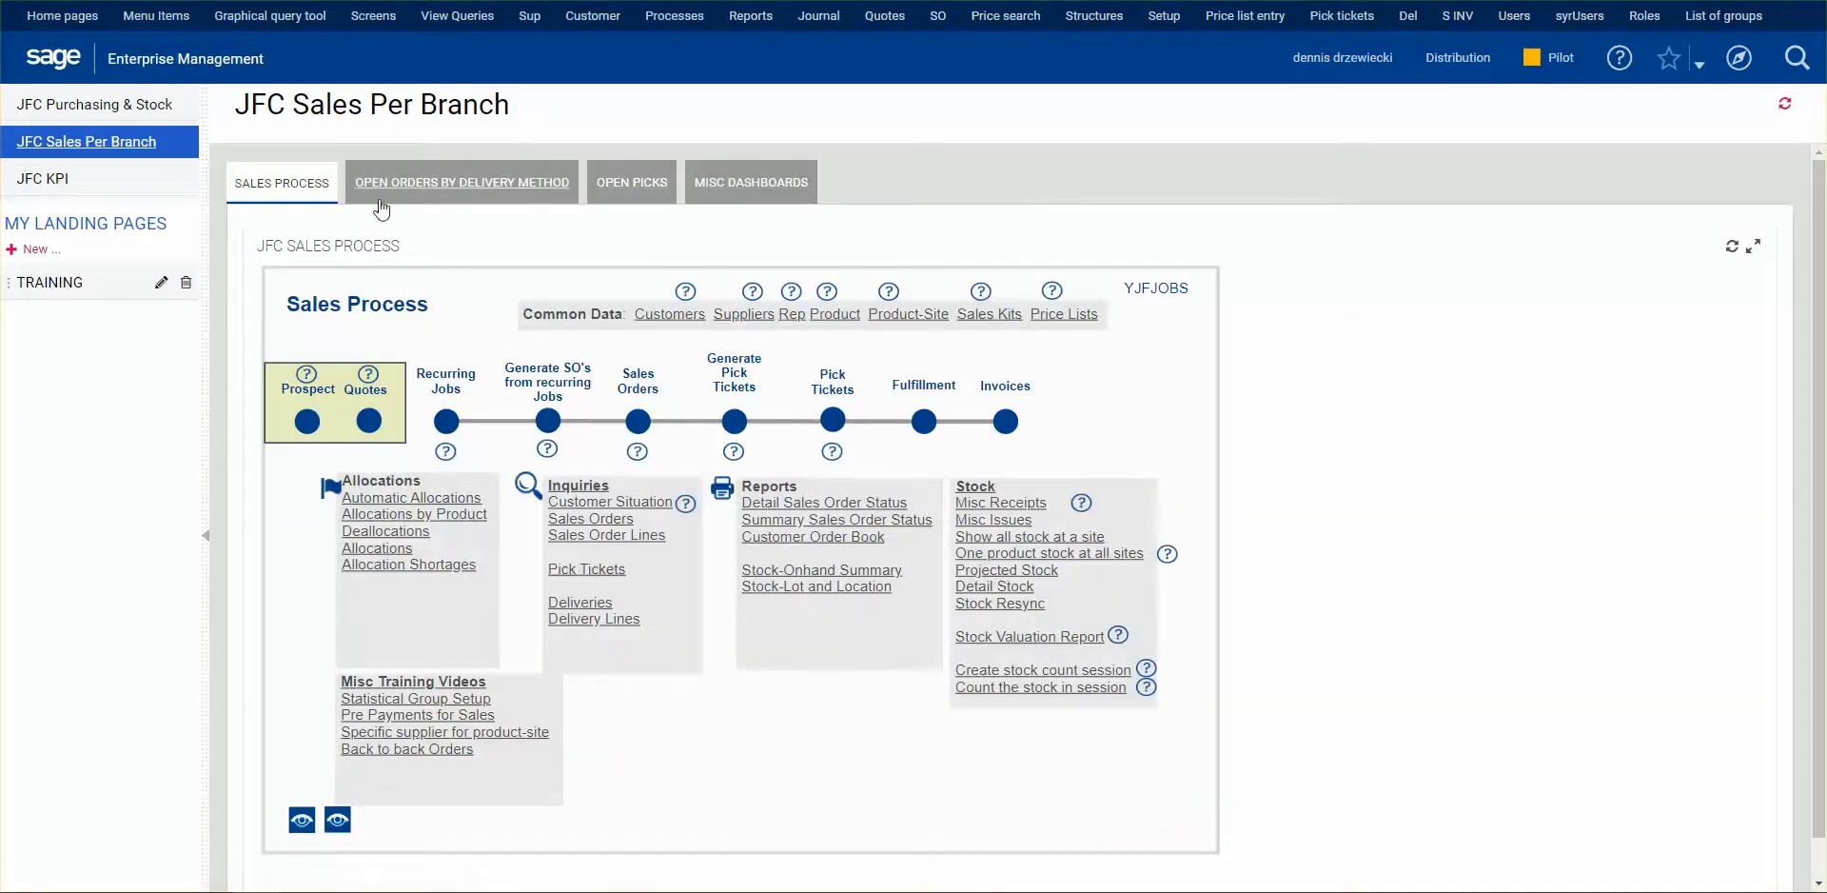
left_click(461, 183)
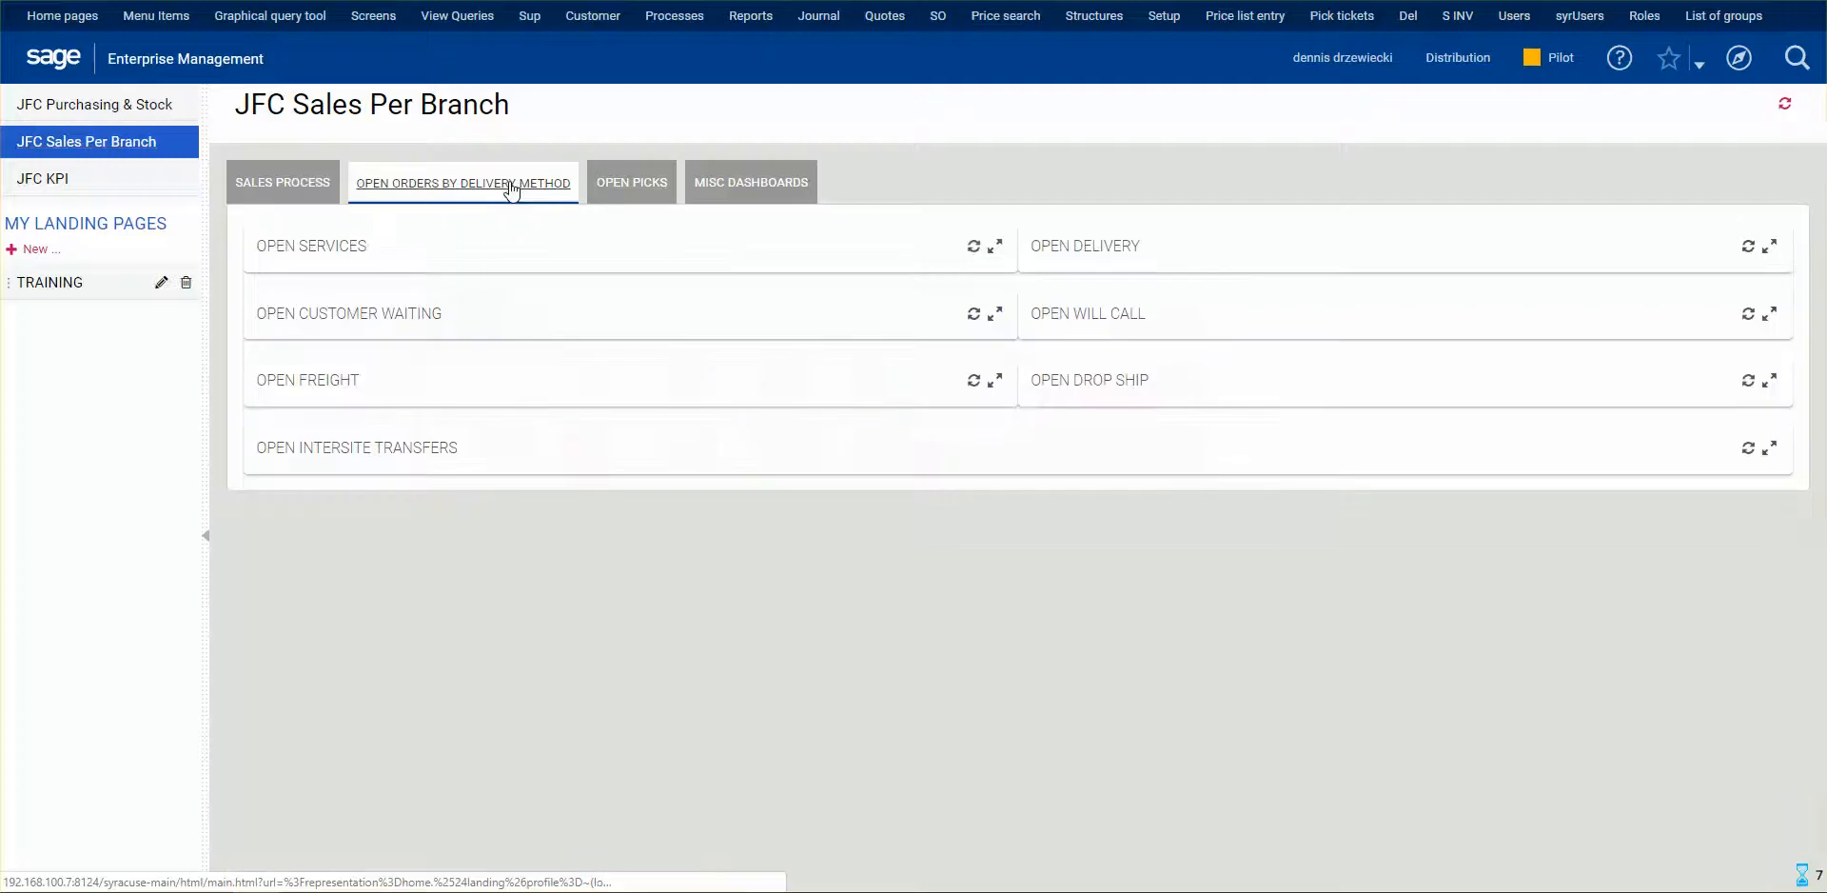
left_click(632, 183)
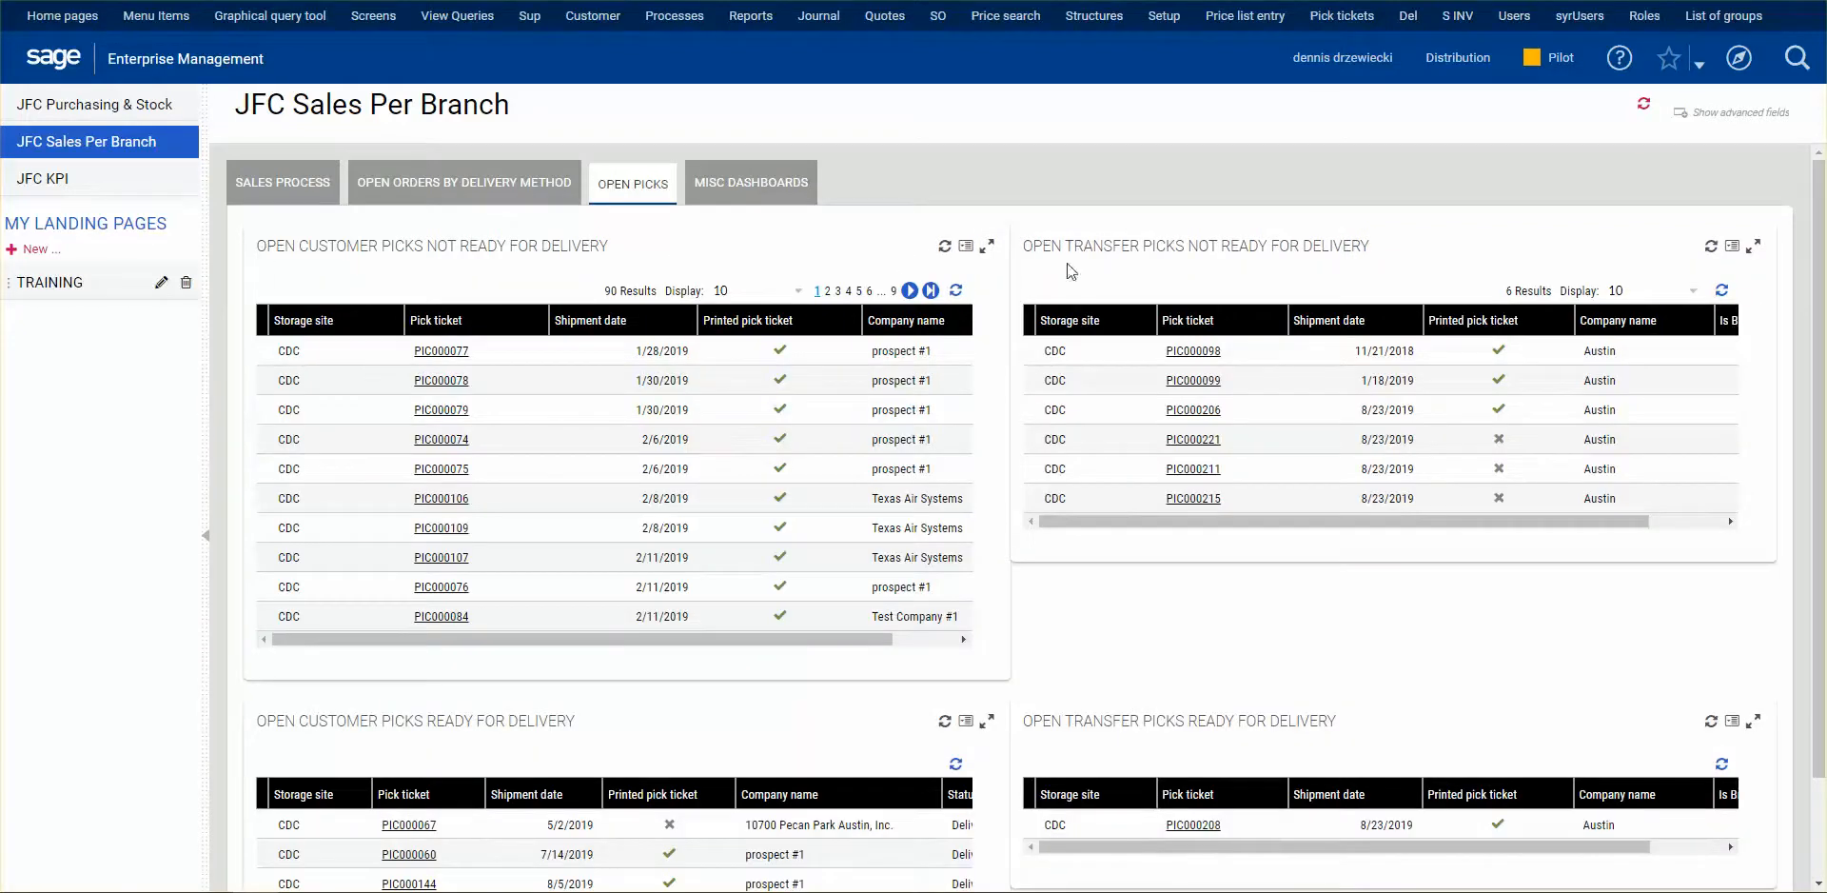
mouse_move(1170, 242)
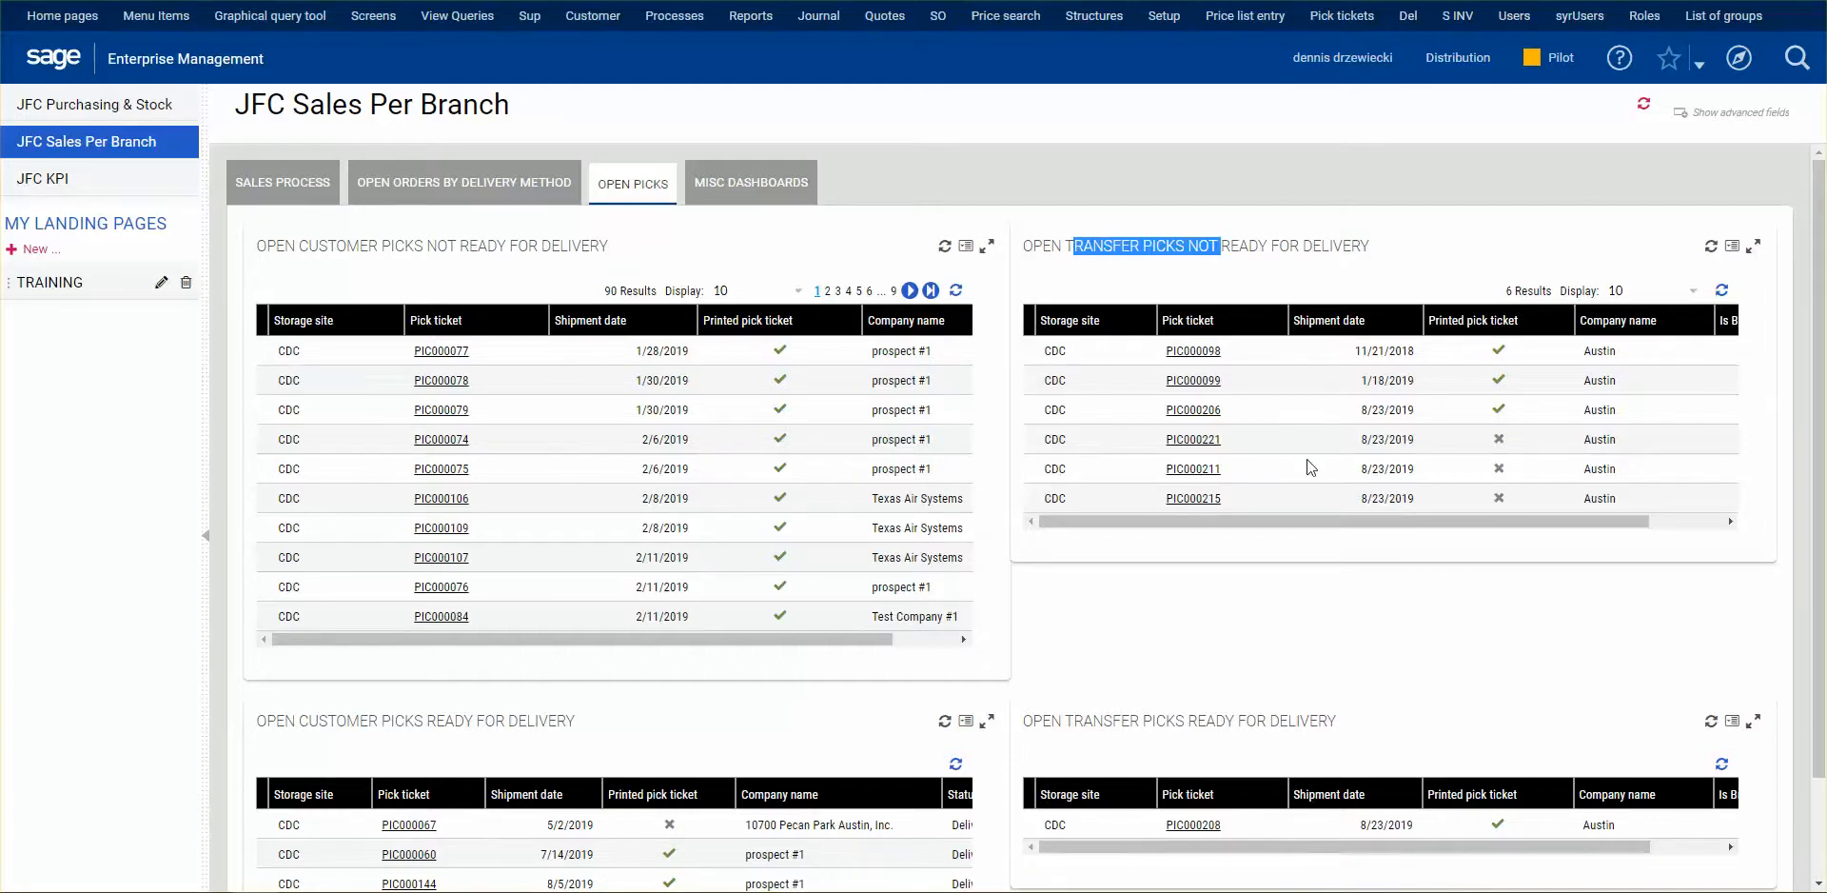
scroll("down", 3)
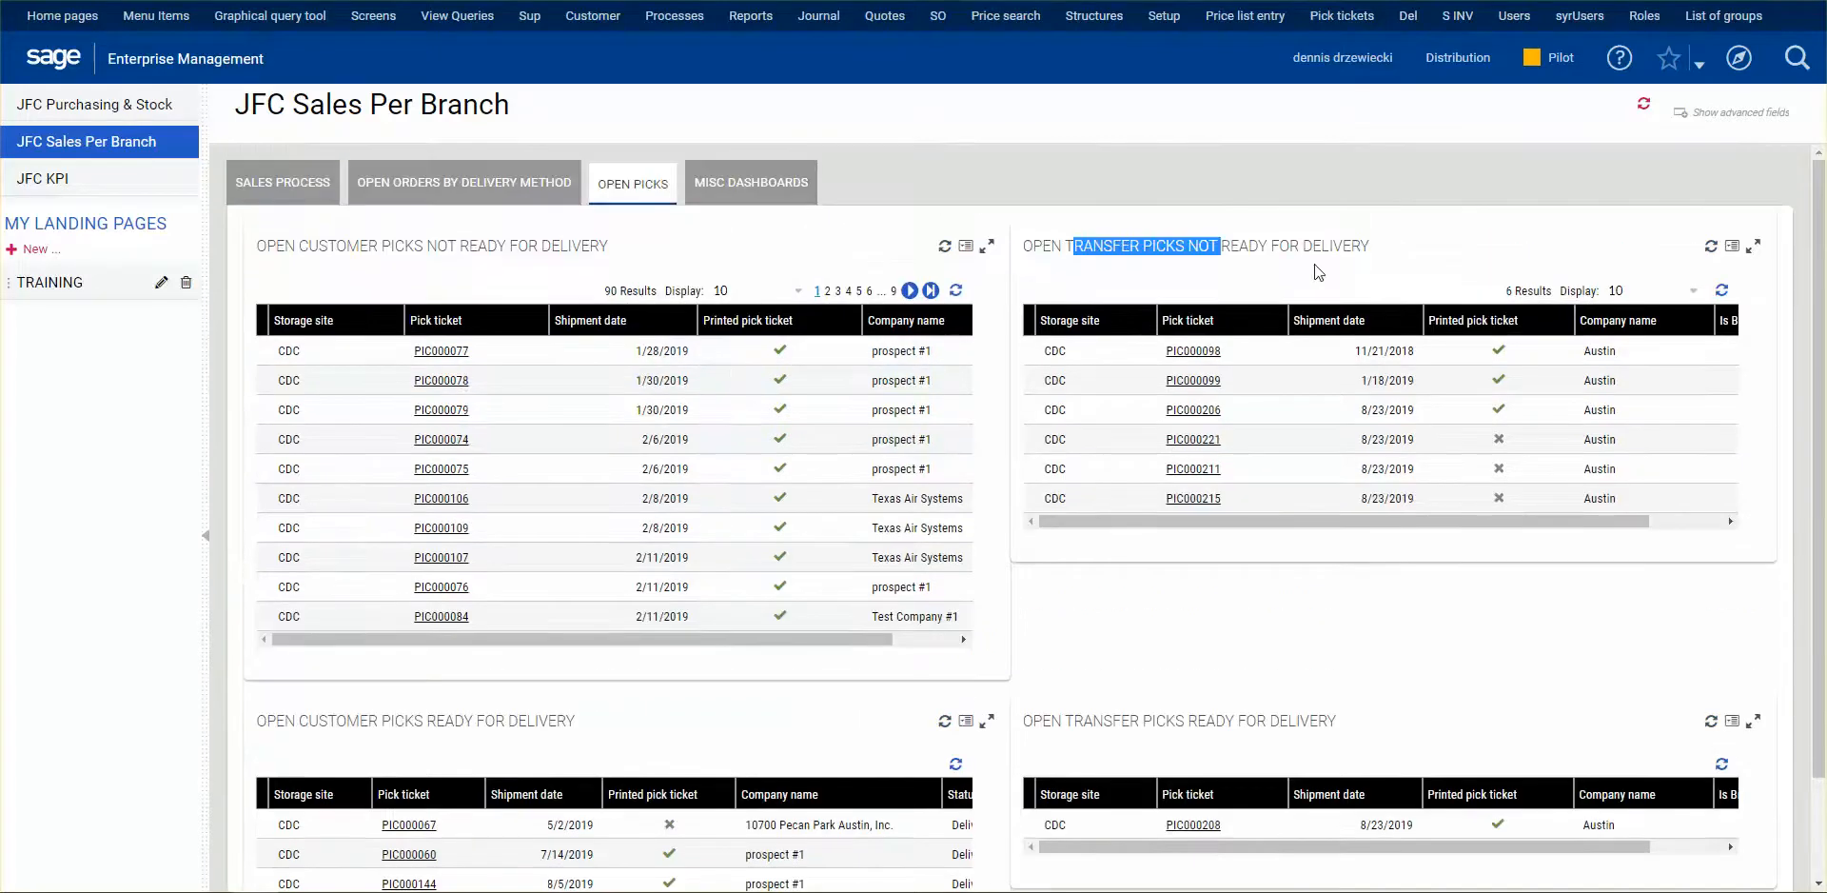
scroll("down", 3)
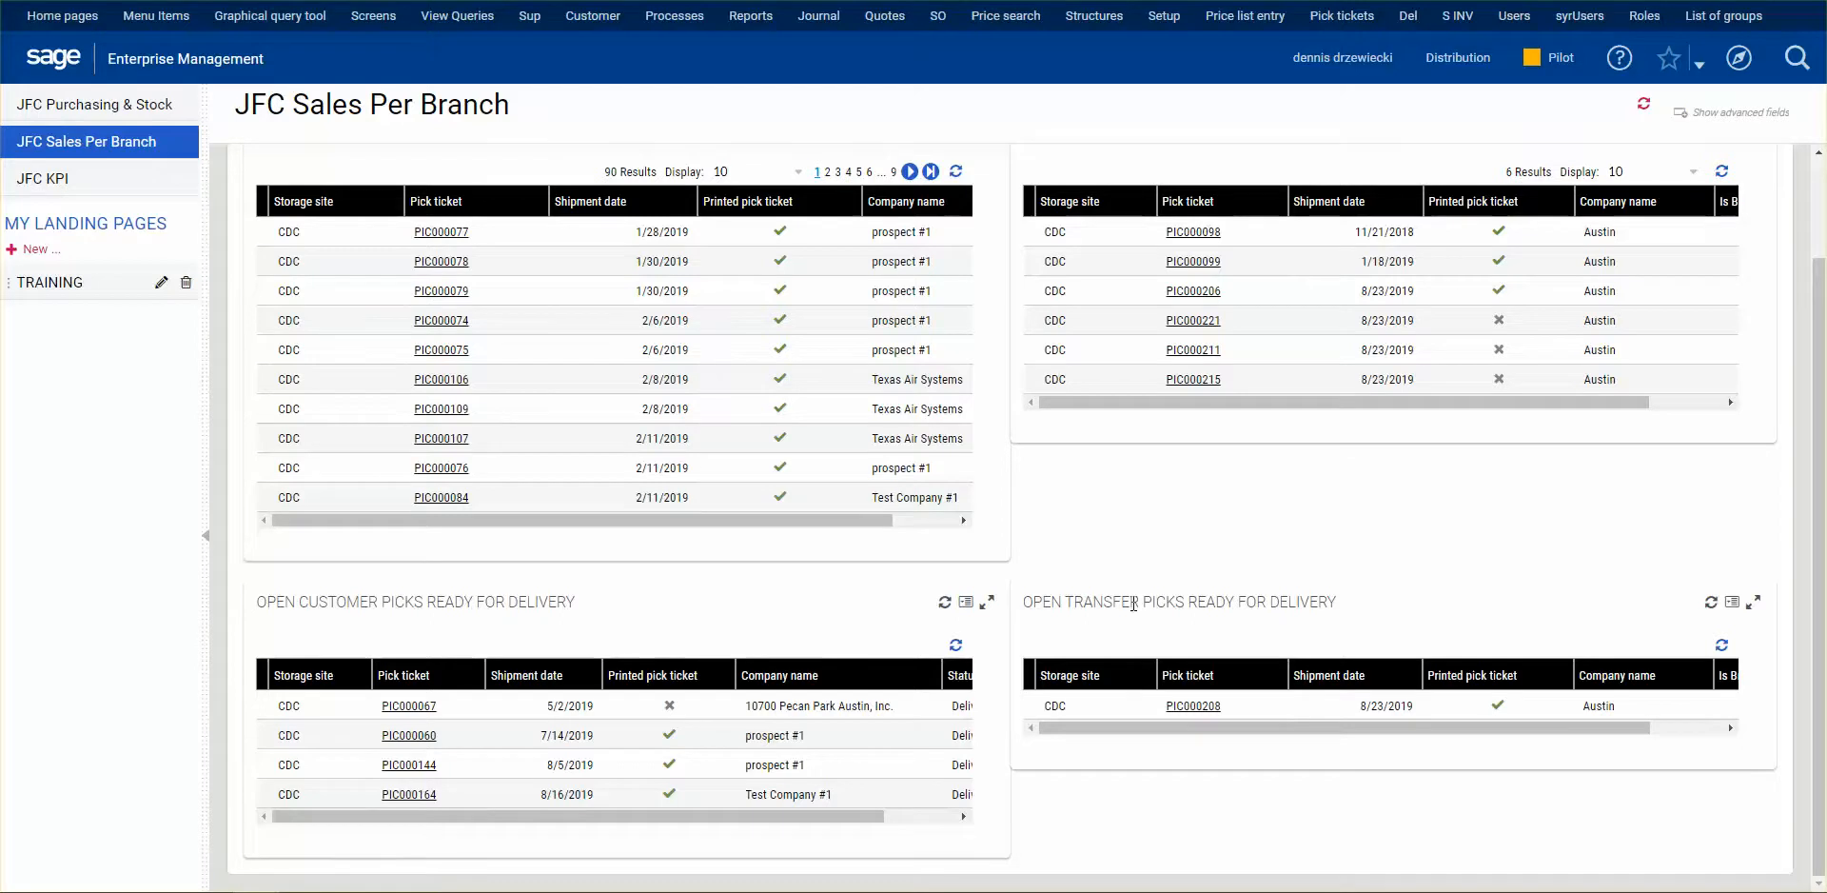
mouse_move(1164, 599)
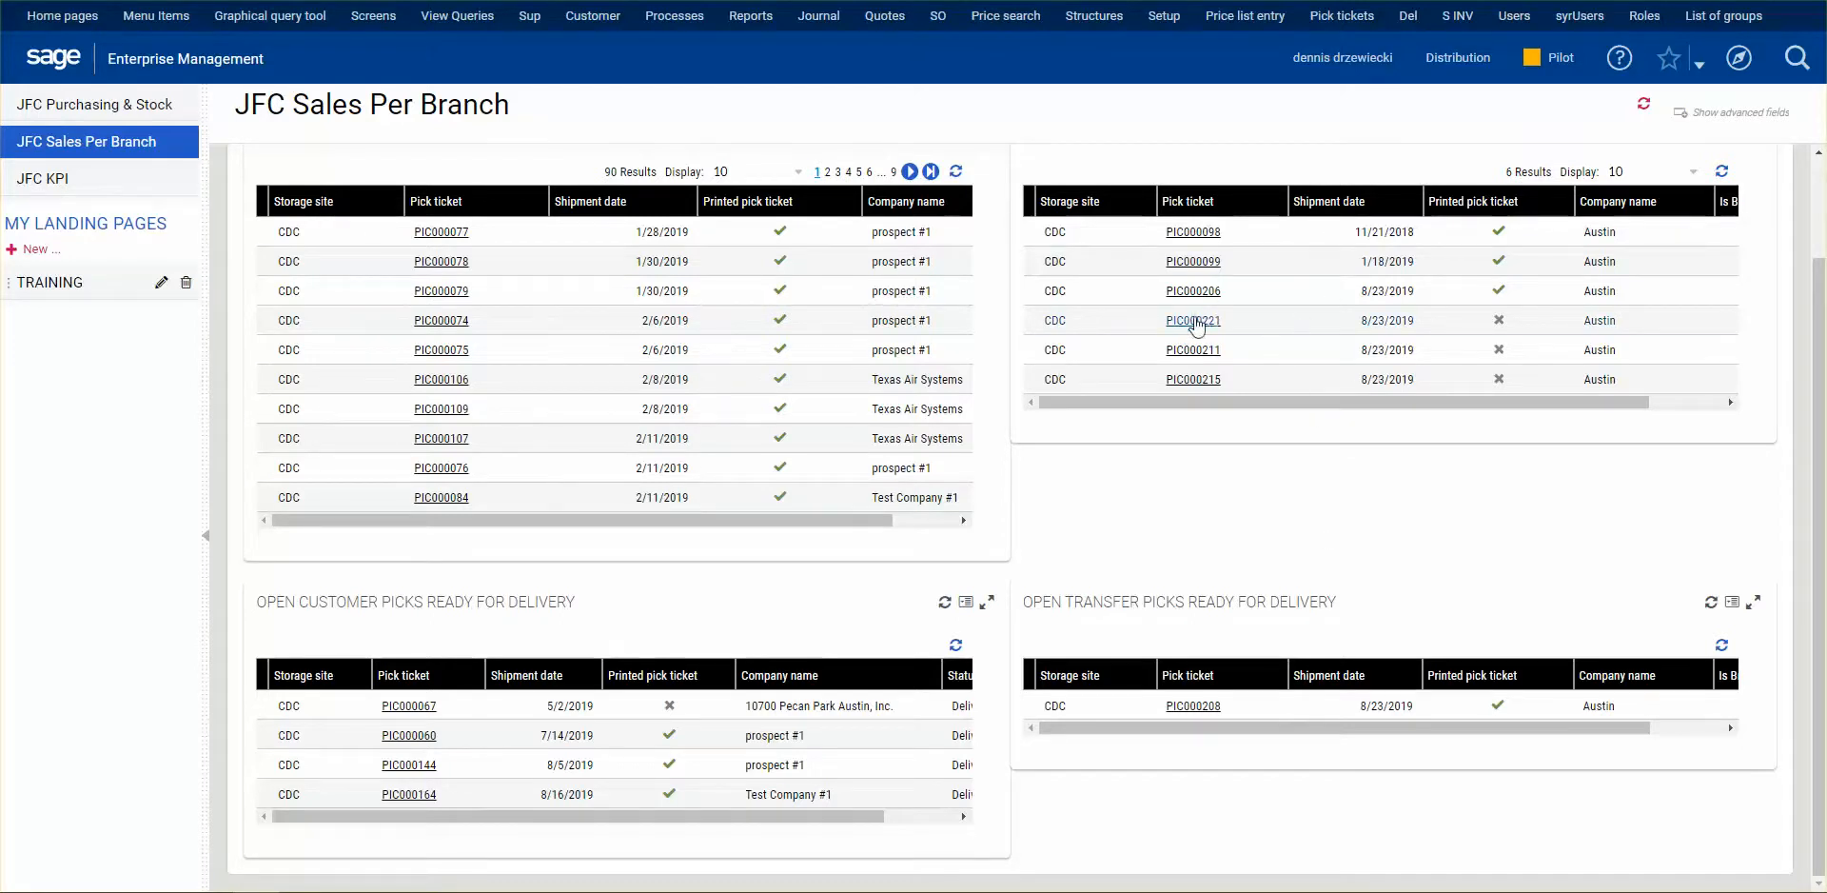
Step: Open pick ticket PIC000221 for CDCSON000133 and mark it Deliverable
left_click(1193, 320)
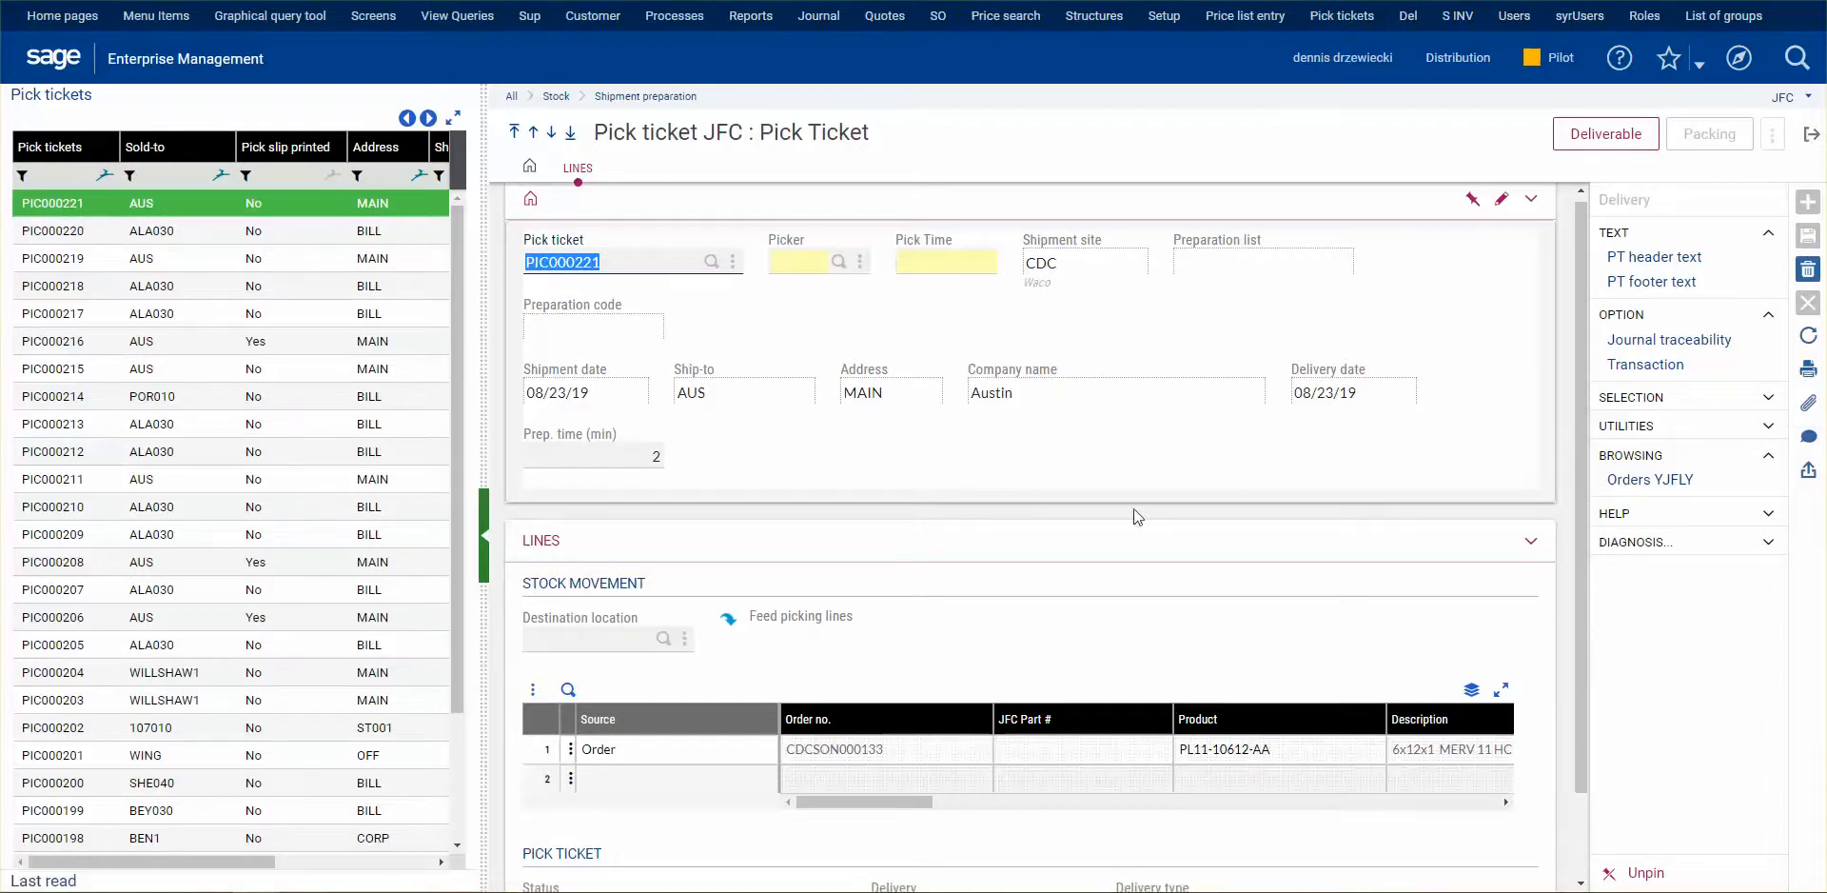
mouse_move(1407, 318)
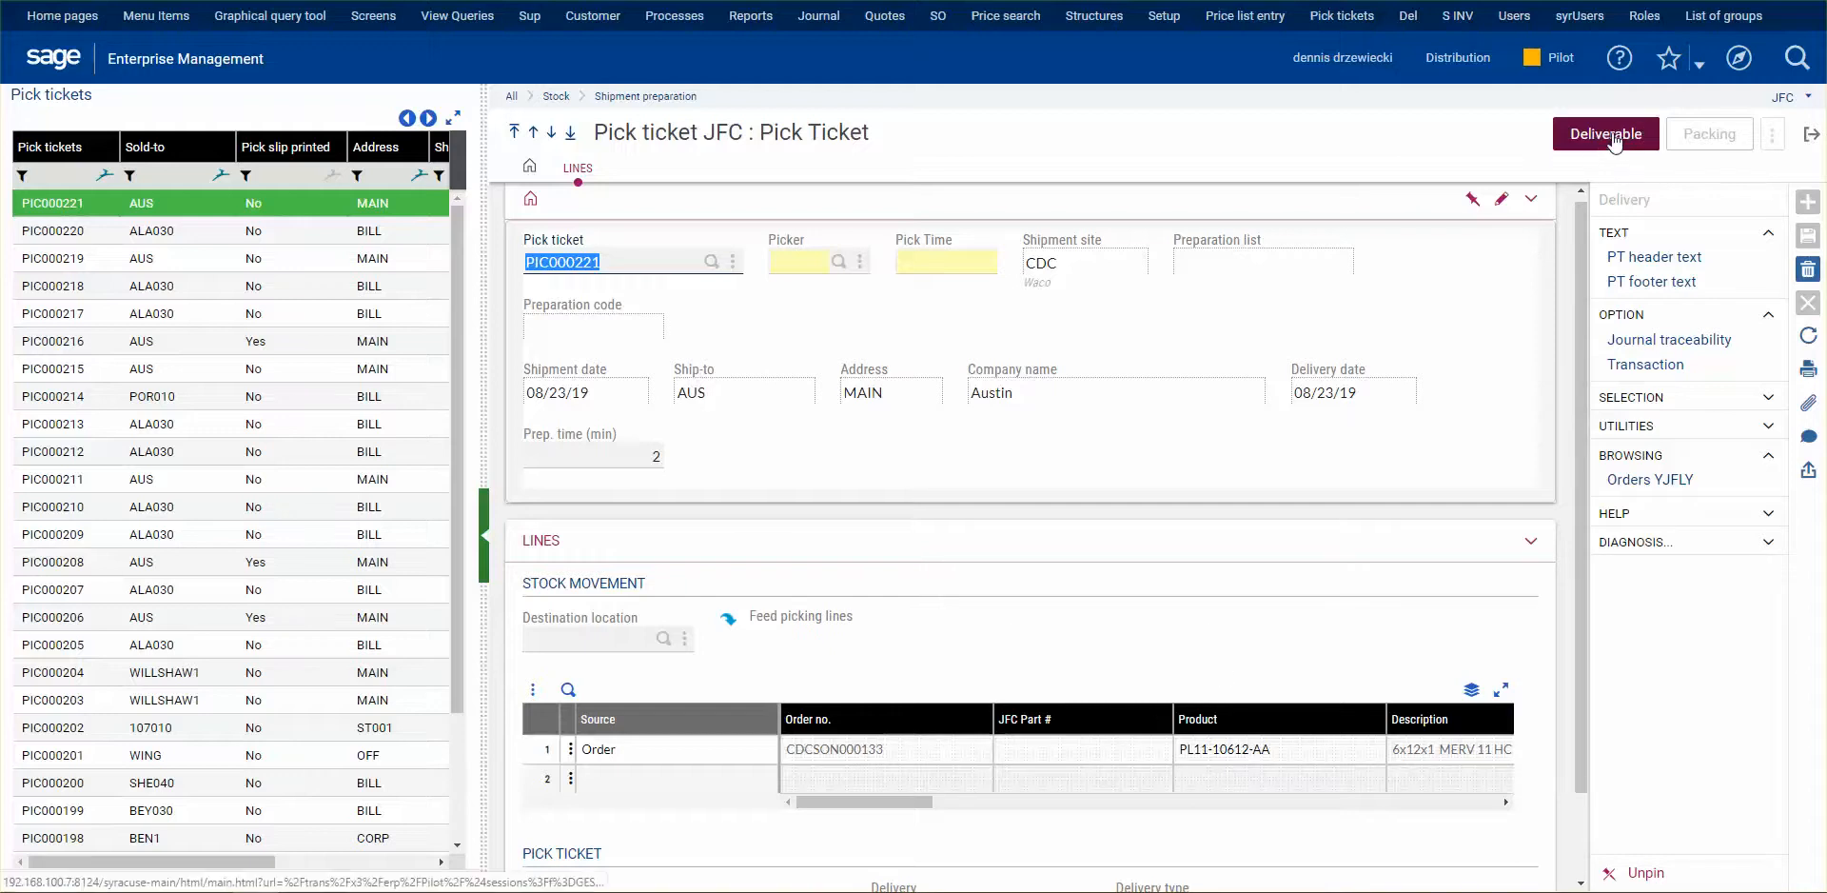
left_click(1604, 134)
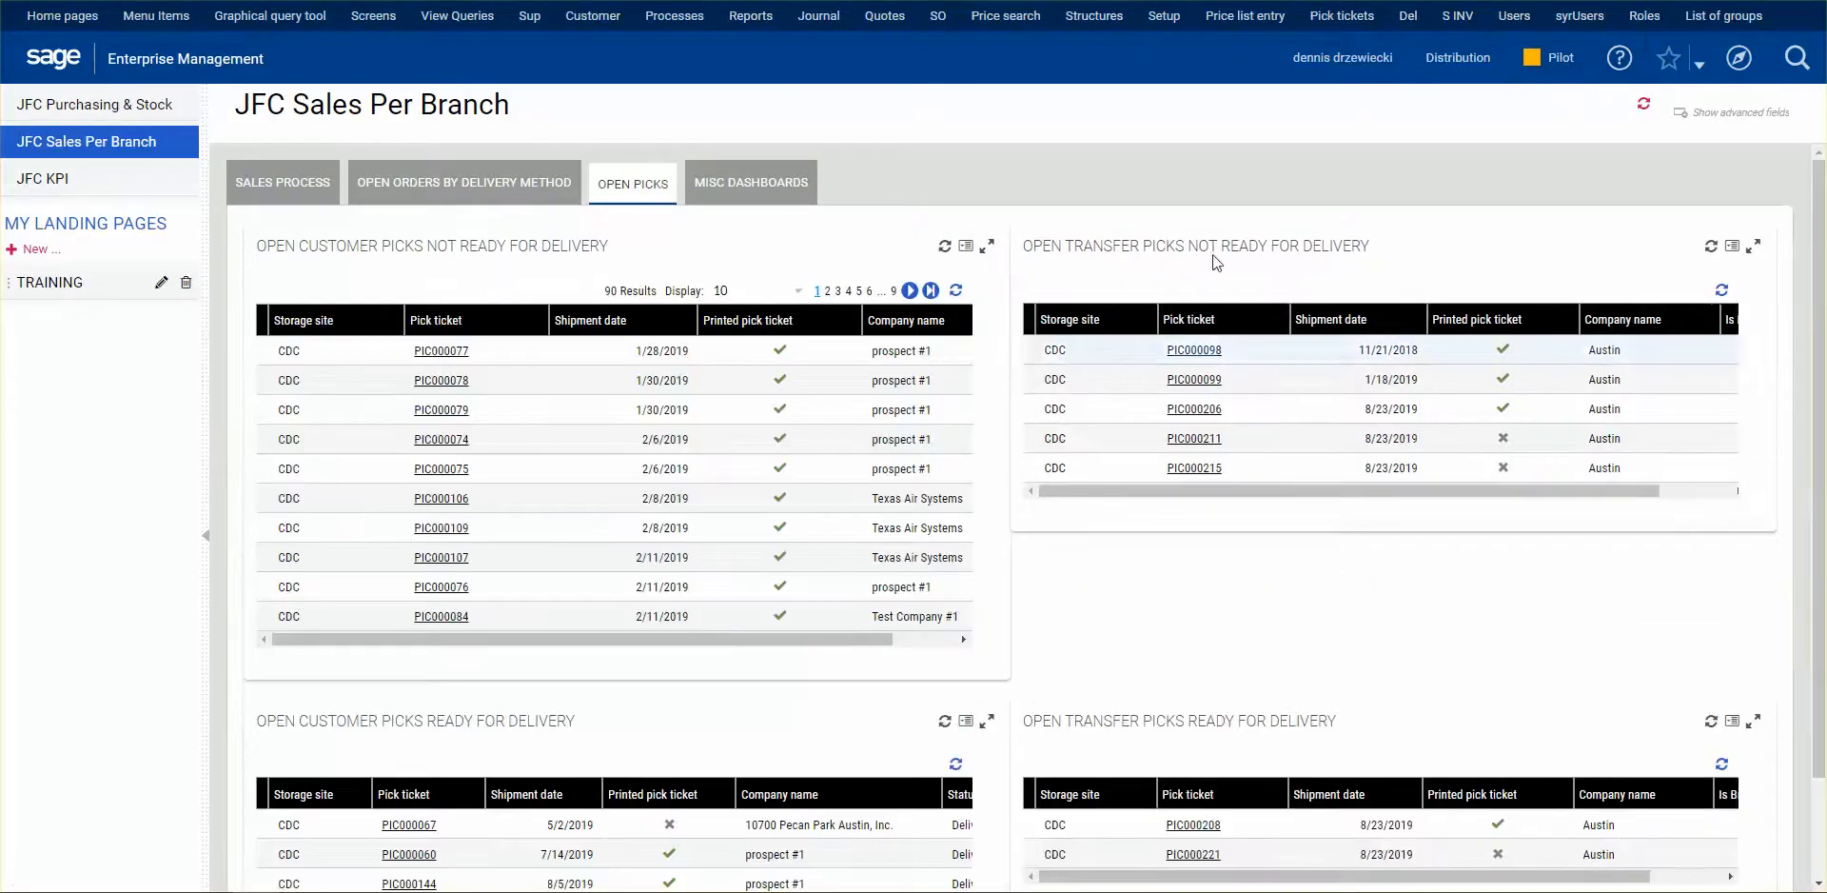
Step: Open PIC000221 from Open Transfer Picks Ready for Delivery, creating delivery CDCSDI00000001
scroll("down", 3)
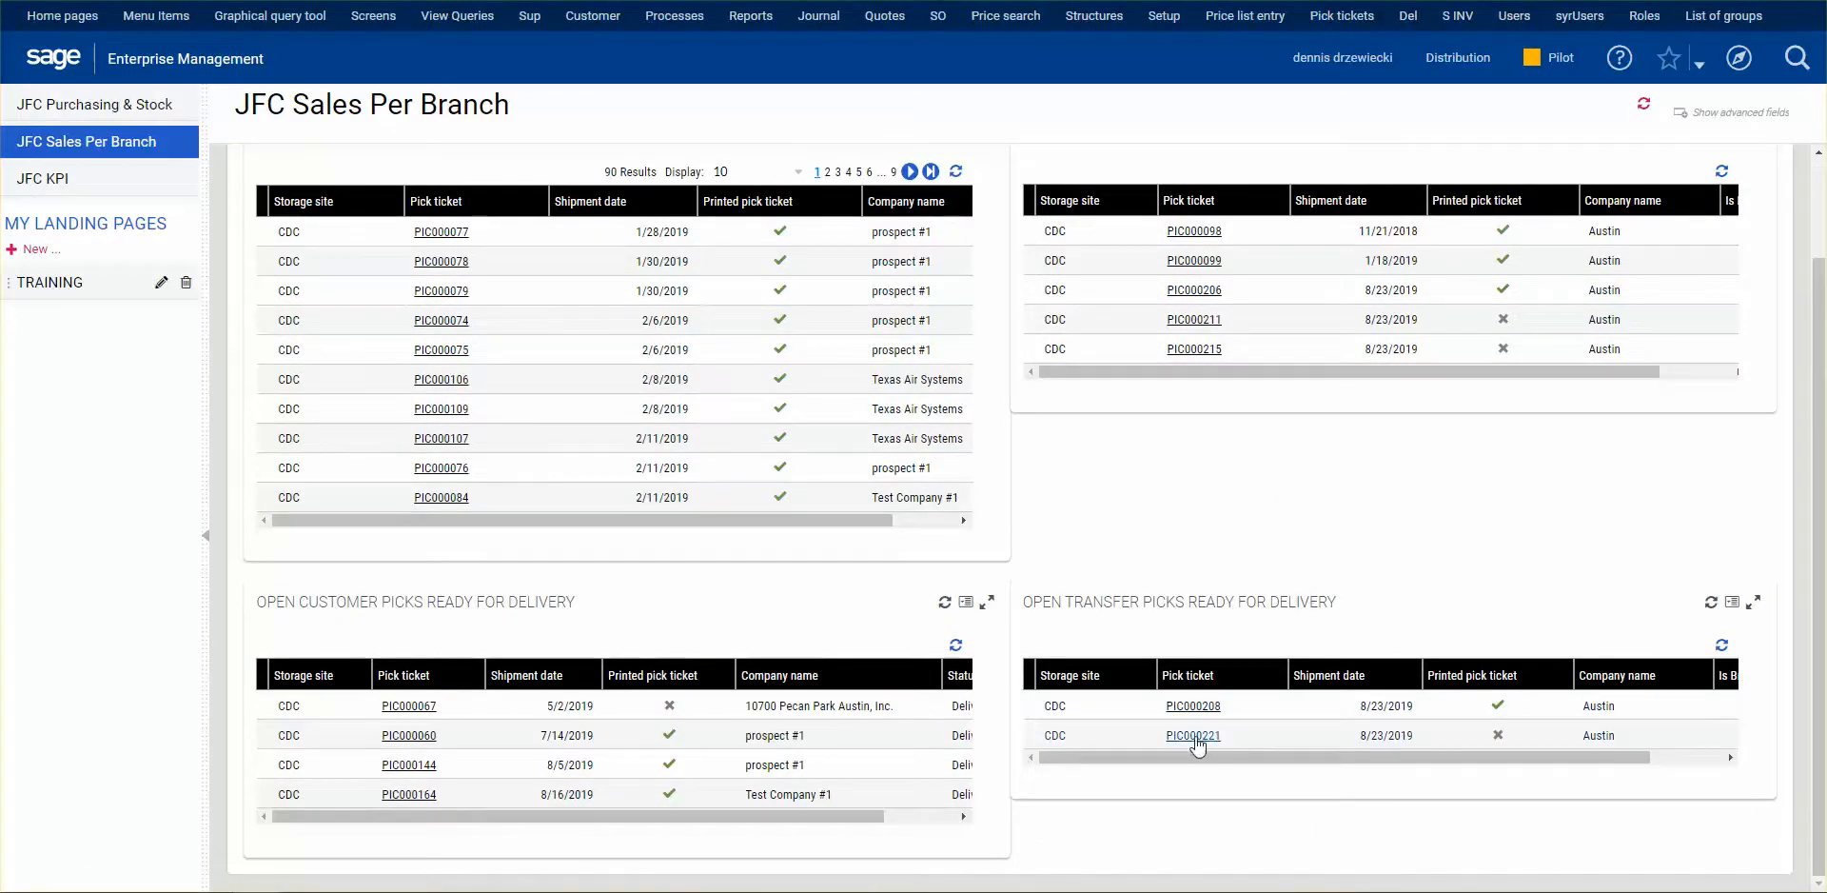
left_click(1193, 734)
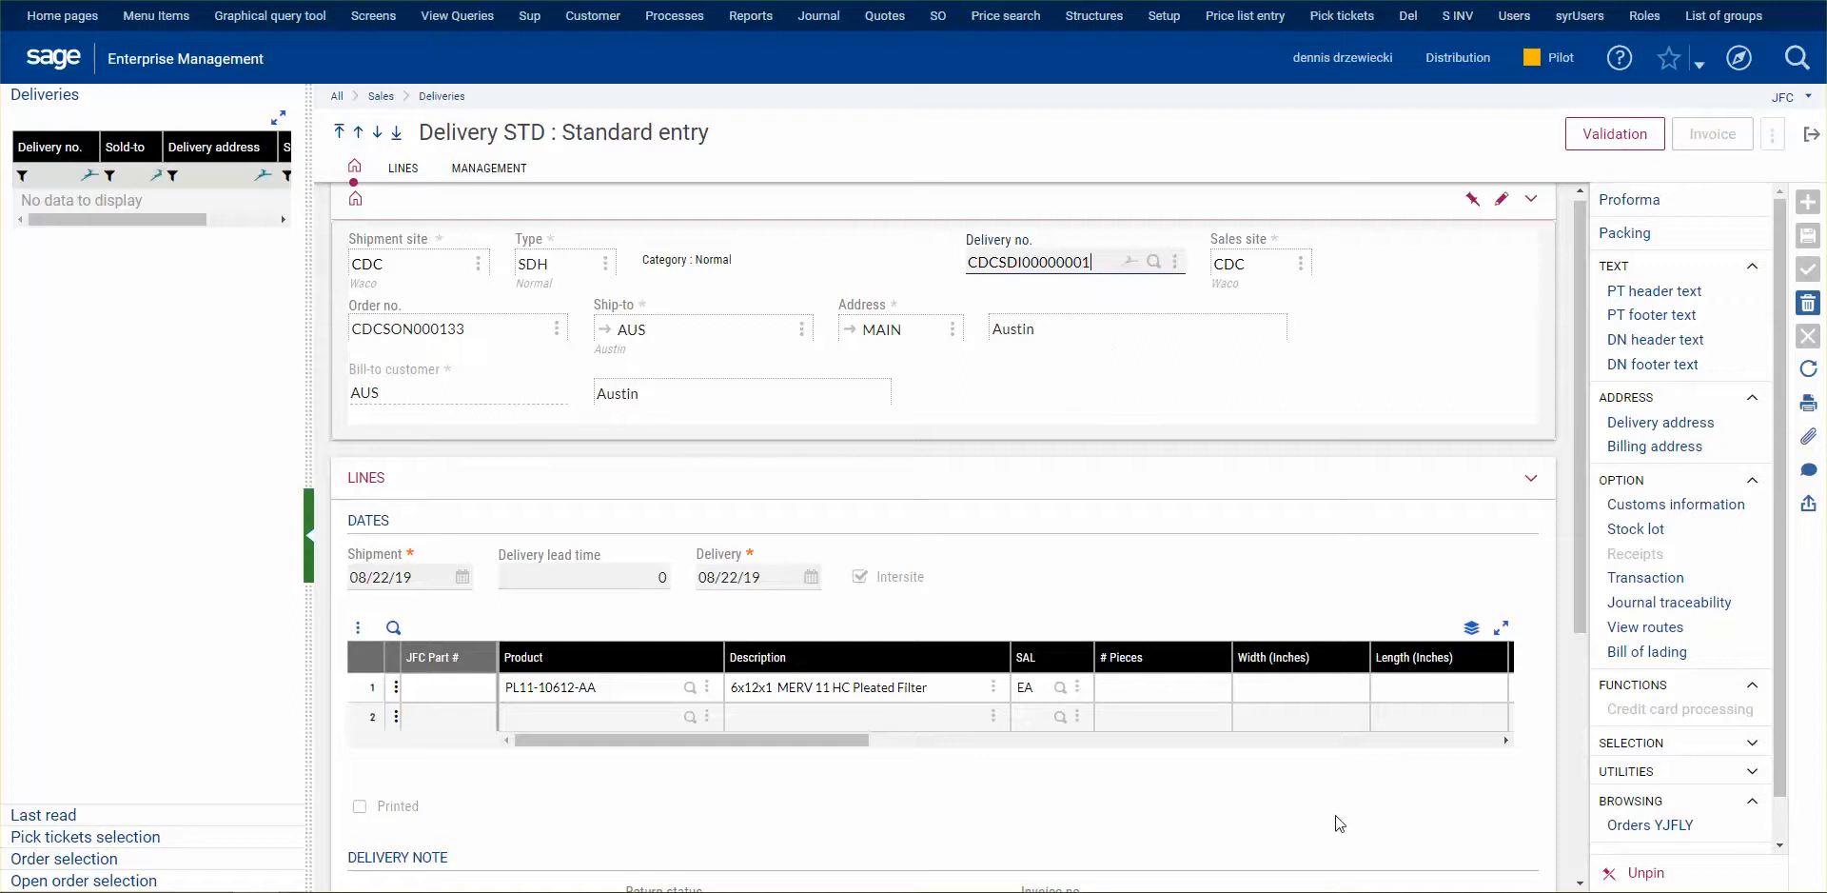
mouse_move(1808, 404)
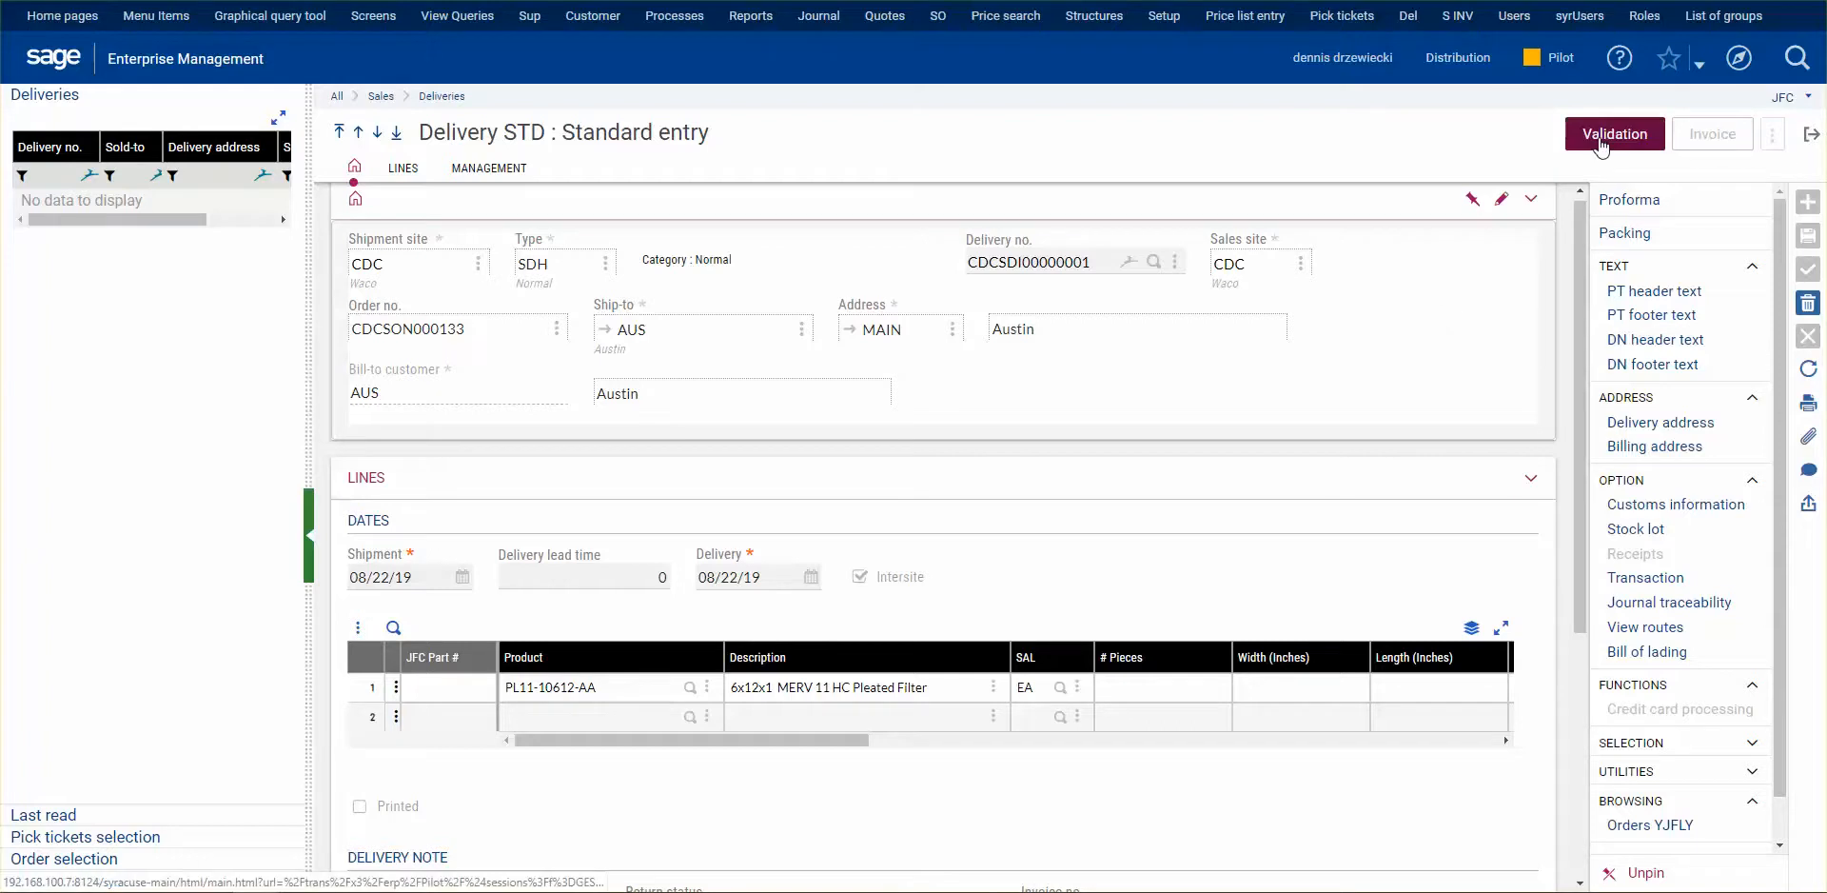
Step: Validate delivery CDCSDI00000001 for order CDCSON000133 and close the delivery screen
left_click(1614, 133)
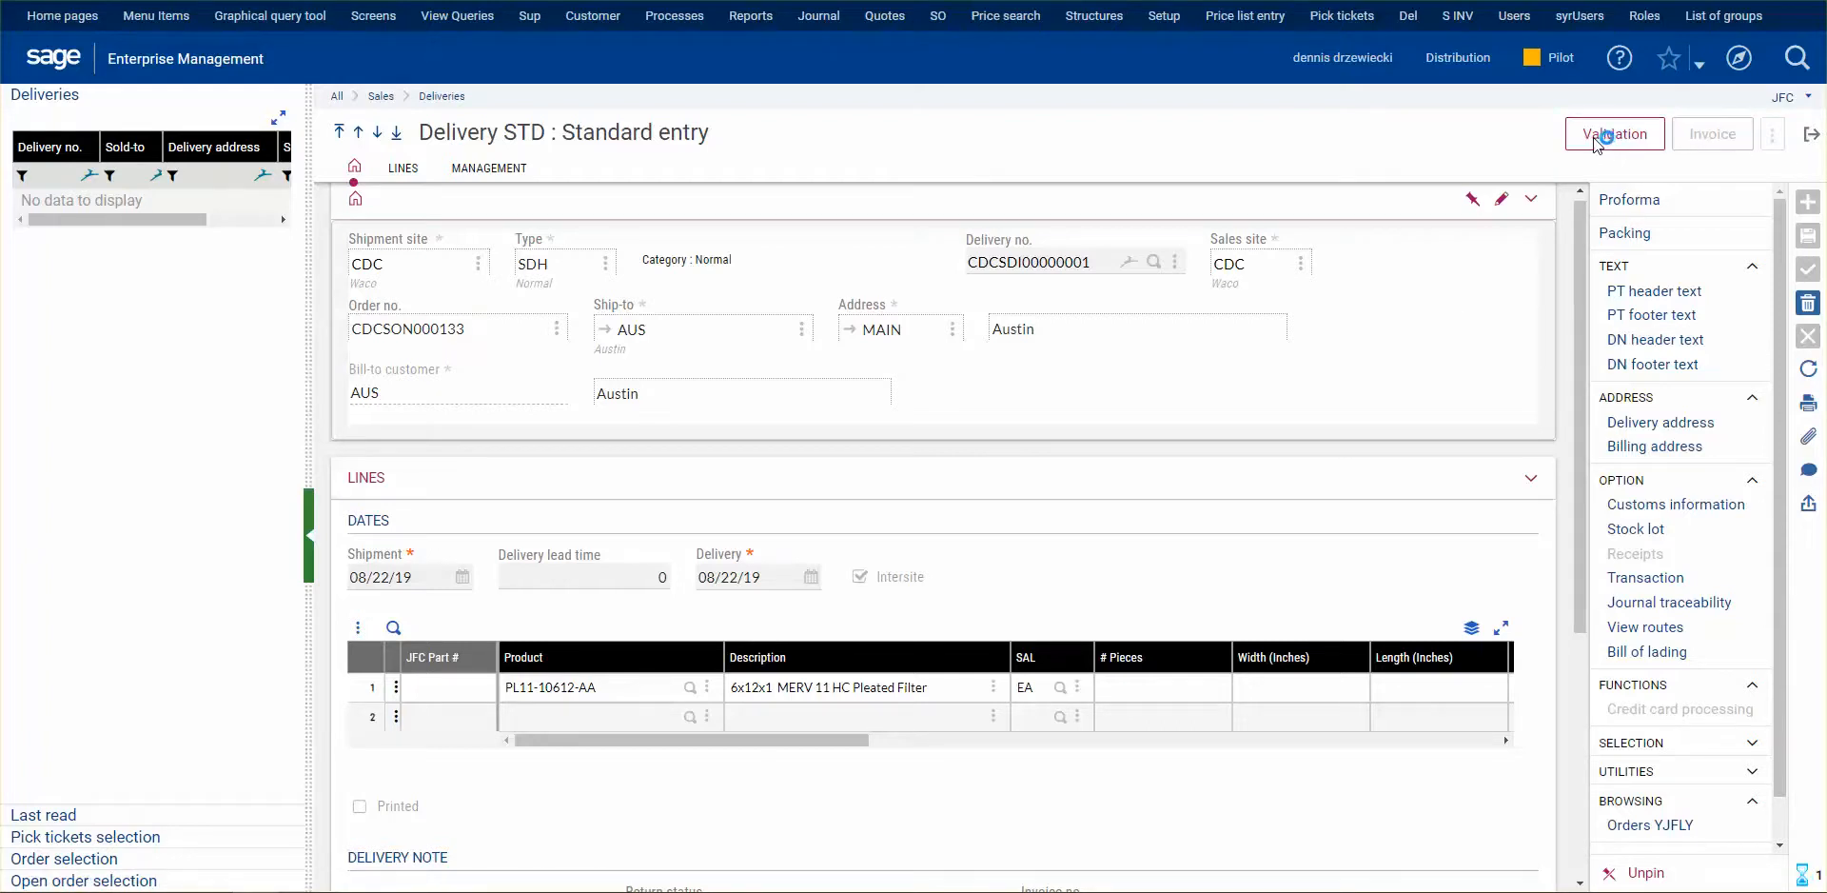
left_click(1612, 133)
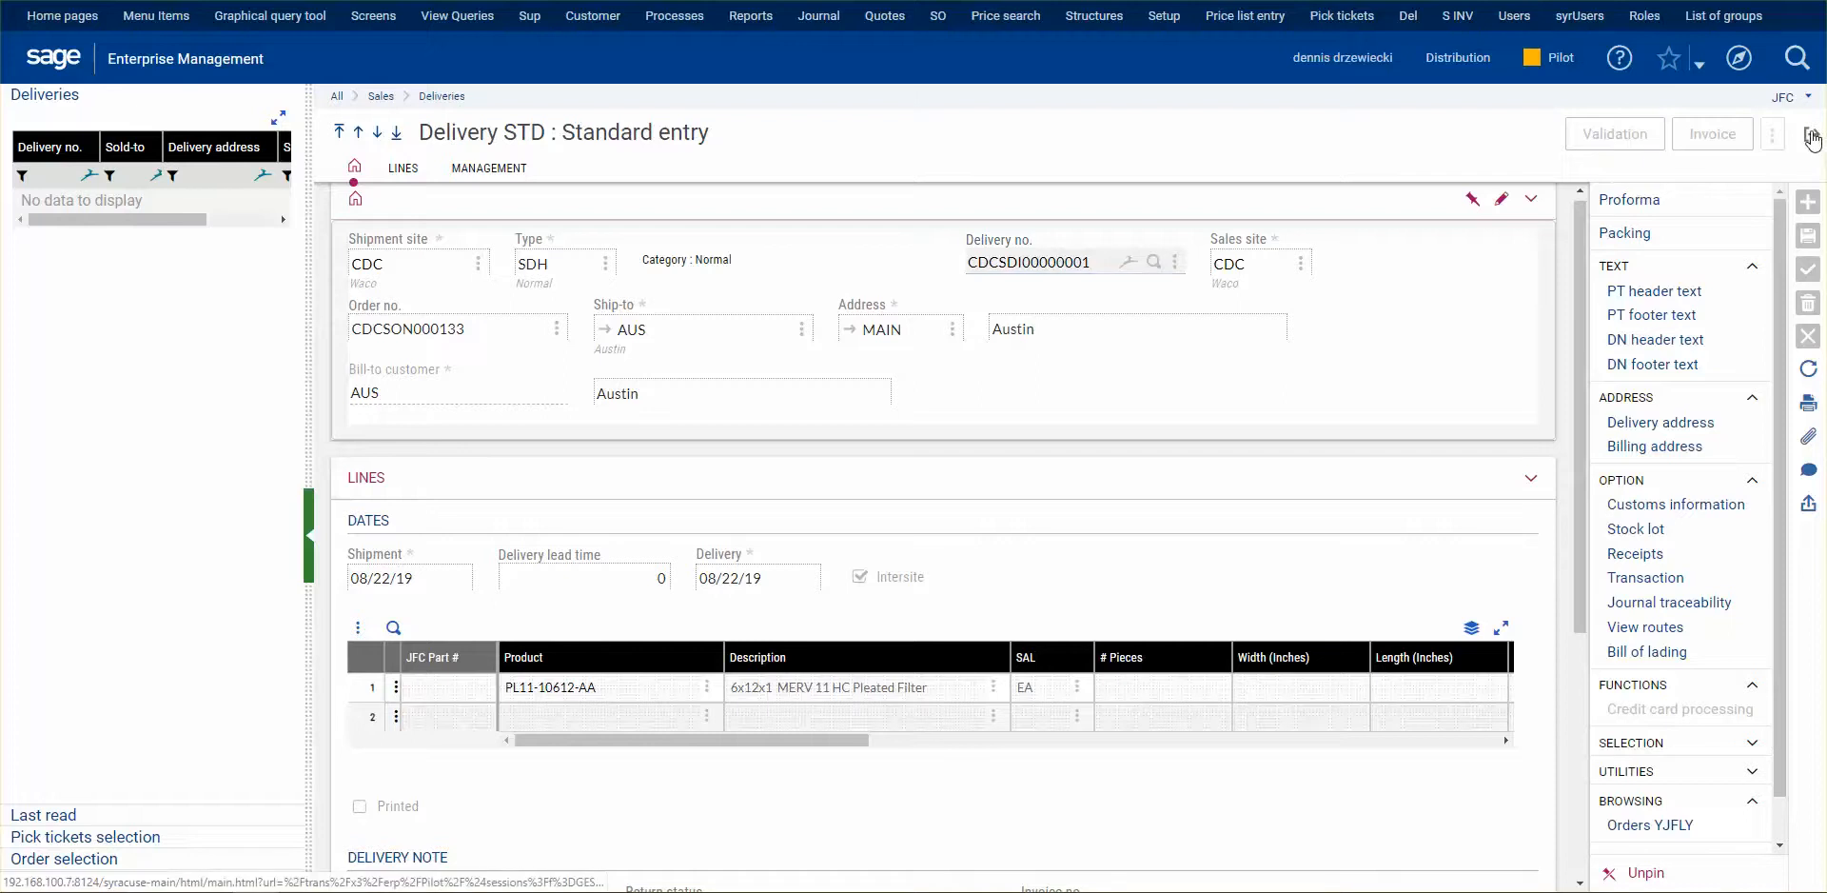
left_click(1339, 15)
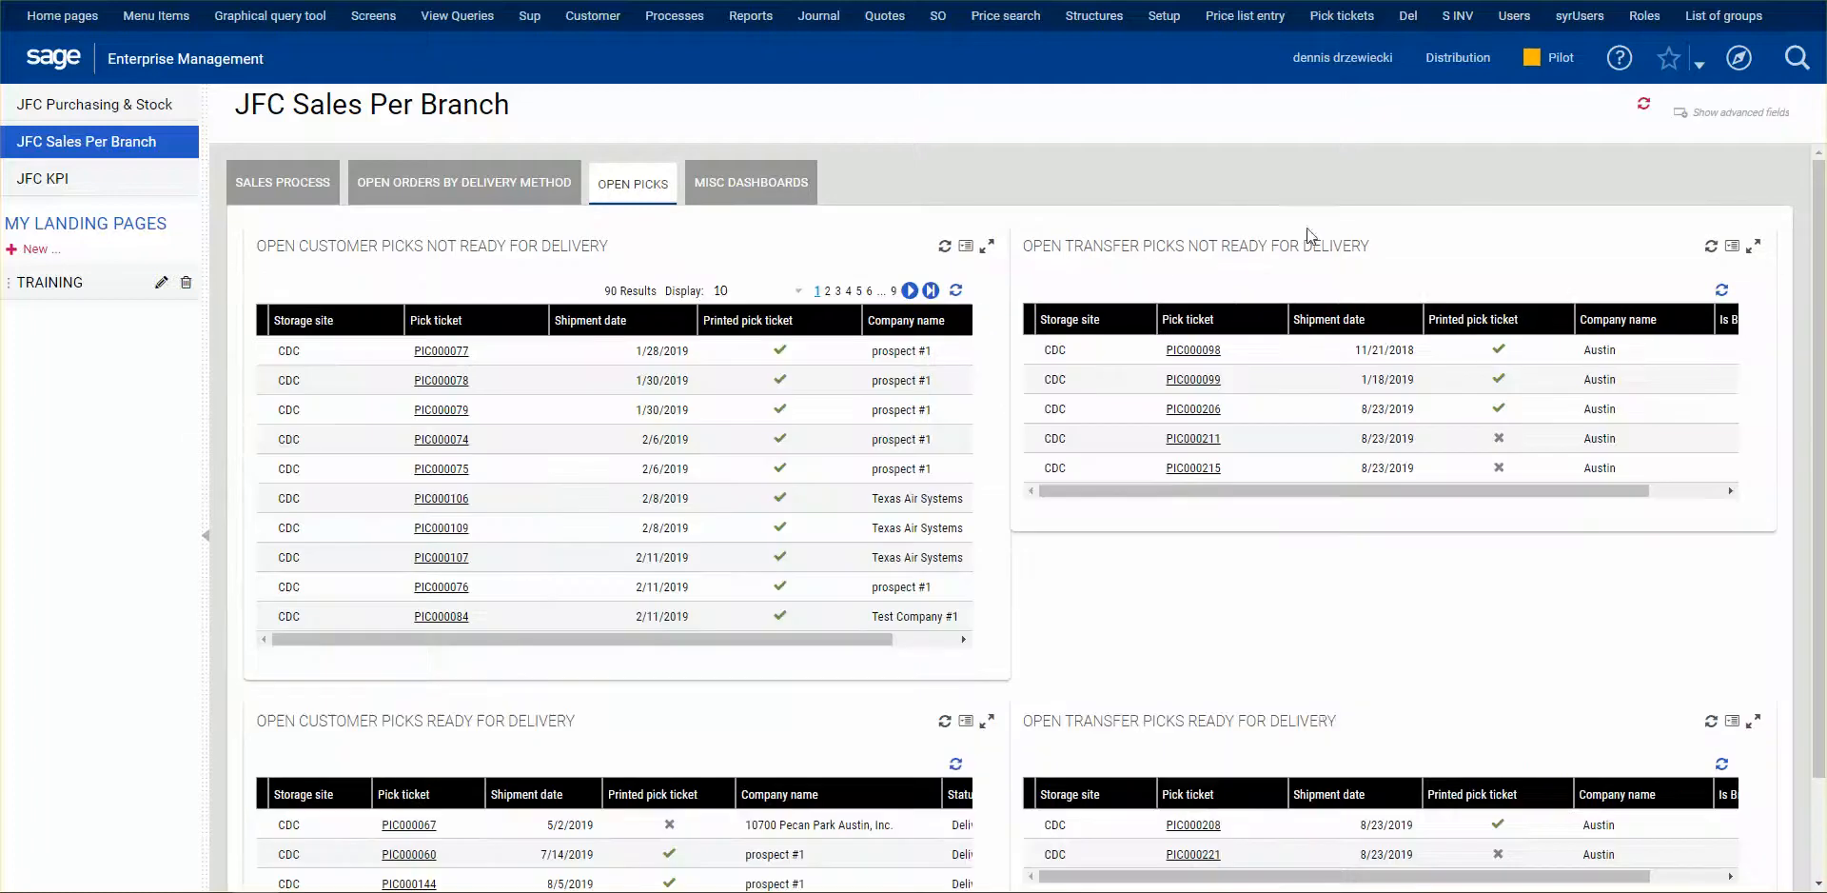
Step: Confirm PIC000221 left the ready-for-delivery list, then switch to the JFC Purchasing & Stock page
scroll("down", 3)
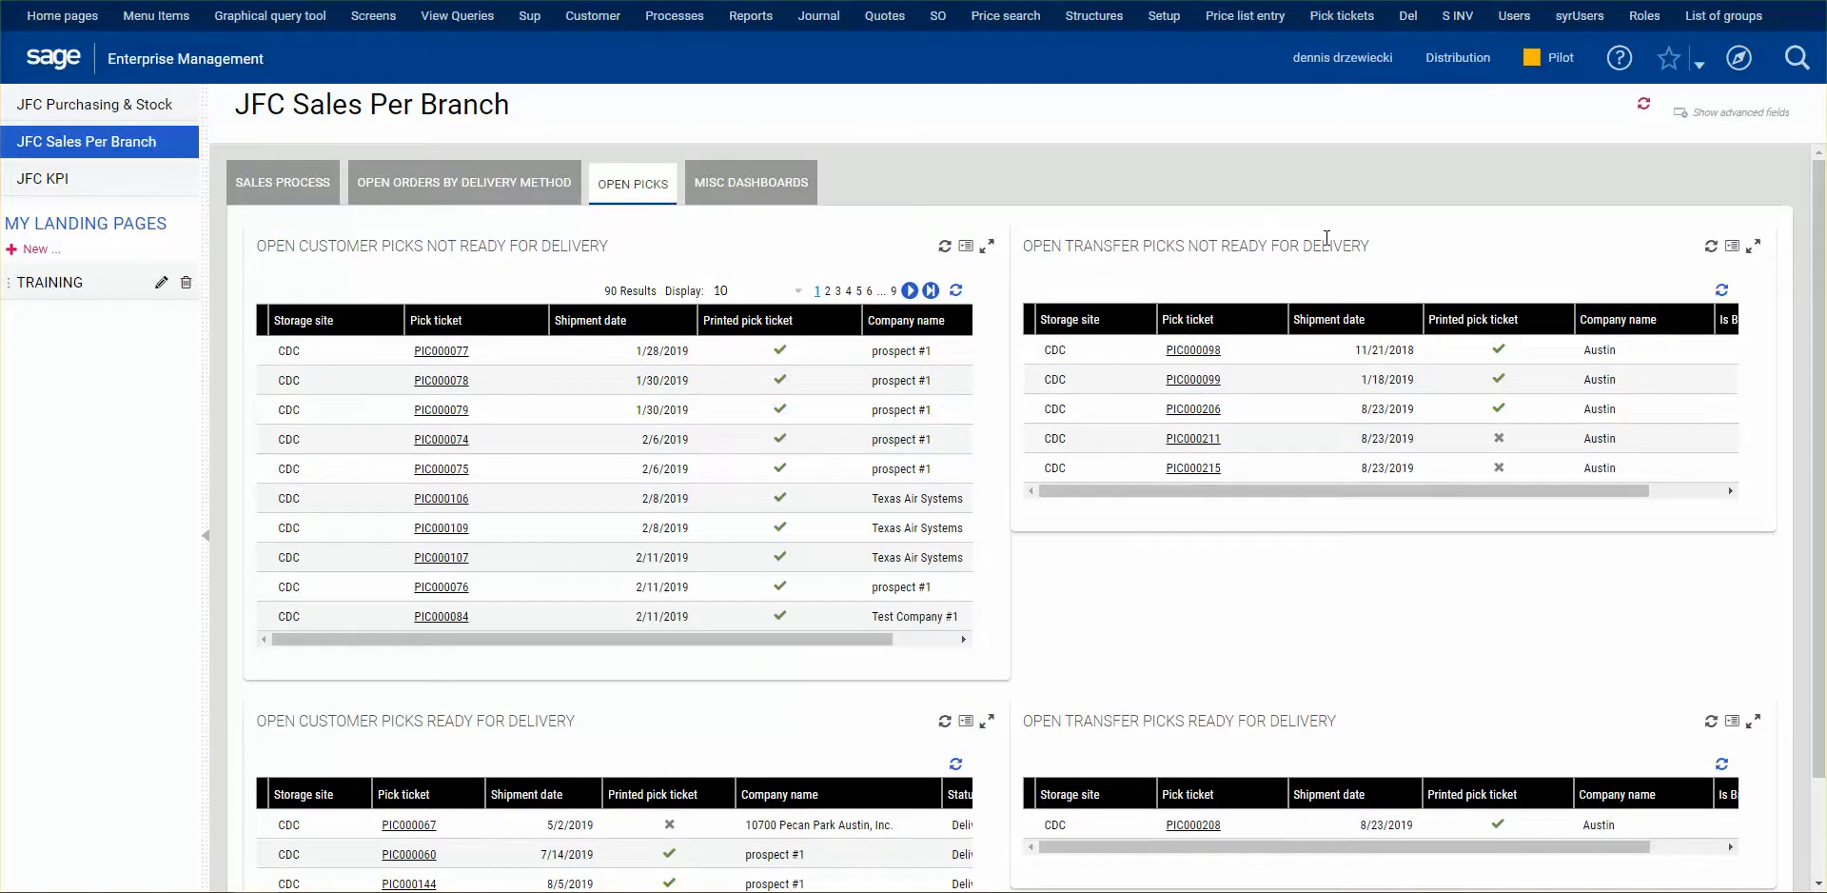
left_click(95, 103)
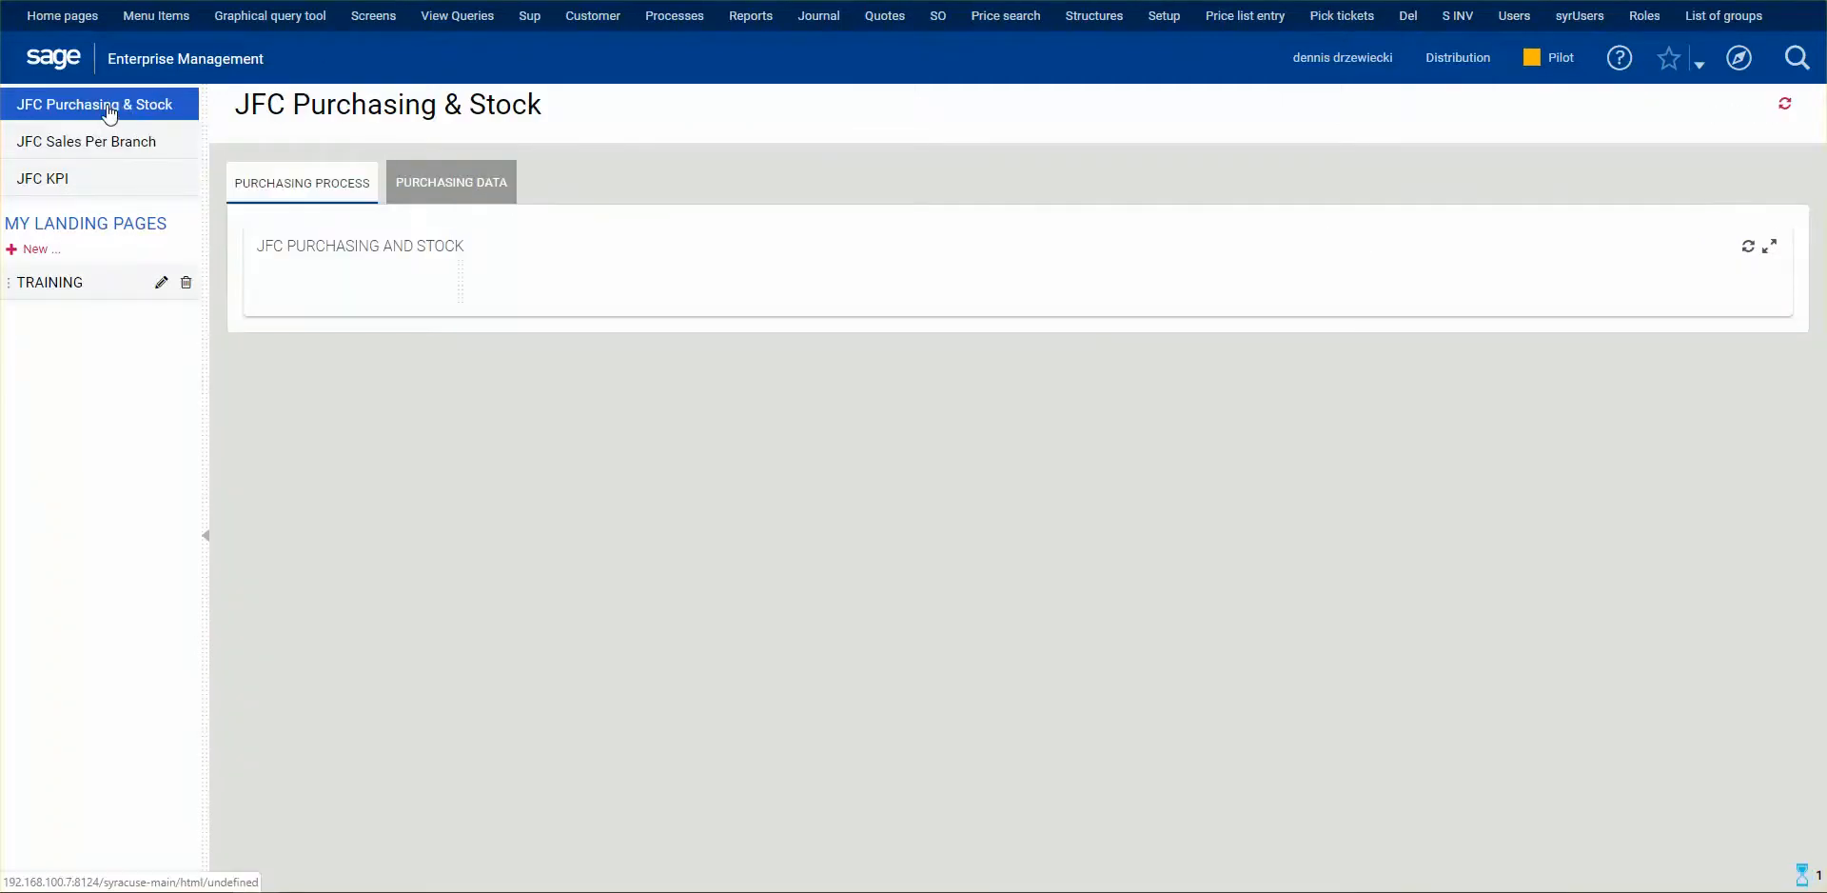
left_click(451, 182)
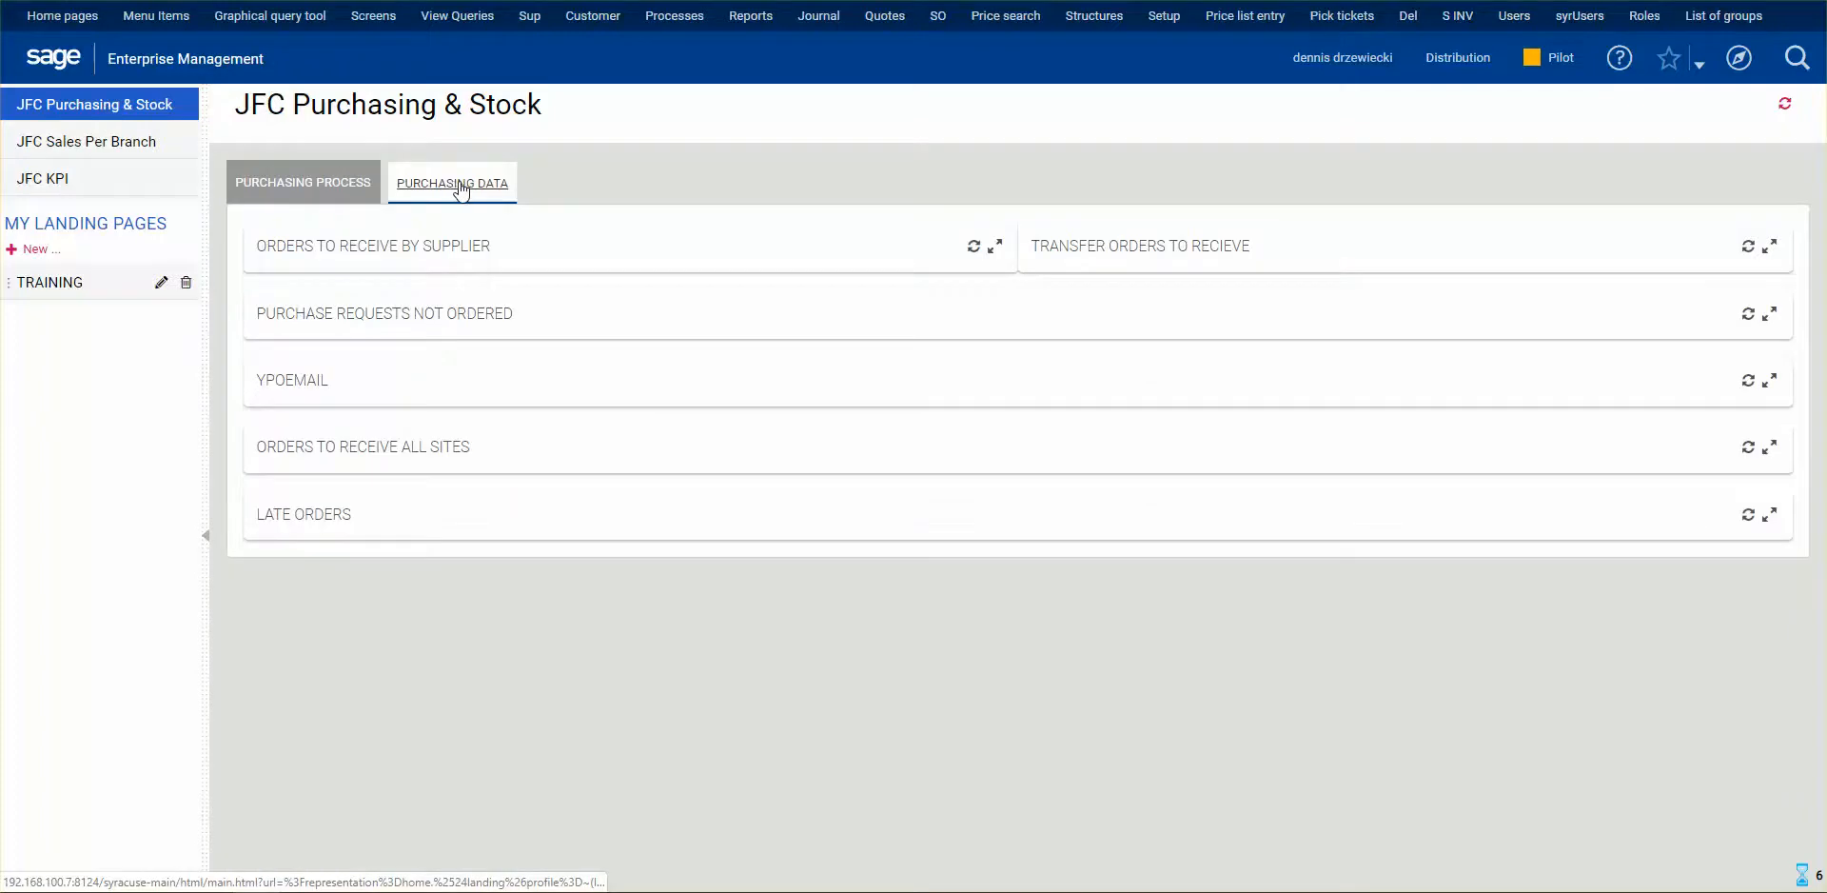
left_click(453, 183)
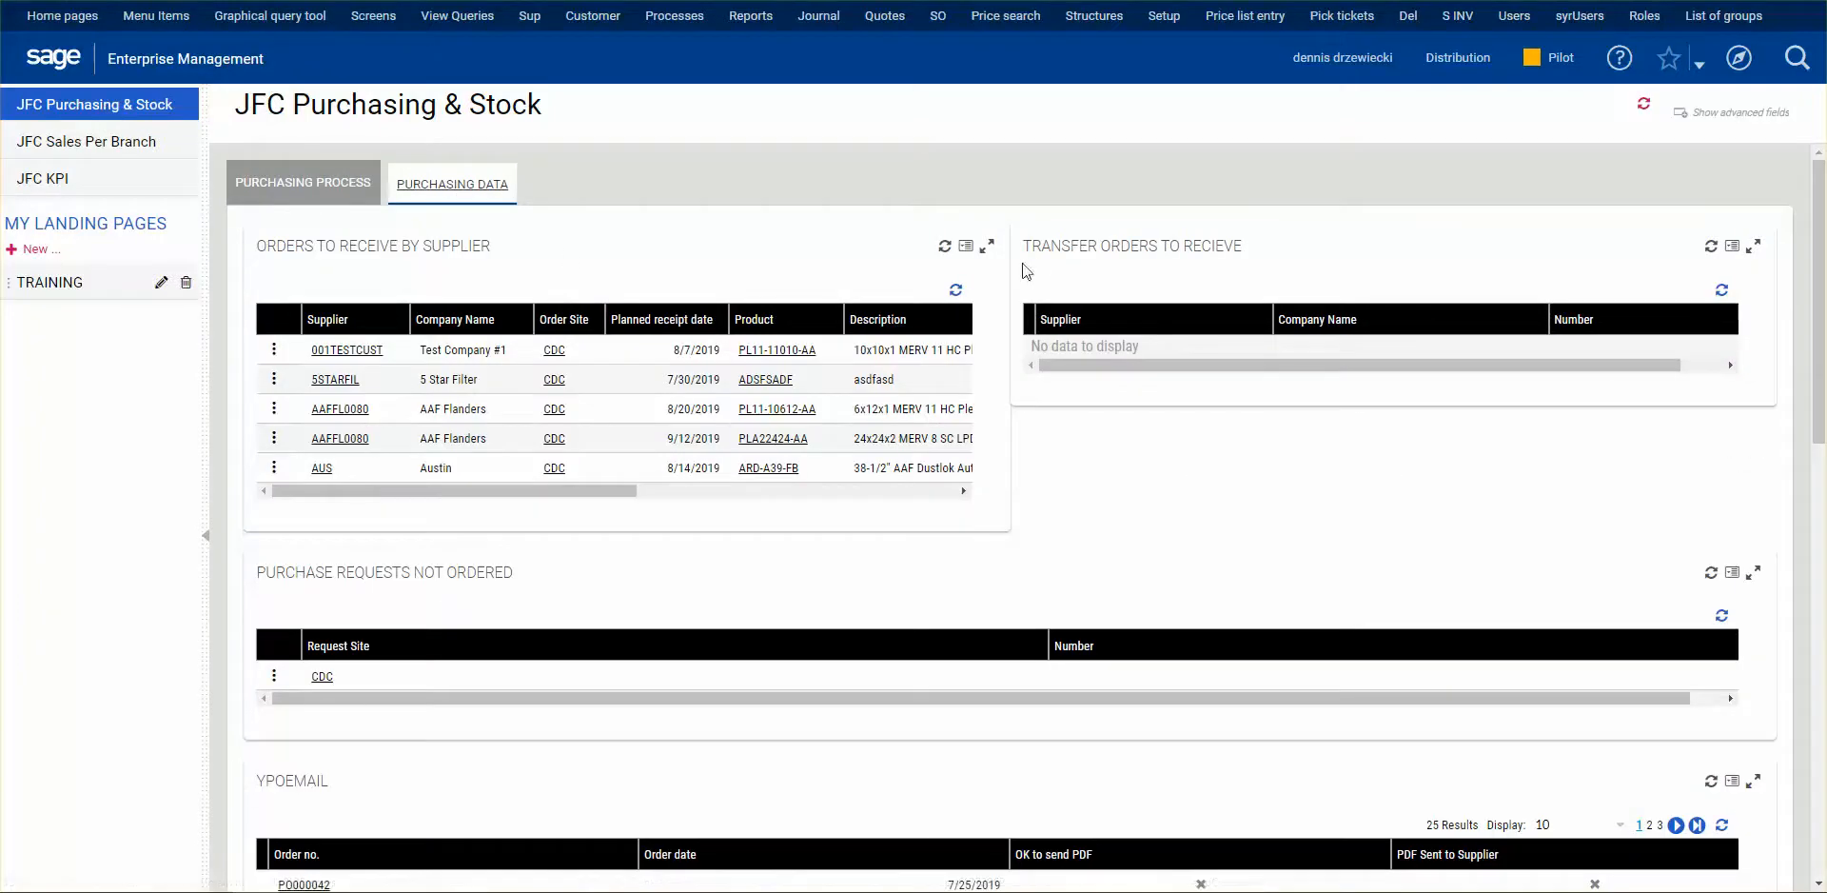
mouse_move(1068, 242)
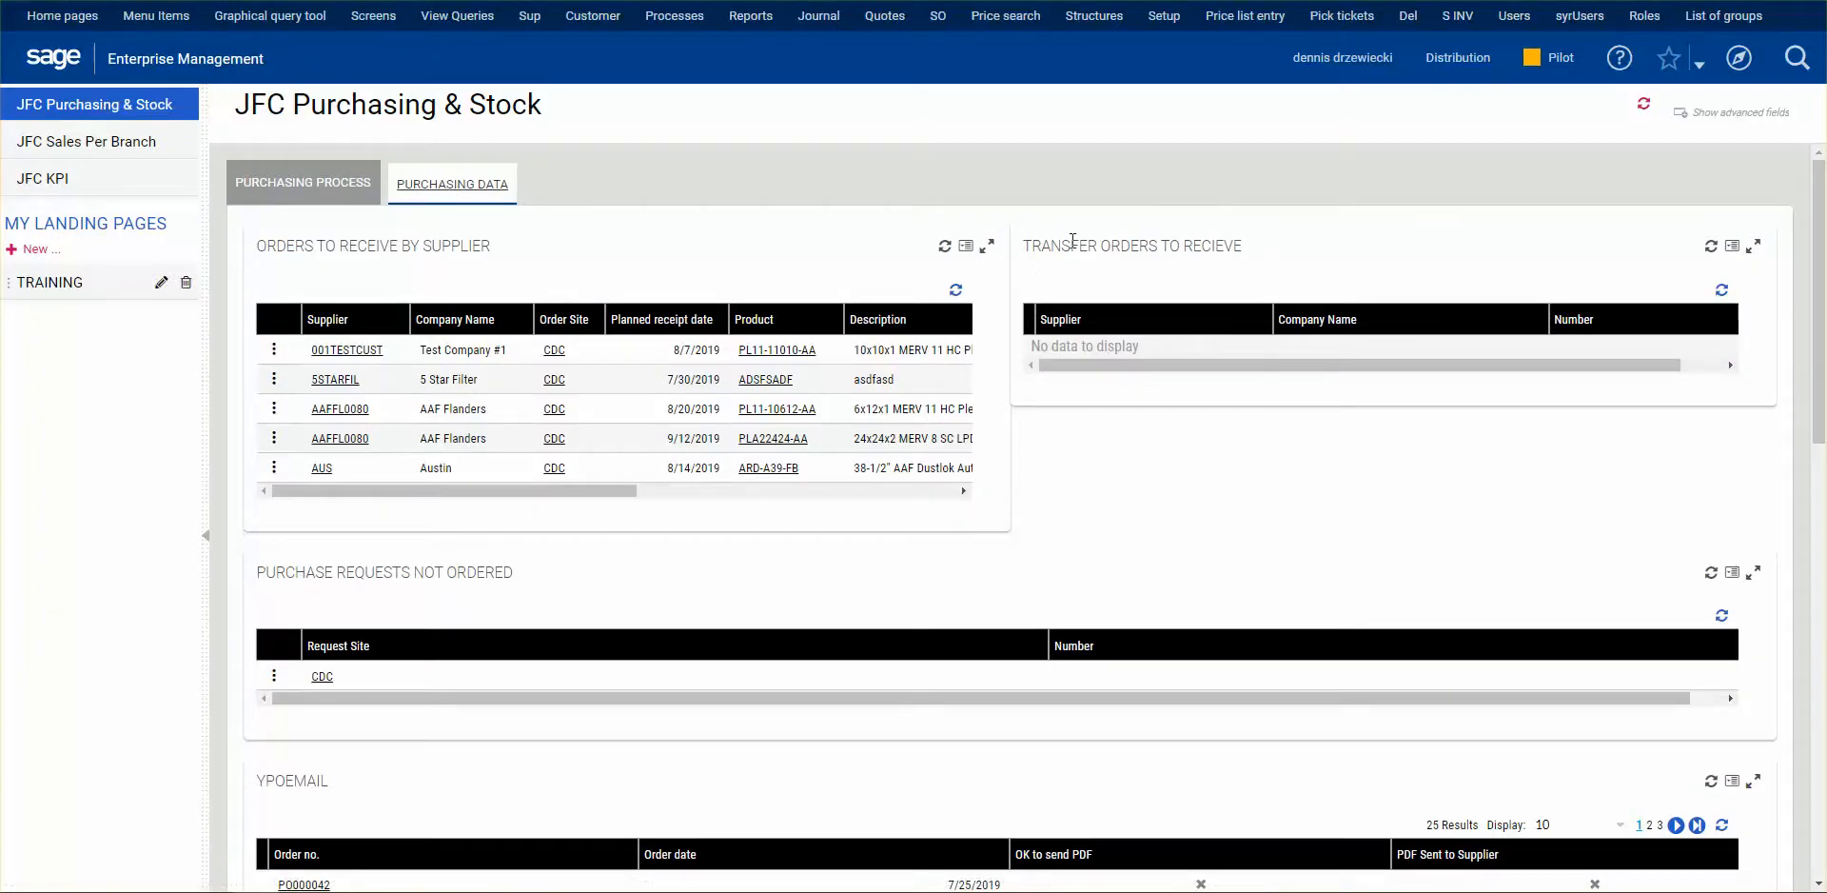
mouse_move(1294, 459)
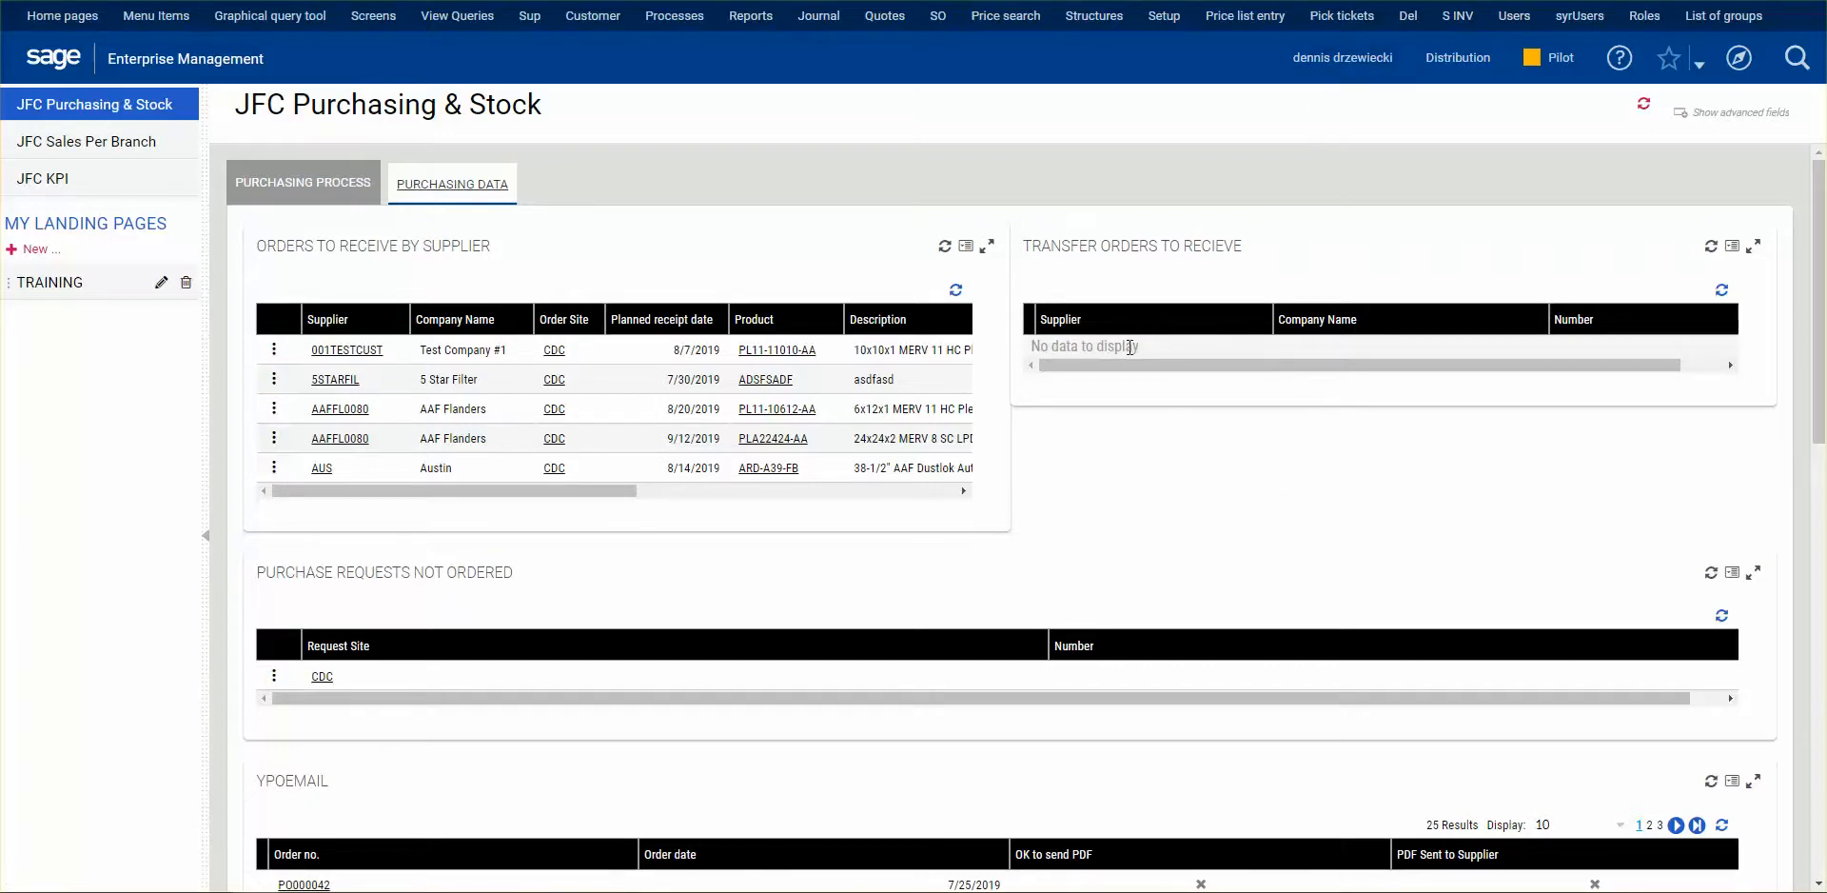
mouse_move(1229, 389)
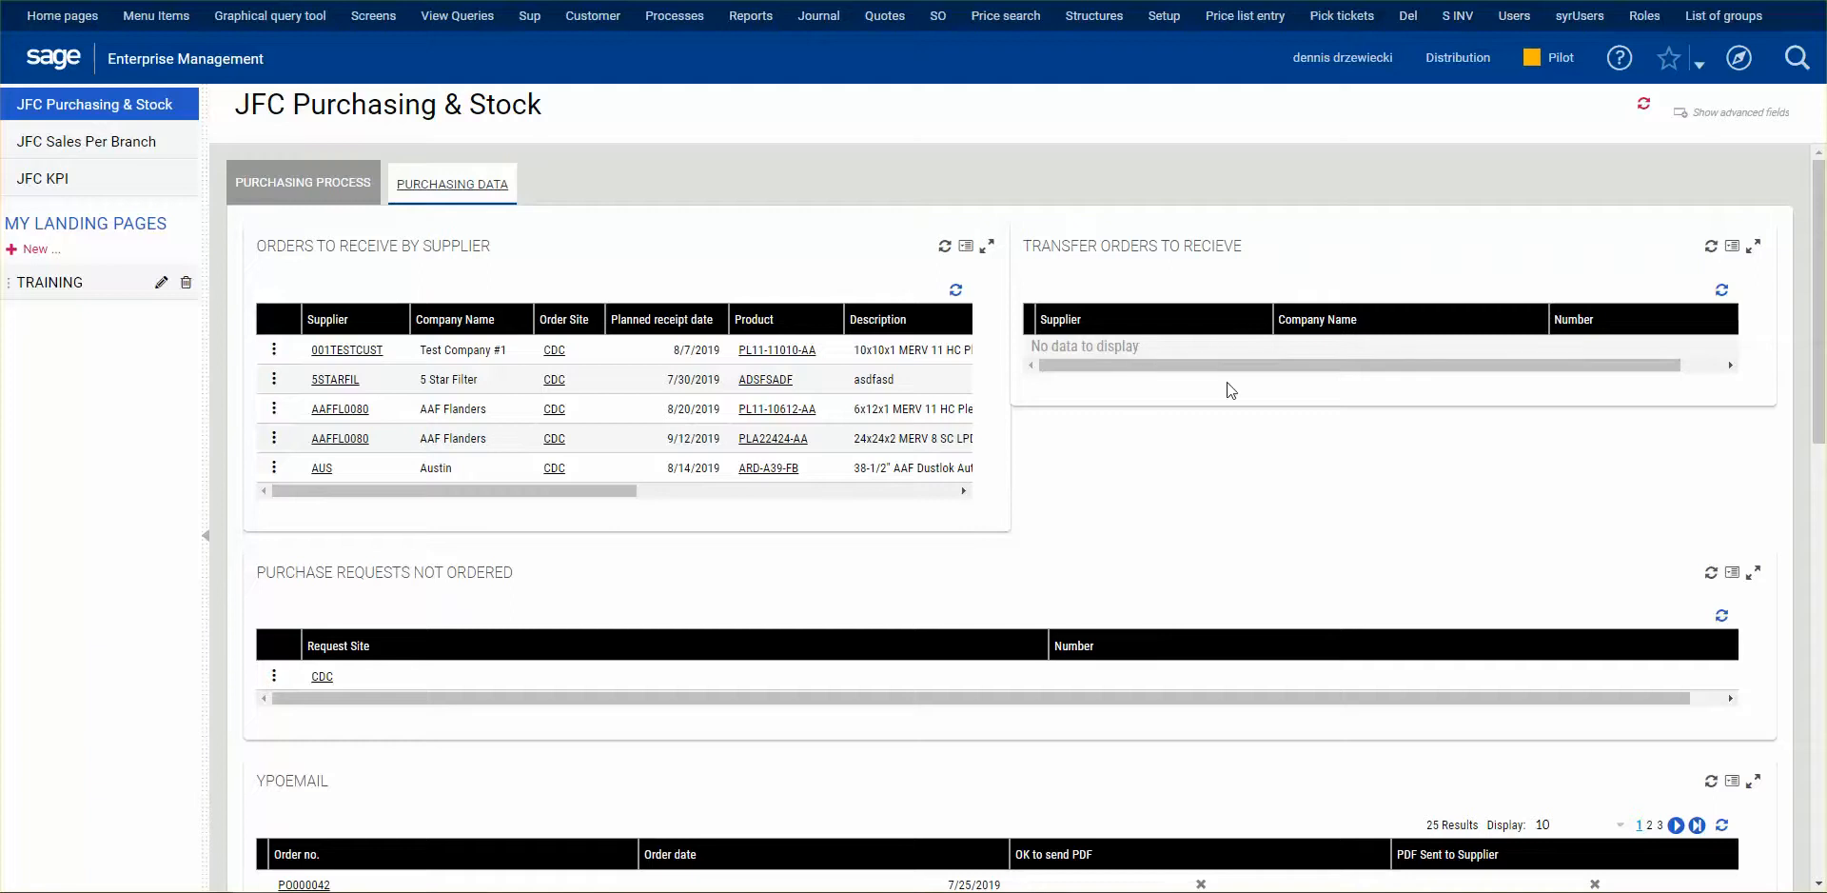
mouse_move(1121, 342)
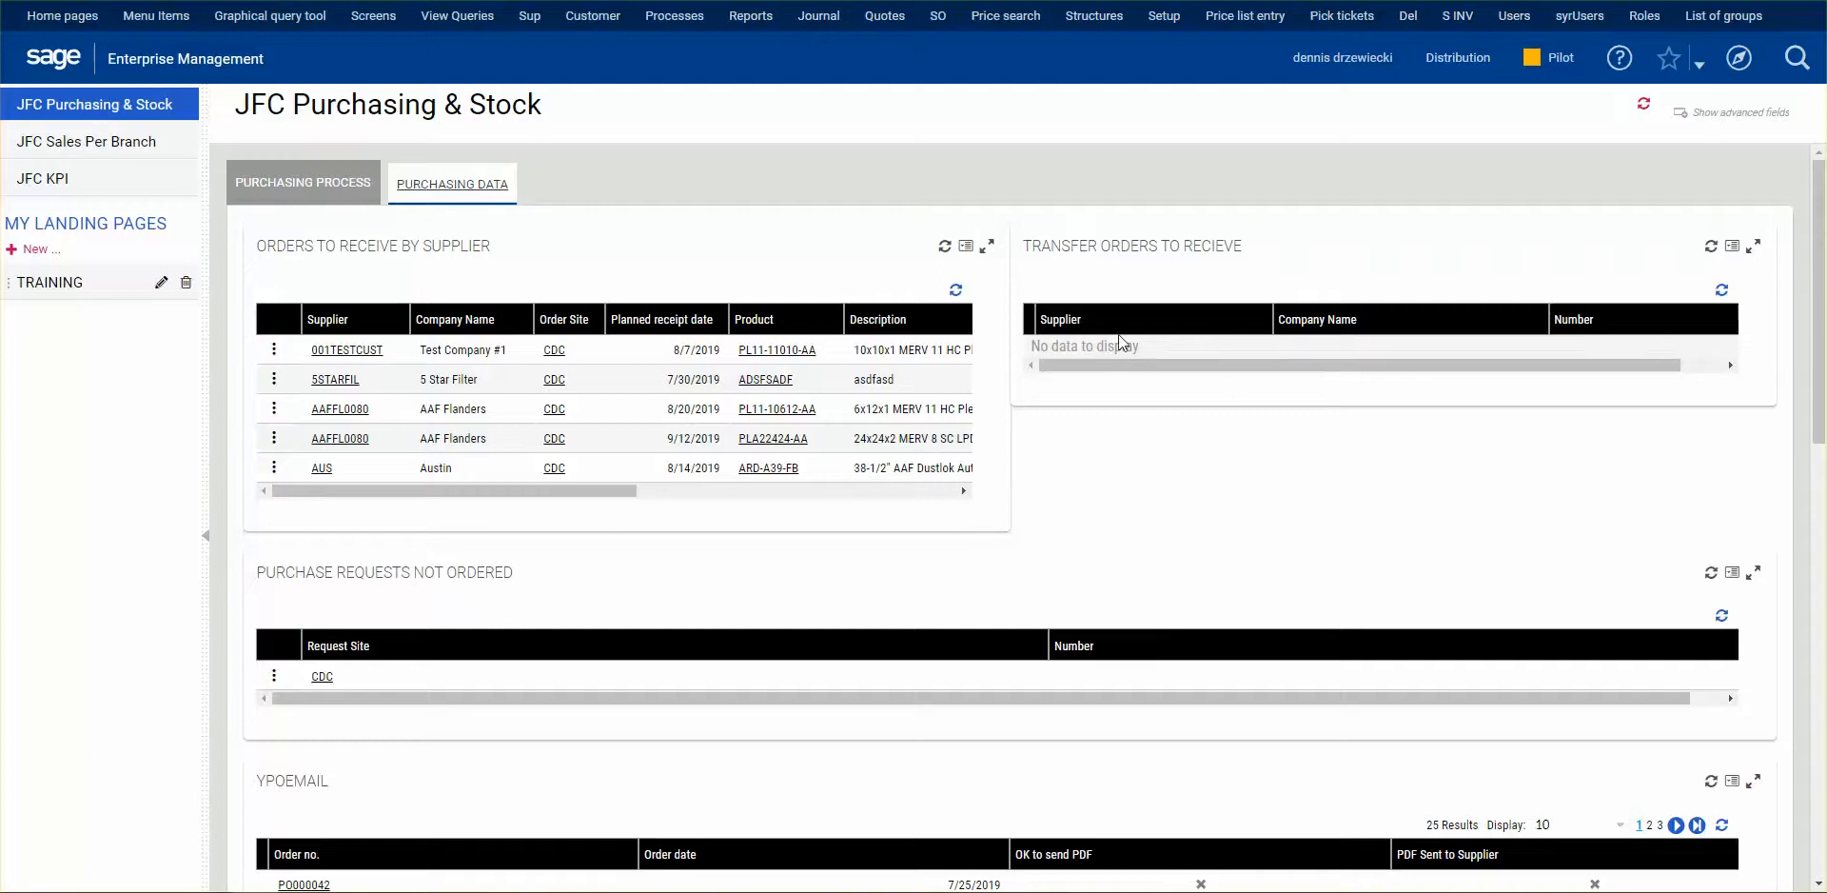
left_click(302, 183)
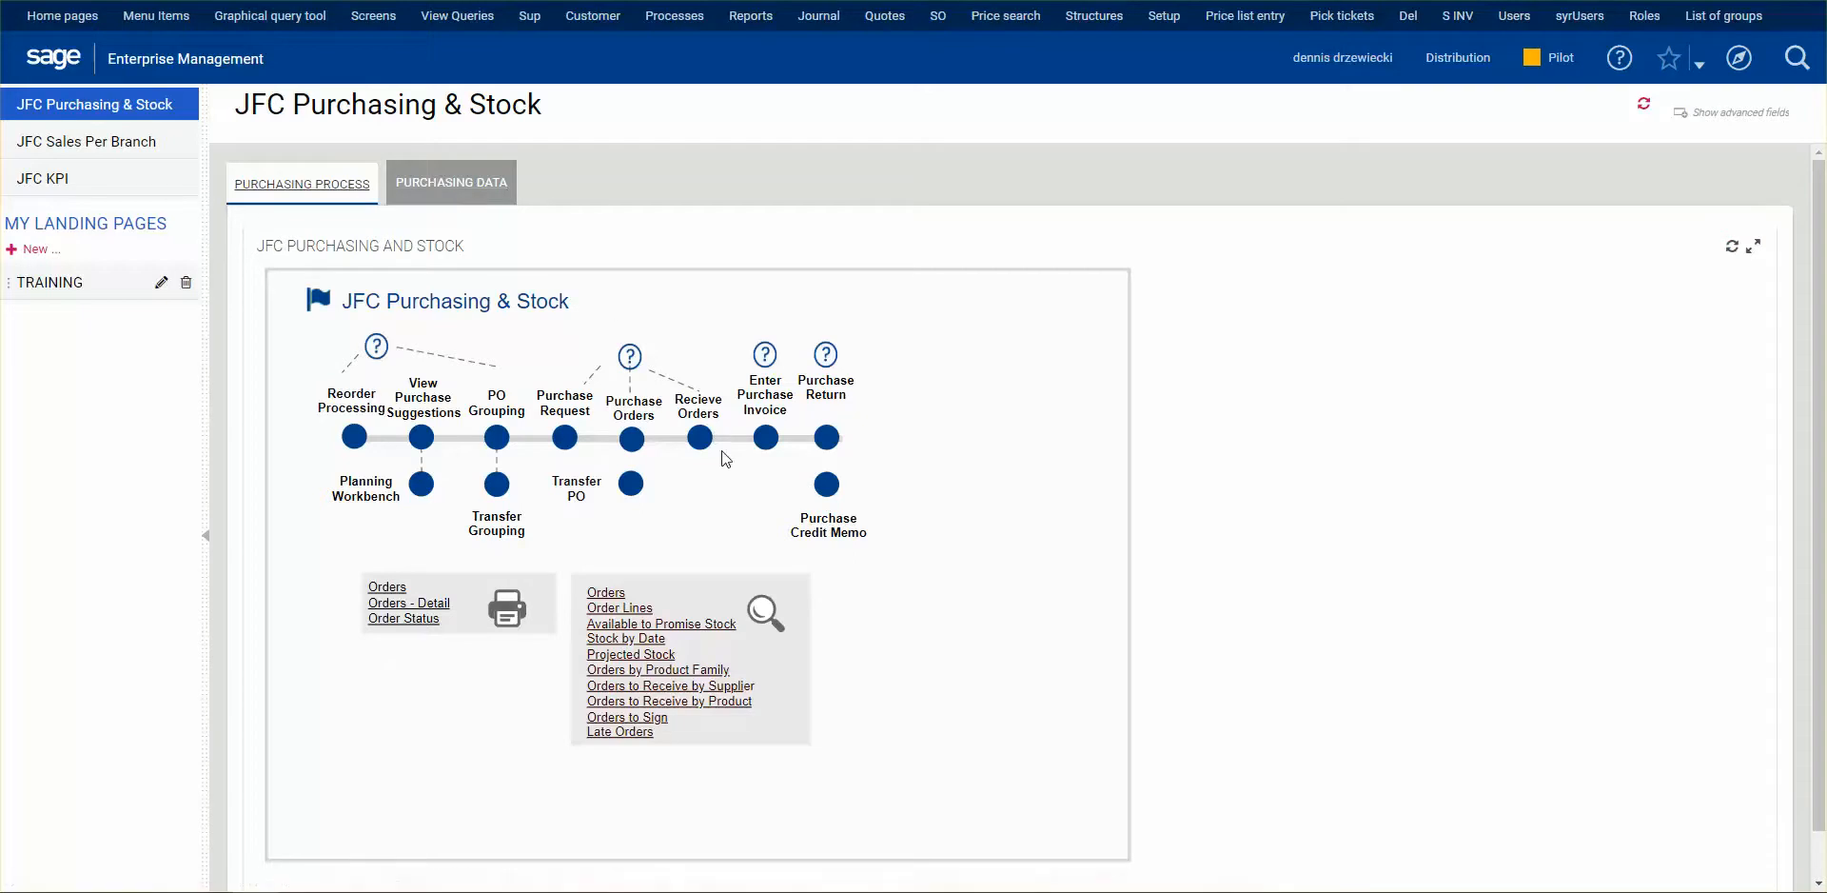
mouse_move(734, 437)
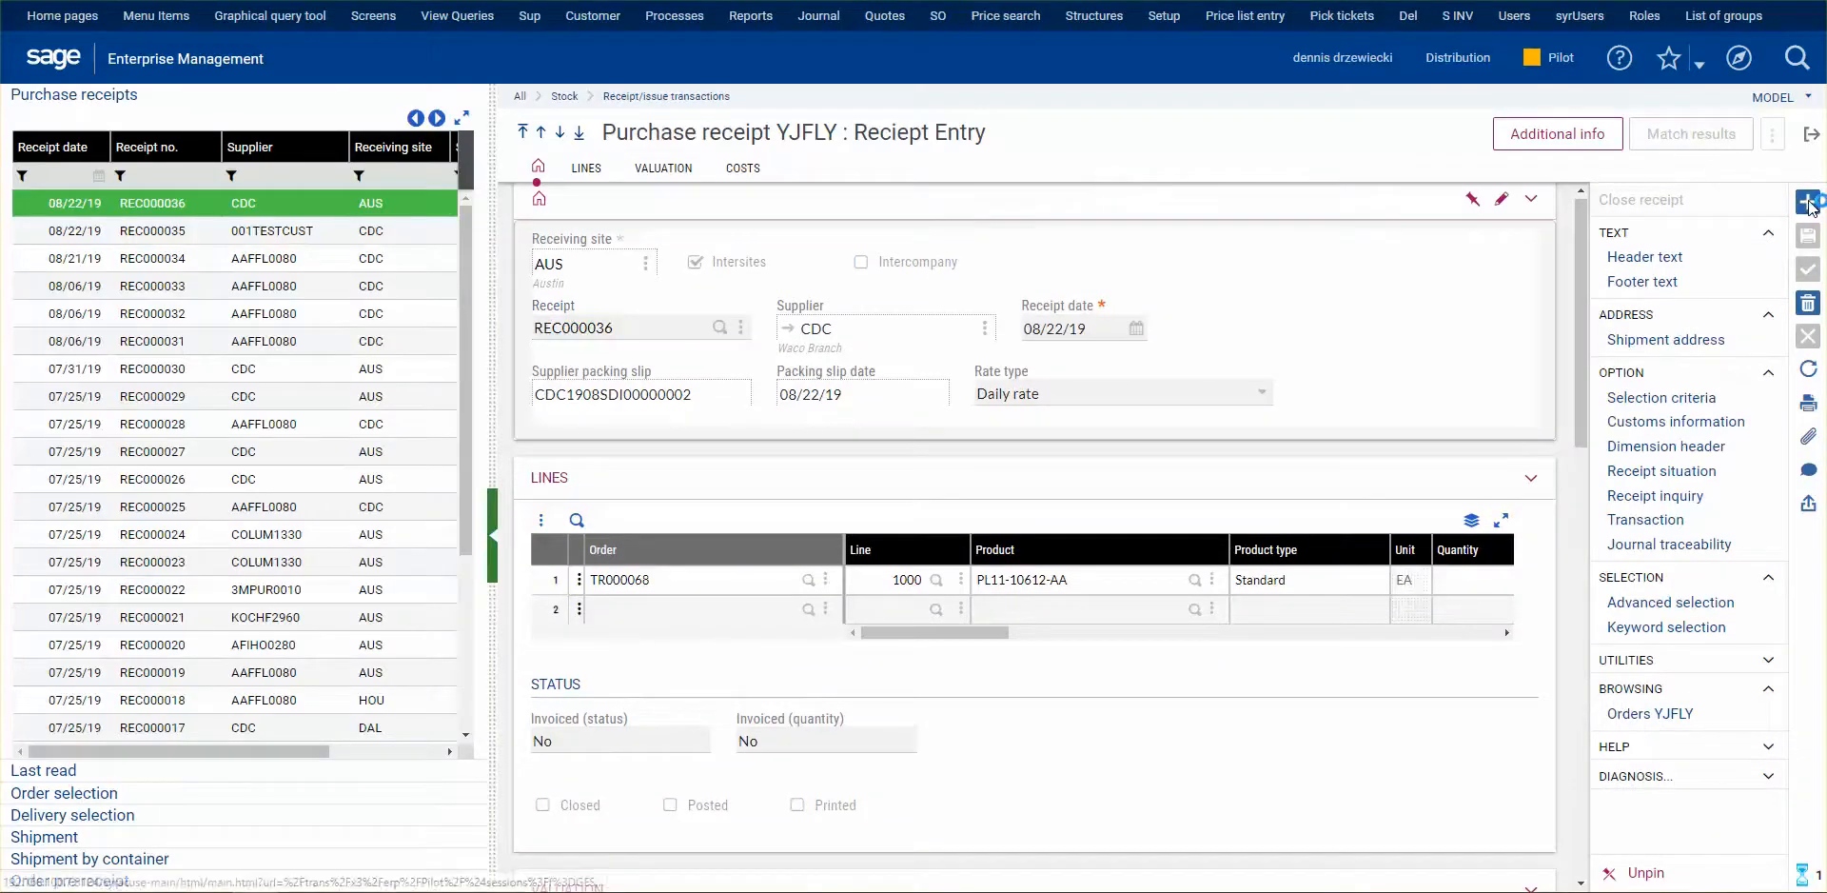
Step: Start a new blank purchase receipt in the Purchase receipt entry screen
left_click(1808, 200)
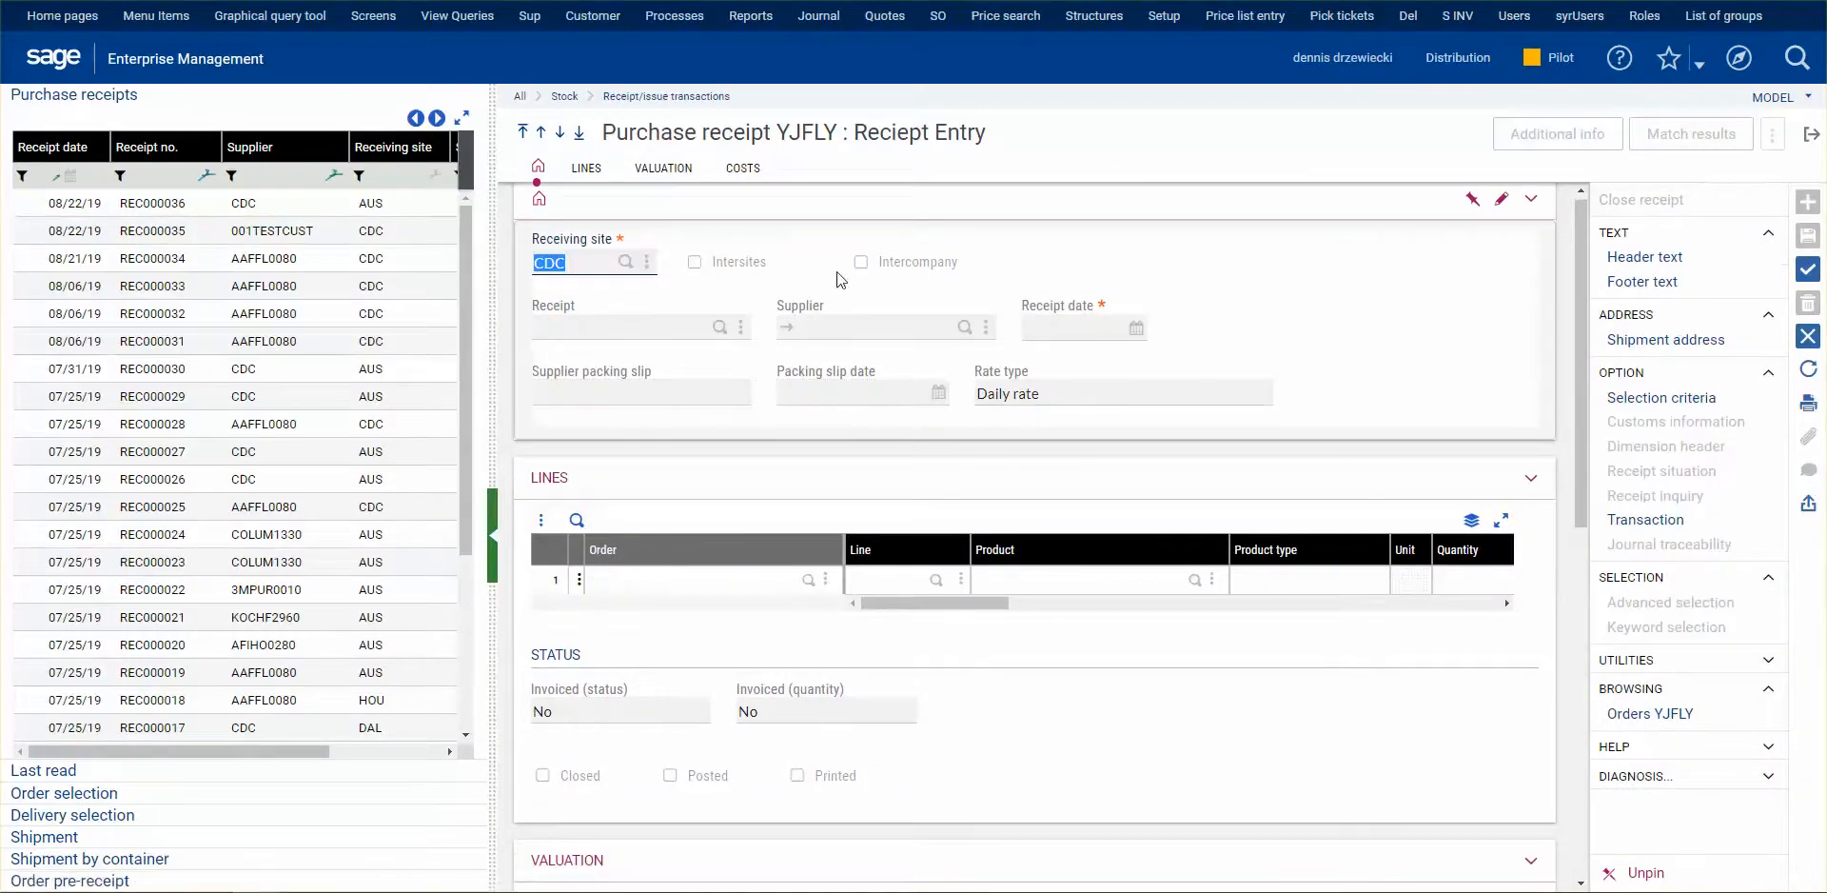
Step: Create purchase receipt REC000037 at site AUS for delivery CDCSDI00000001 and close the screen
type("AUS")
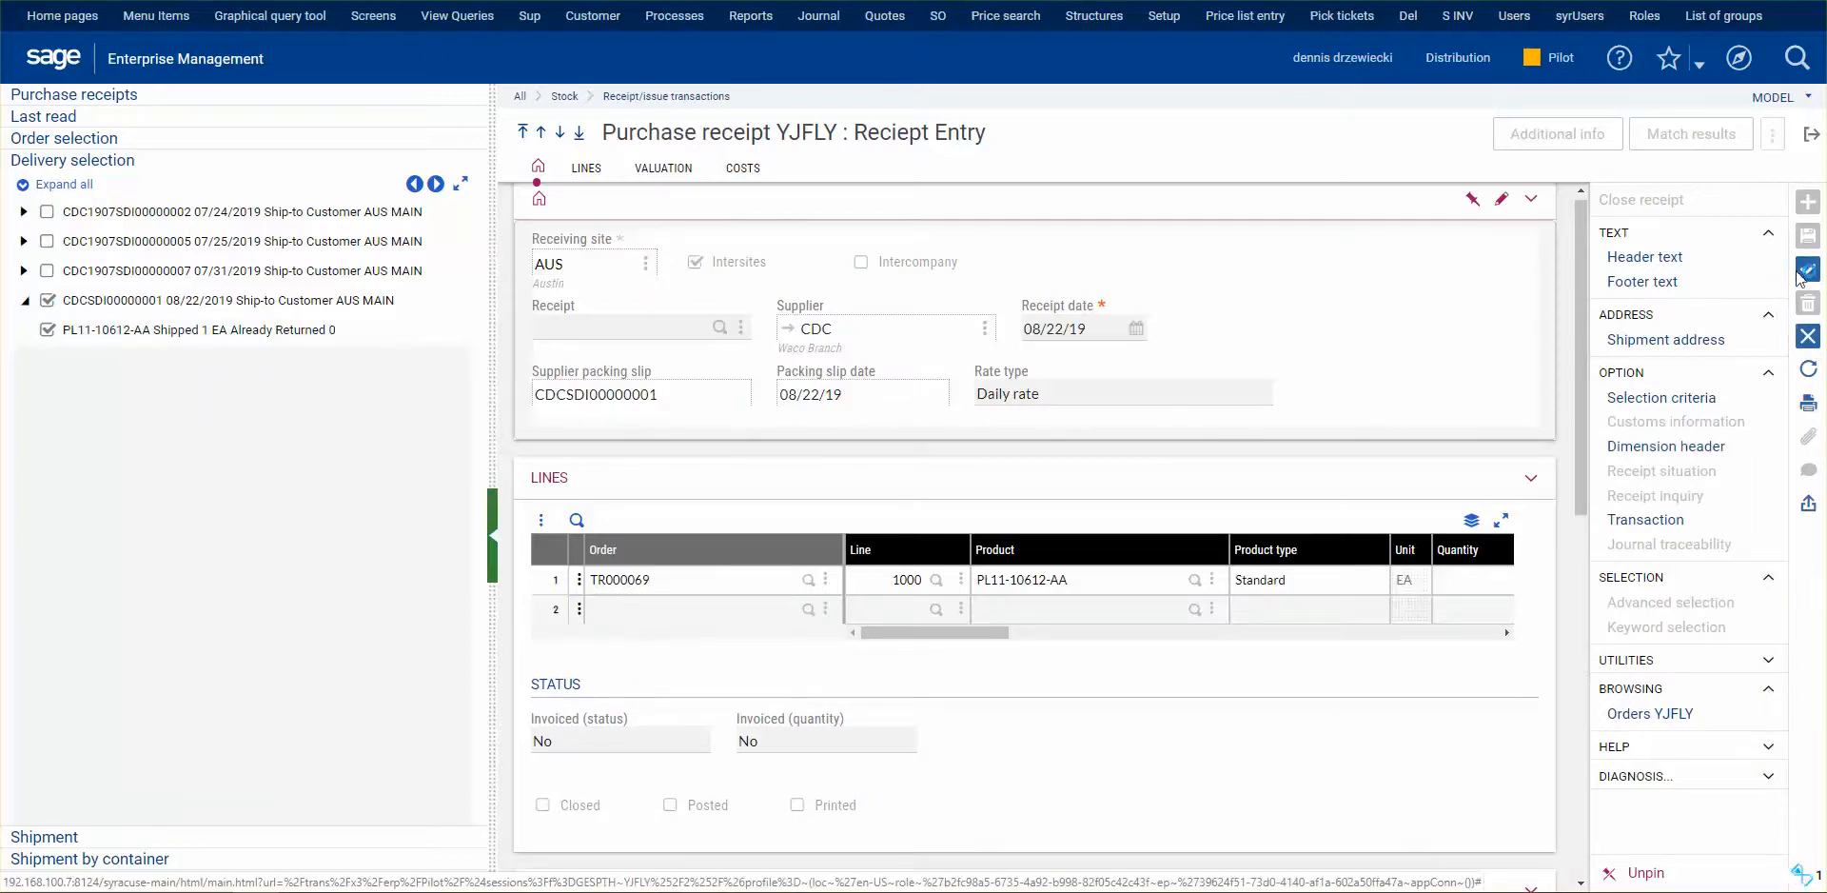
left_click(1808, 268)
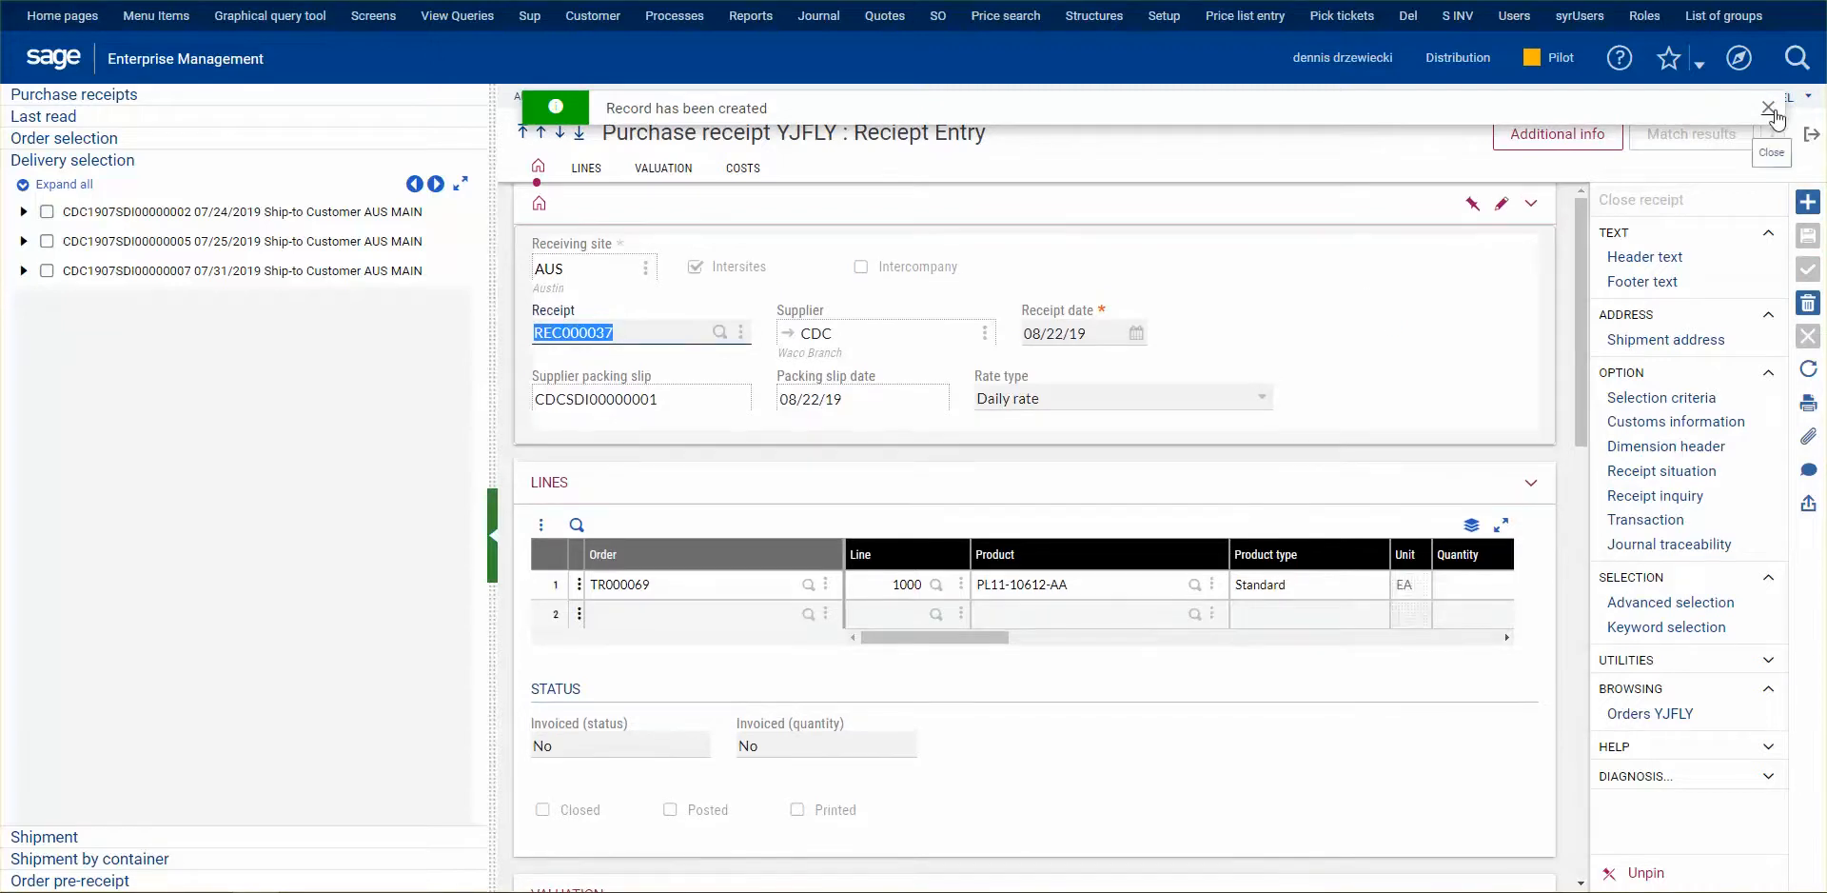
left_click(1768, 109)
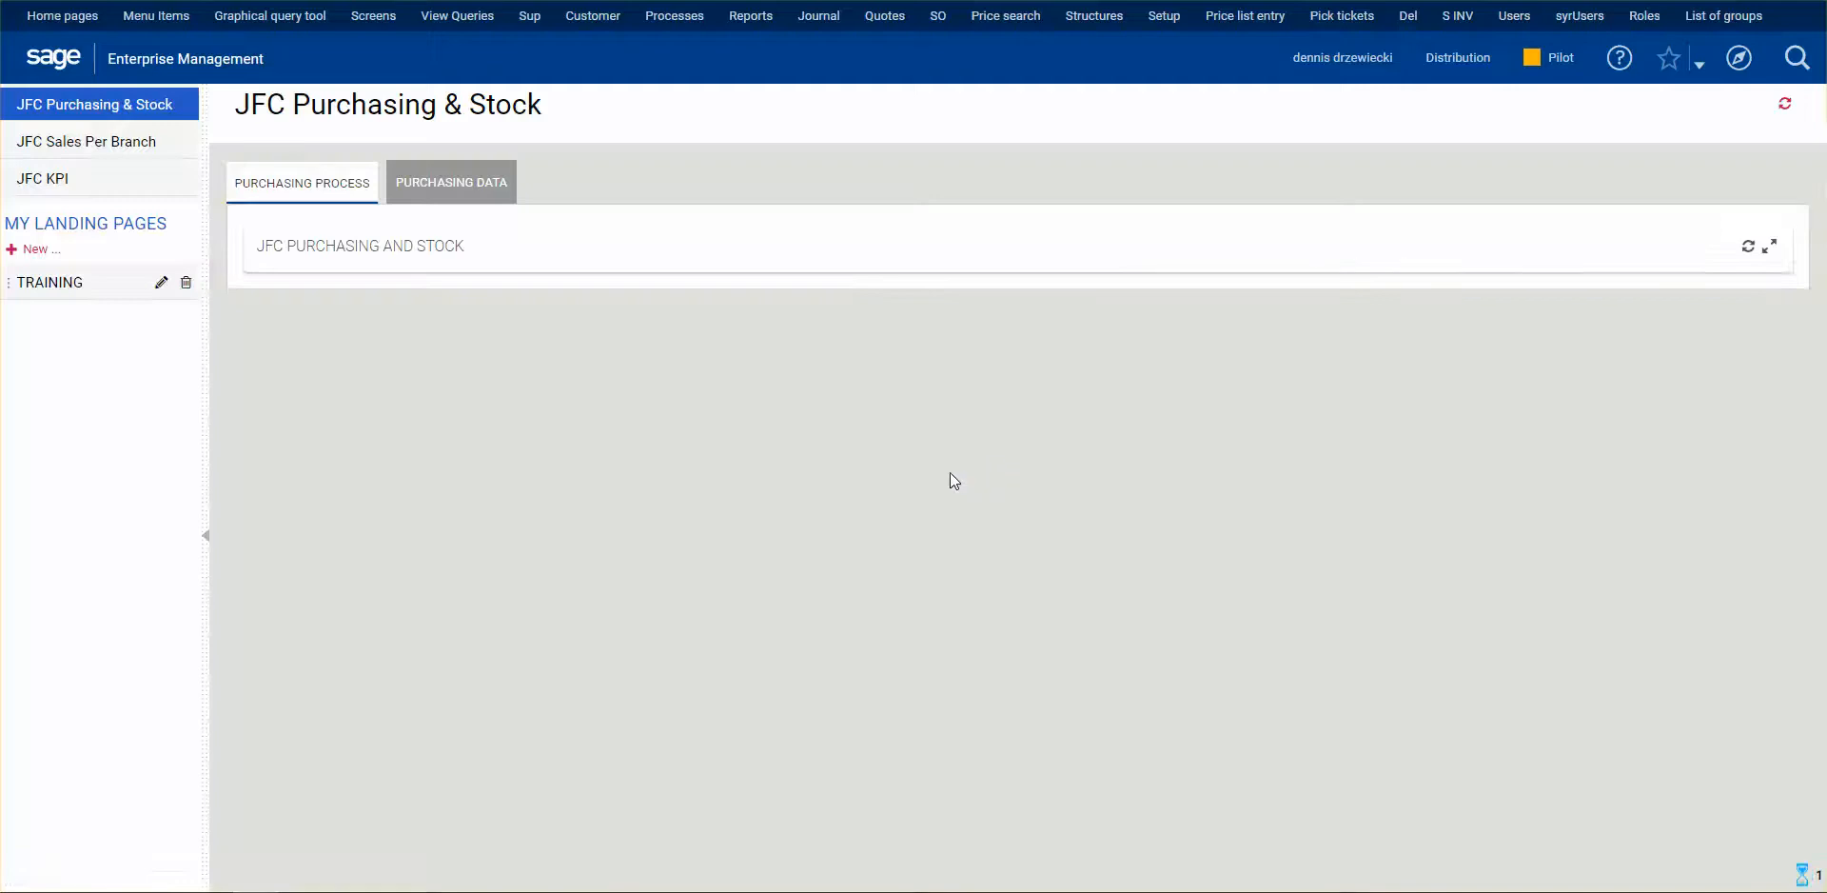
Step: Show the Purchasing Data dashboards with the Transfer Orders to Receive list now empty
left_click(451, 183)
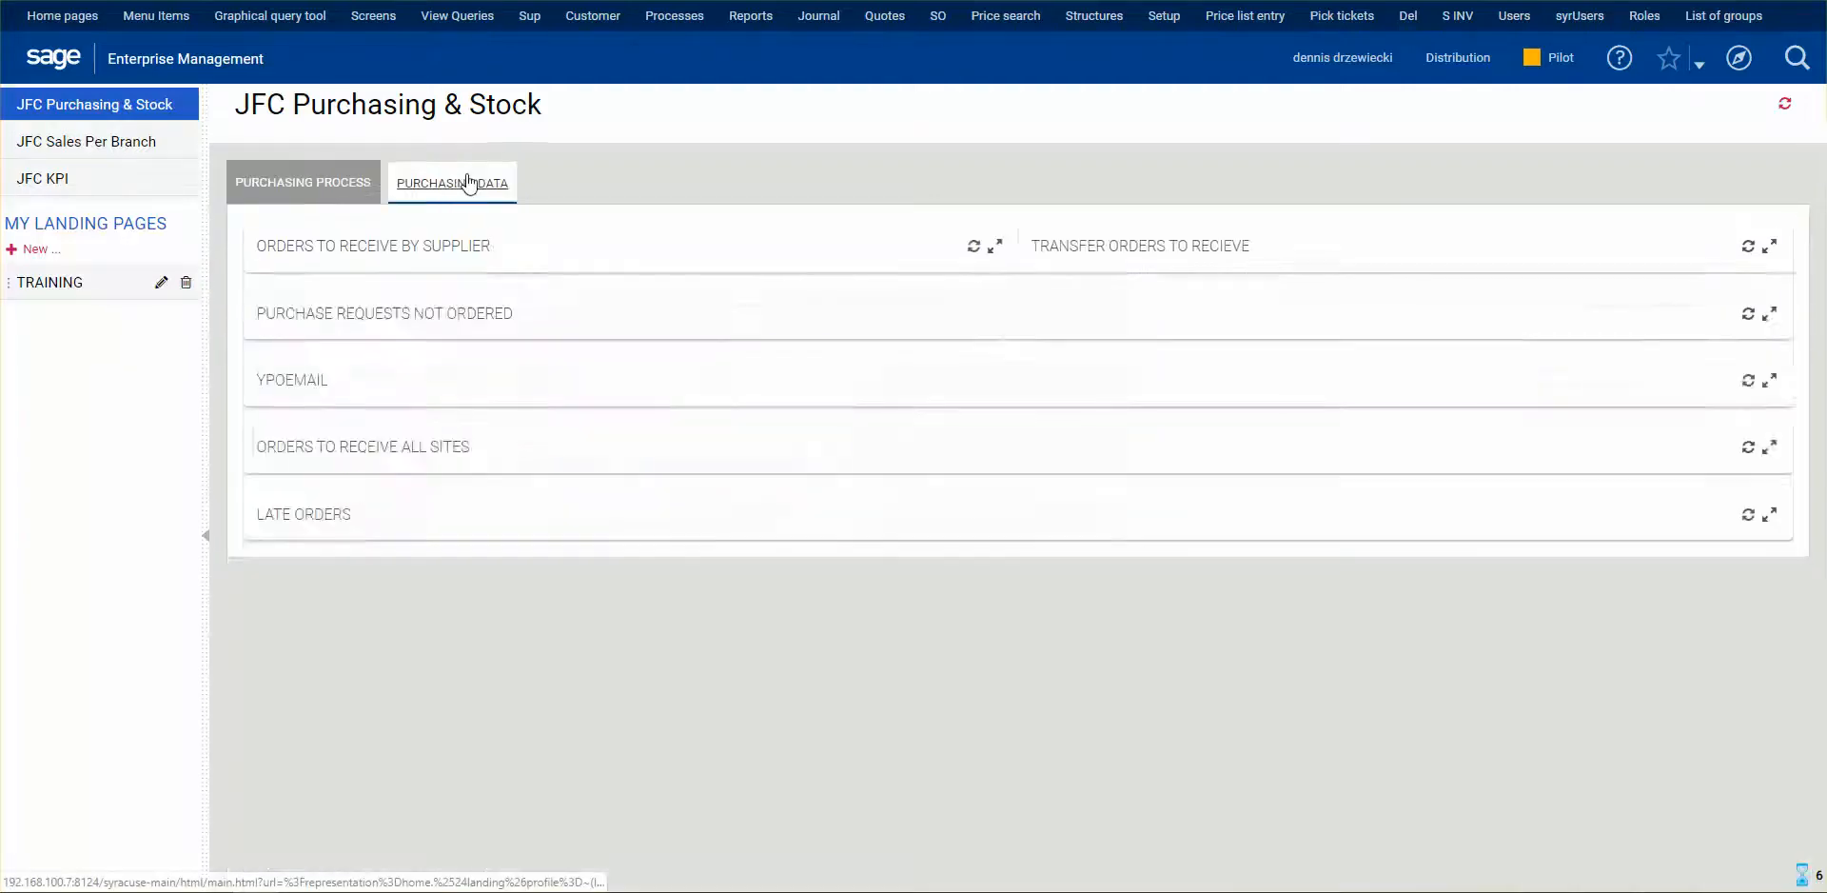
left_click(453, 183)
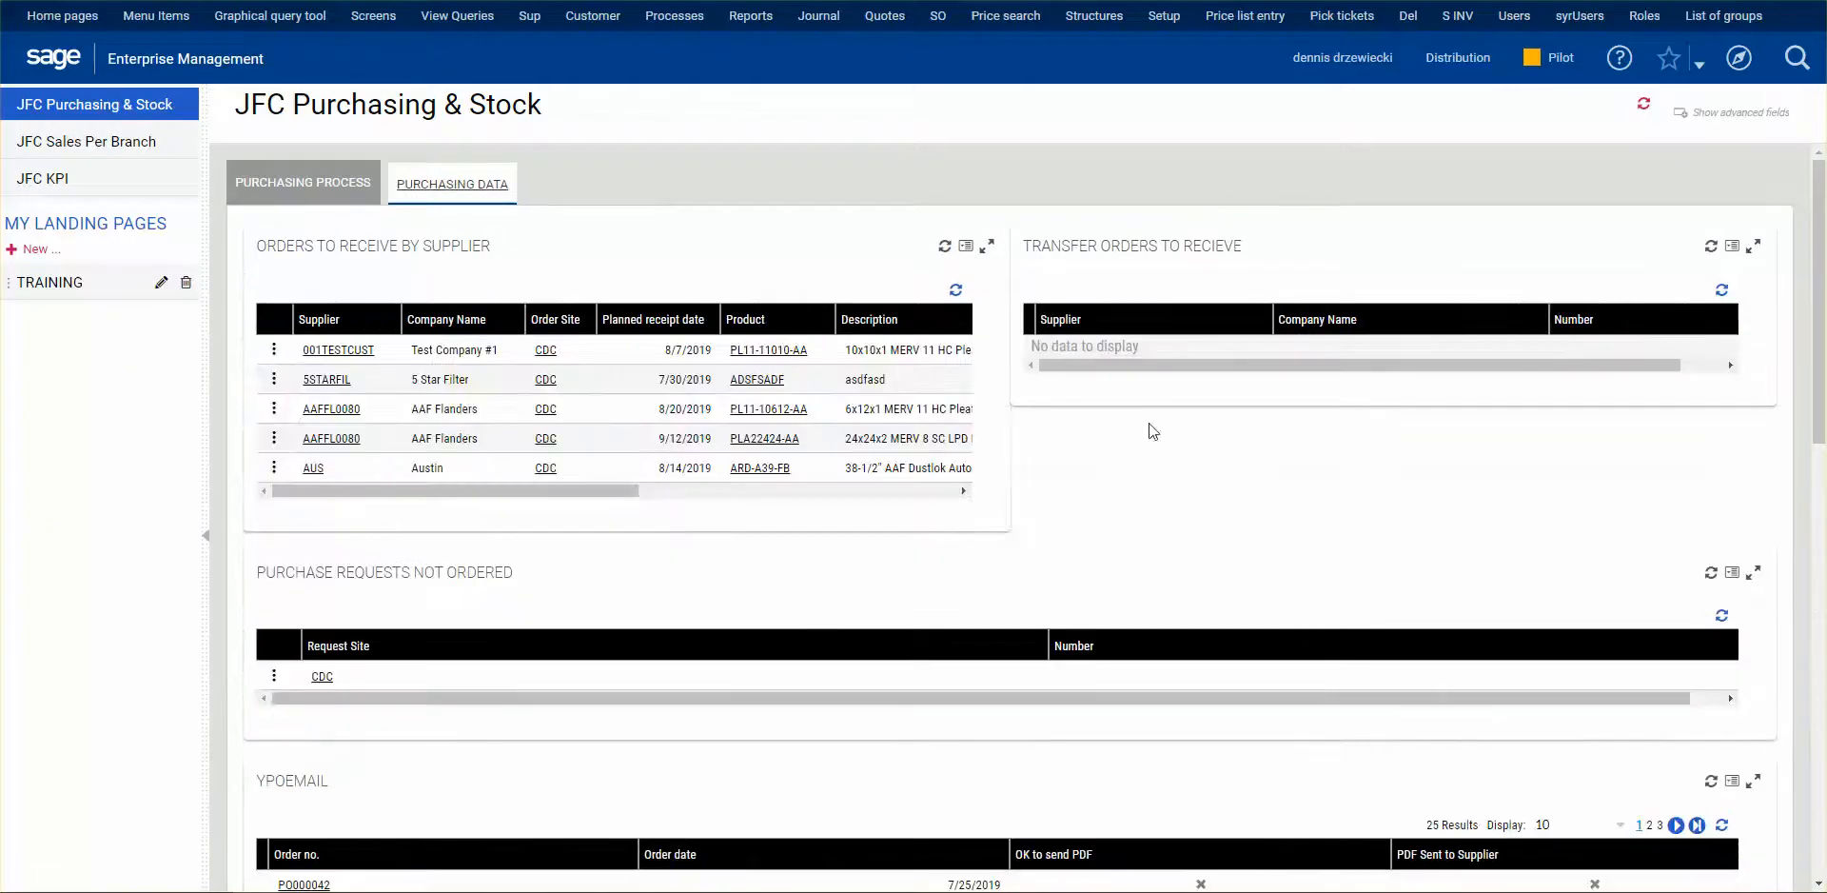
mouse_move(1170, 413)
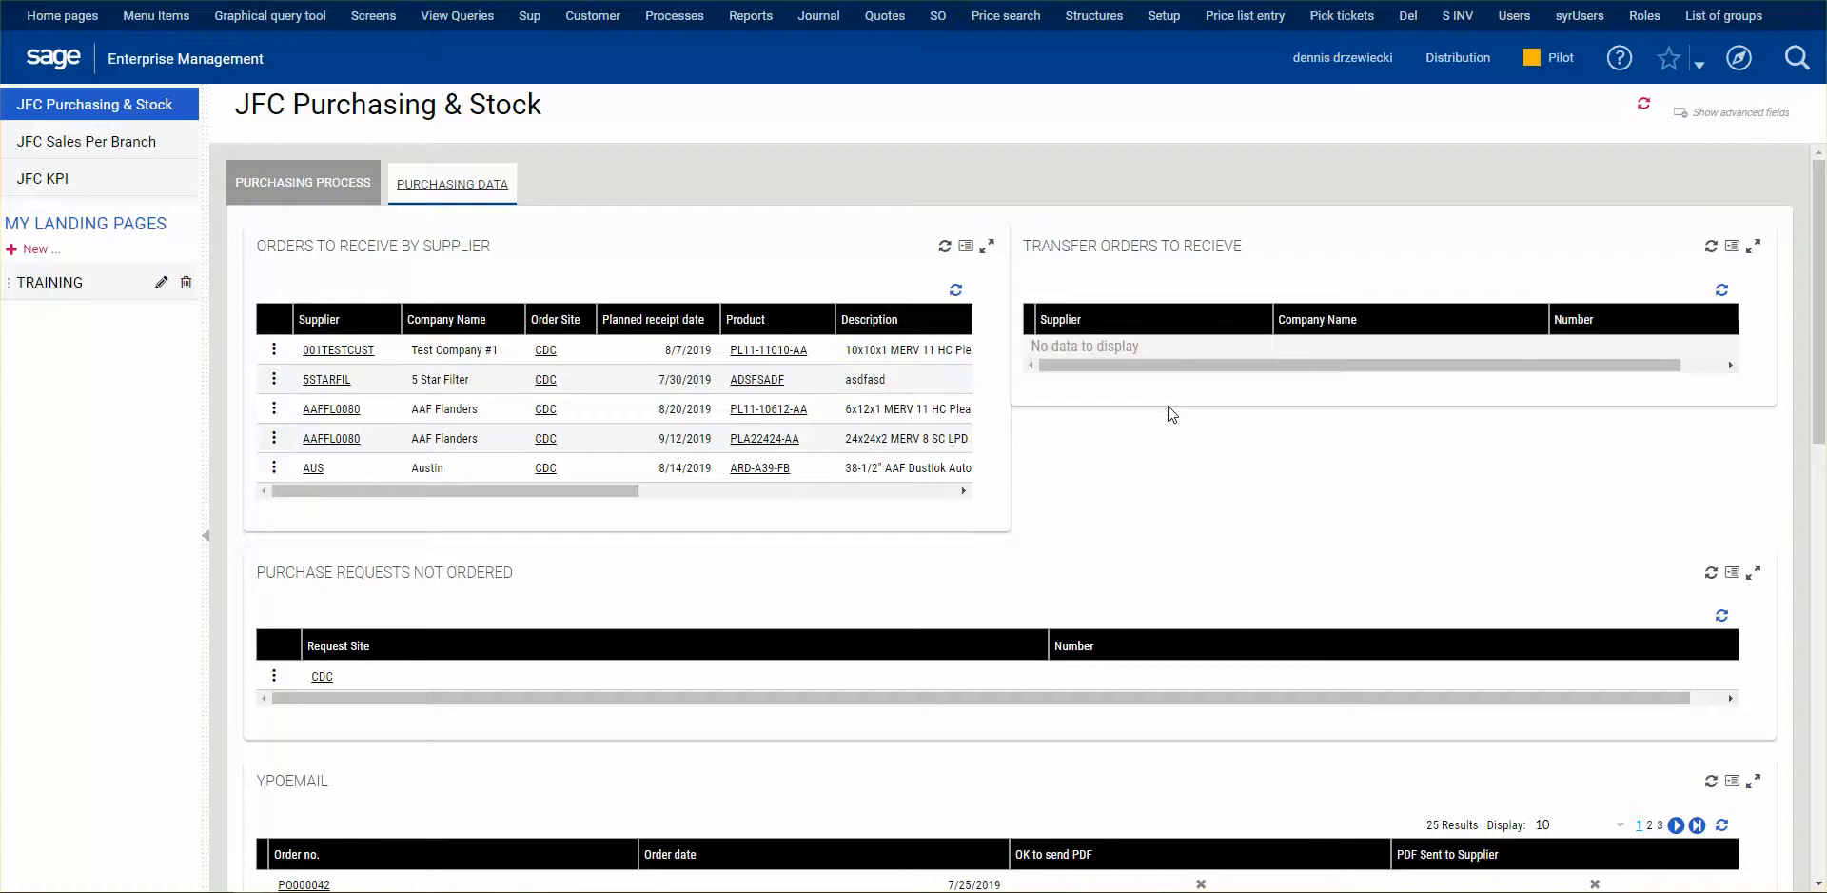
mouse_move(1231, 443)
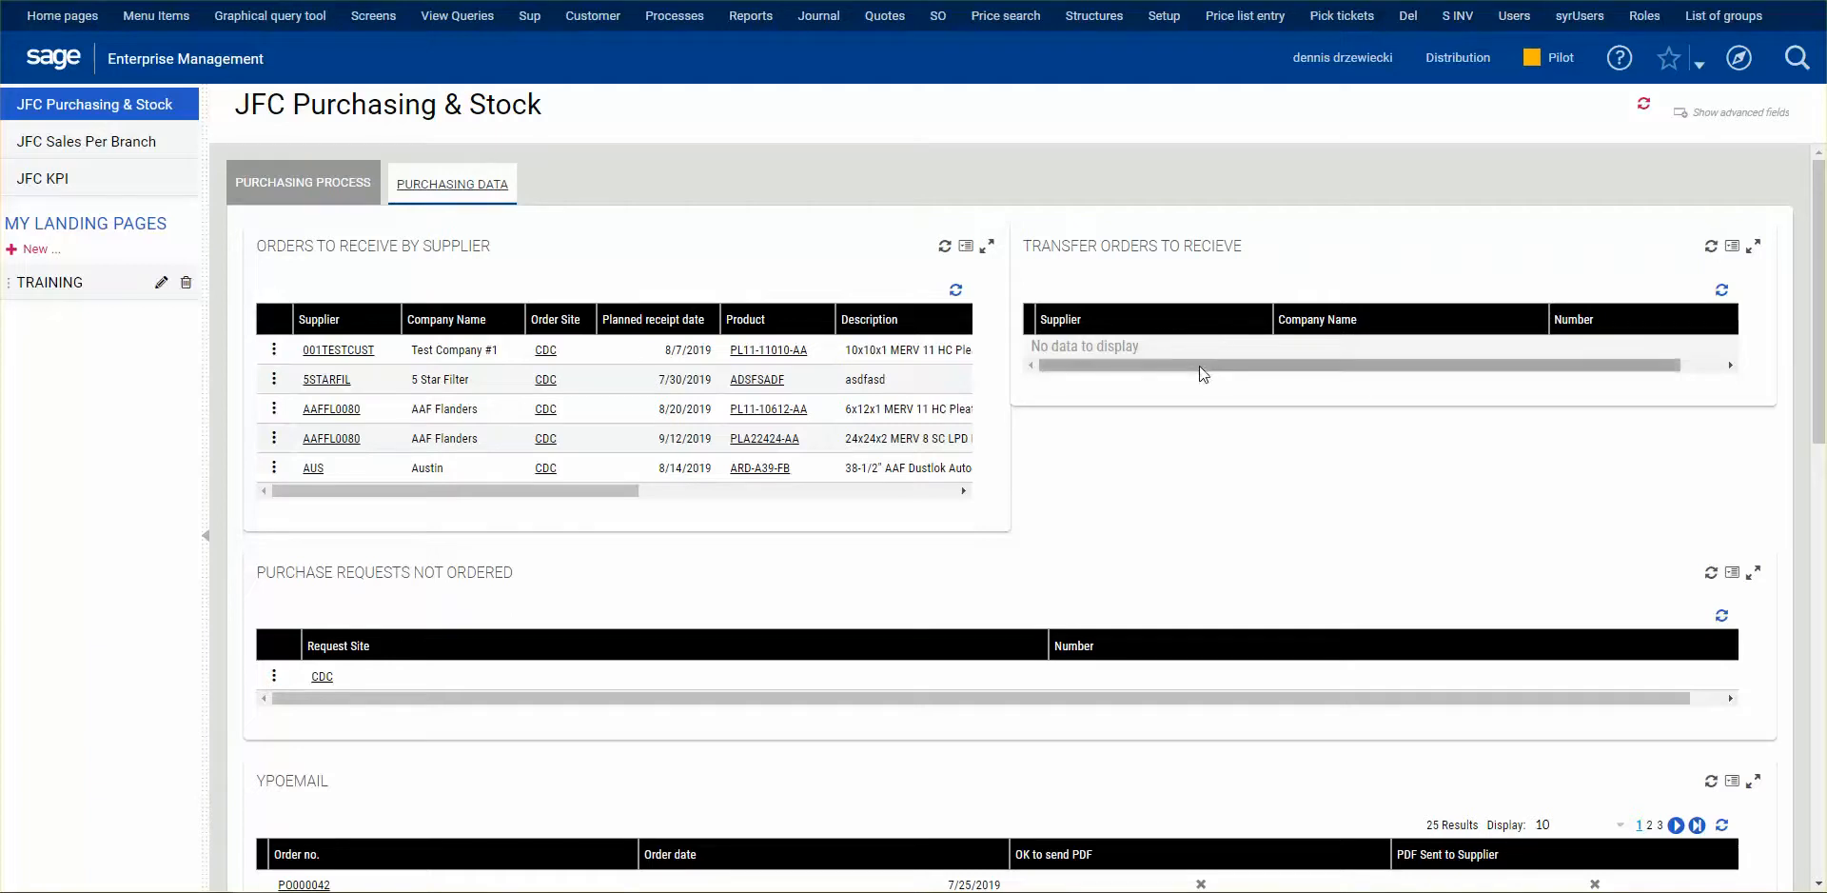
mouse_move(1328, 356)
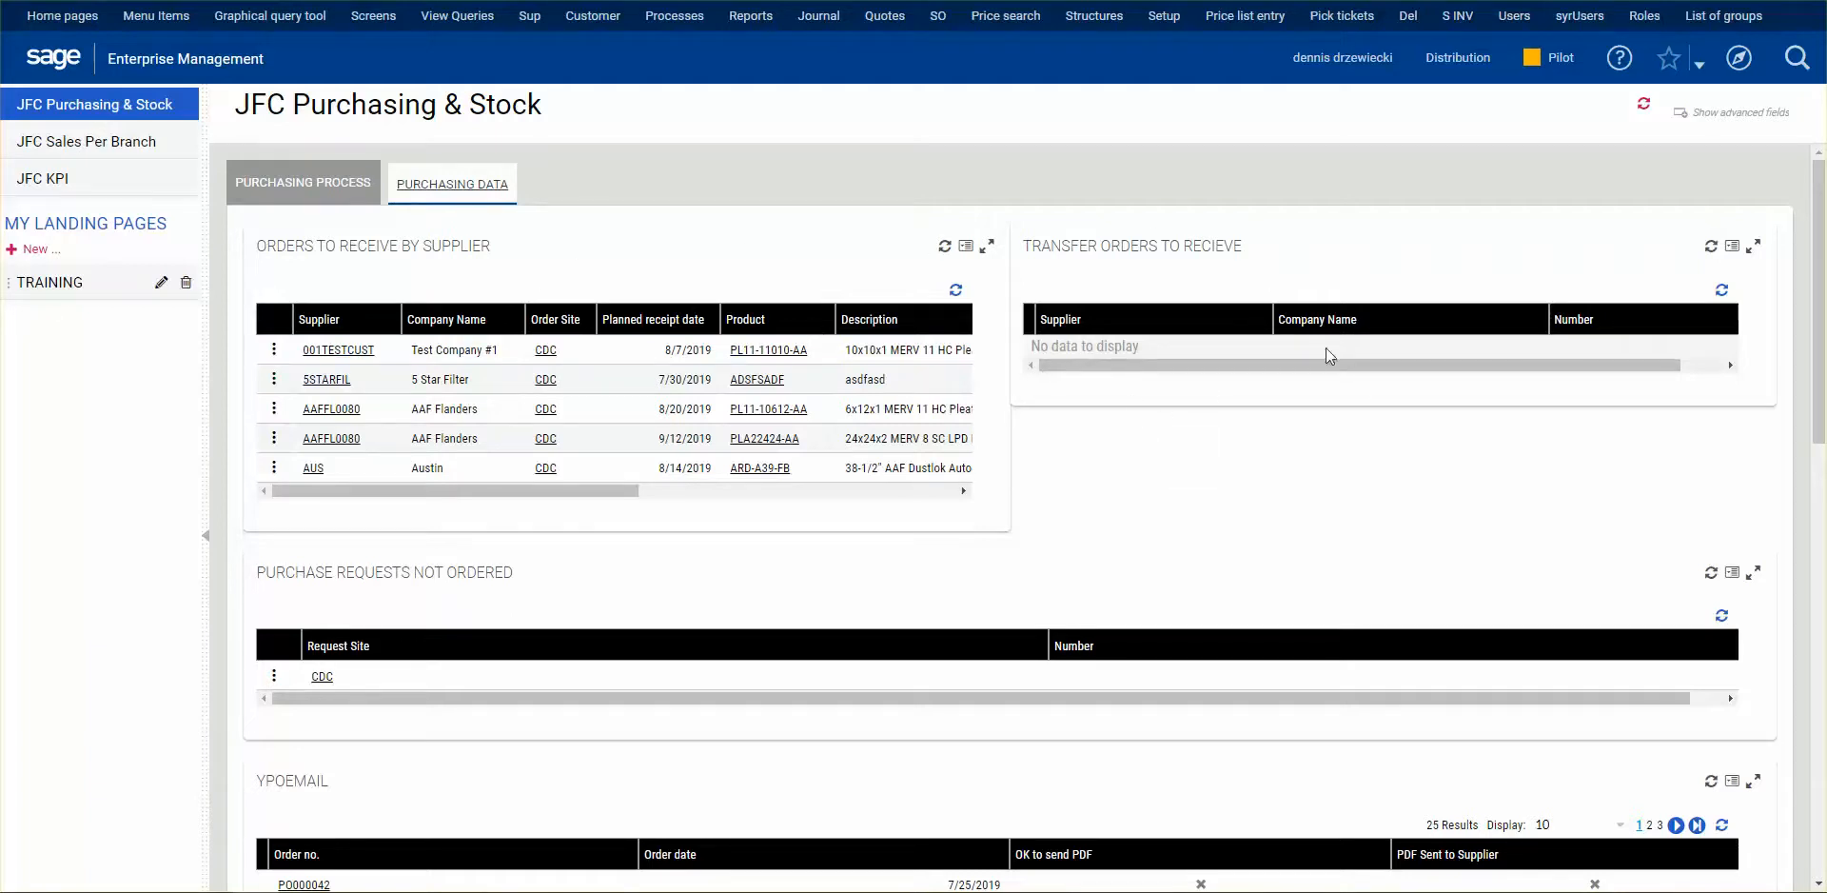
mouse_move(1339, 248)
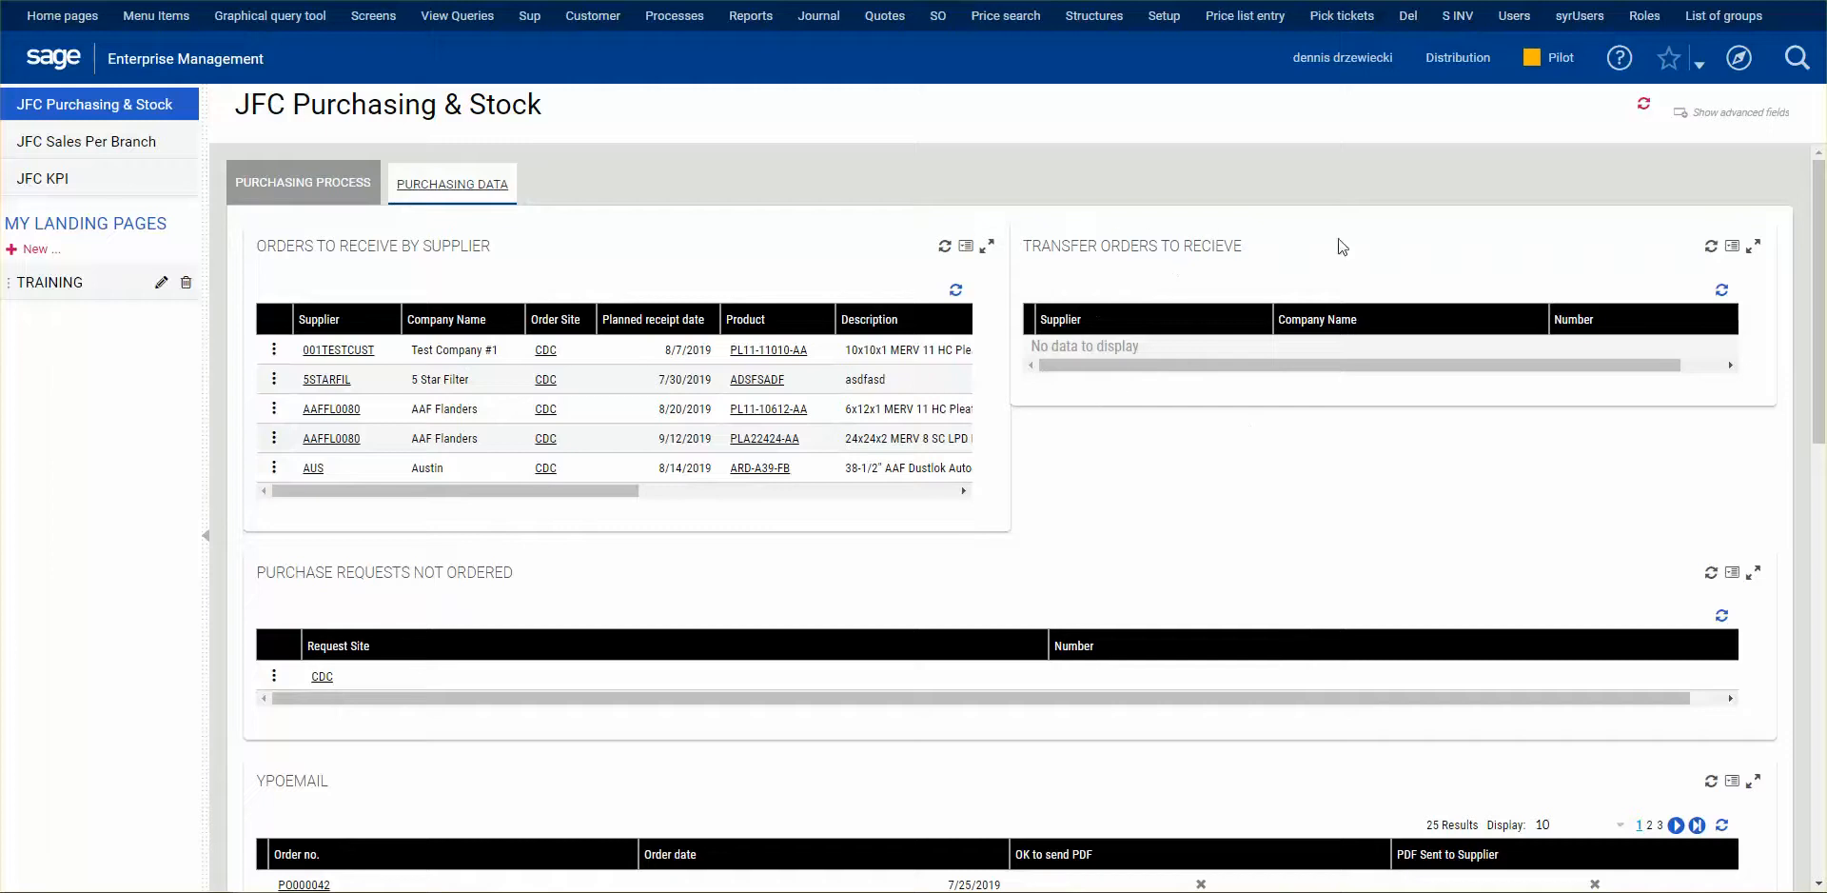